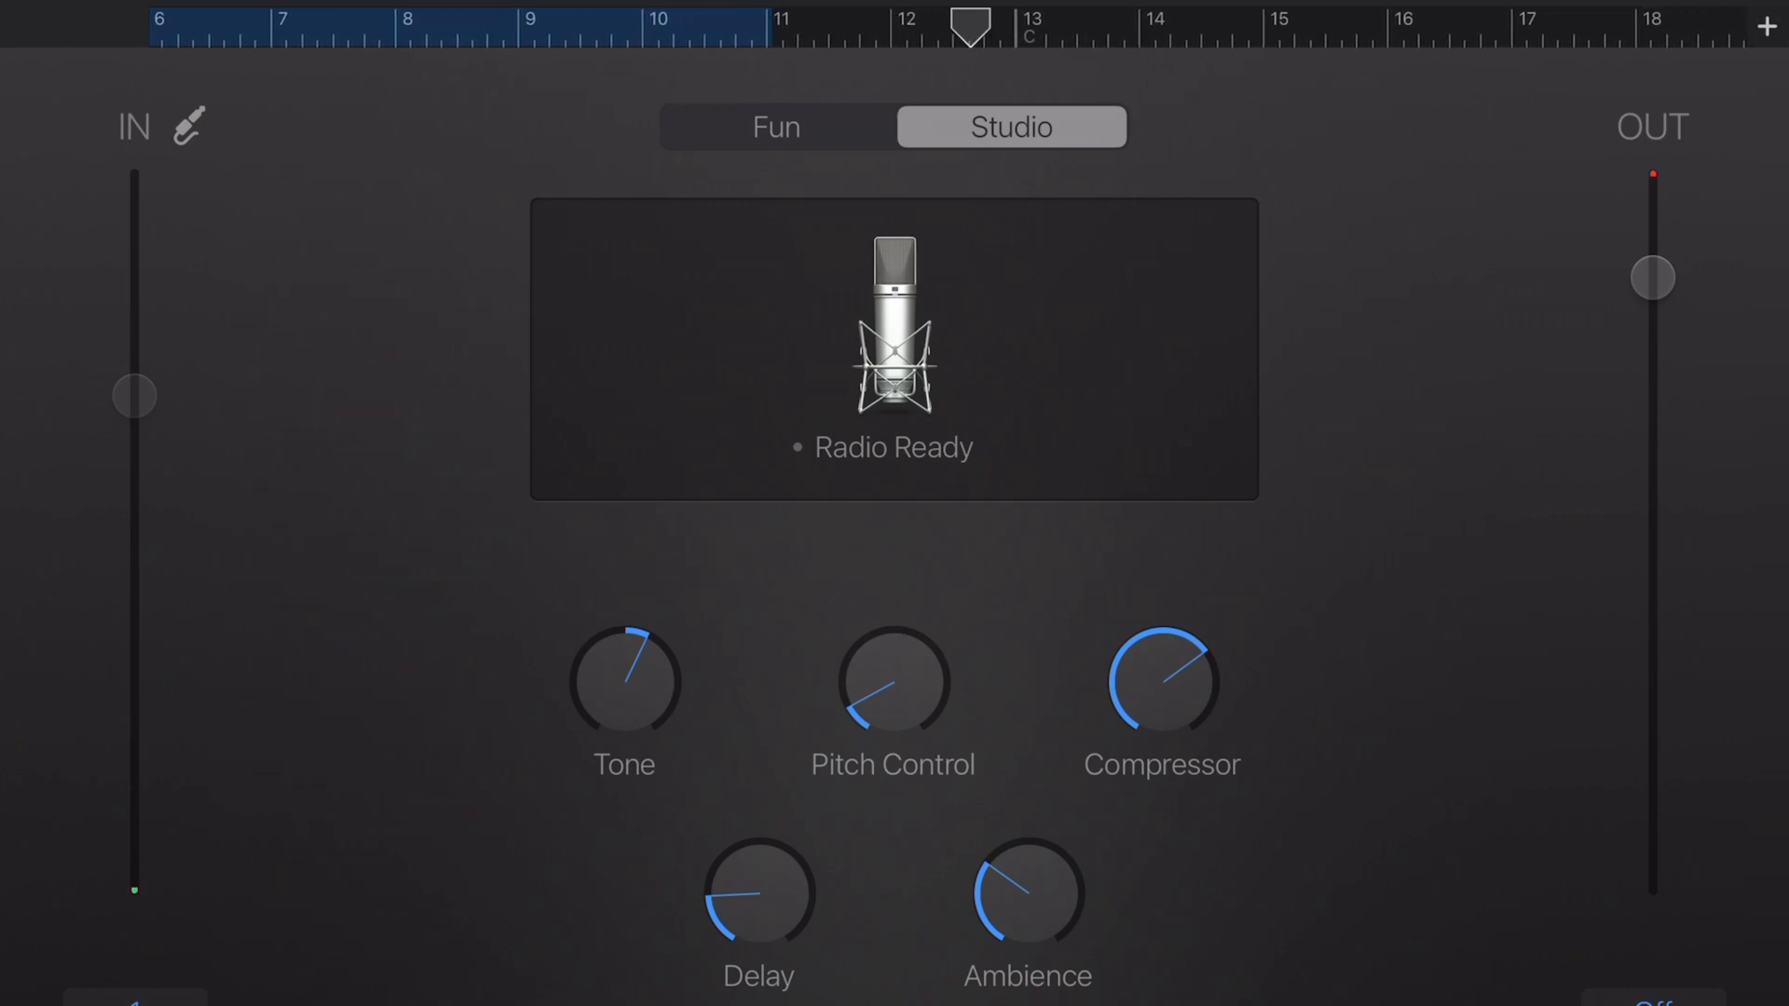
Select the Radio Ready track and inspect its Plug-ins & EQ effect slot
click(934, 603)
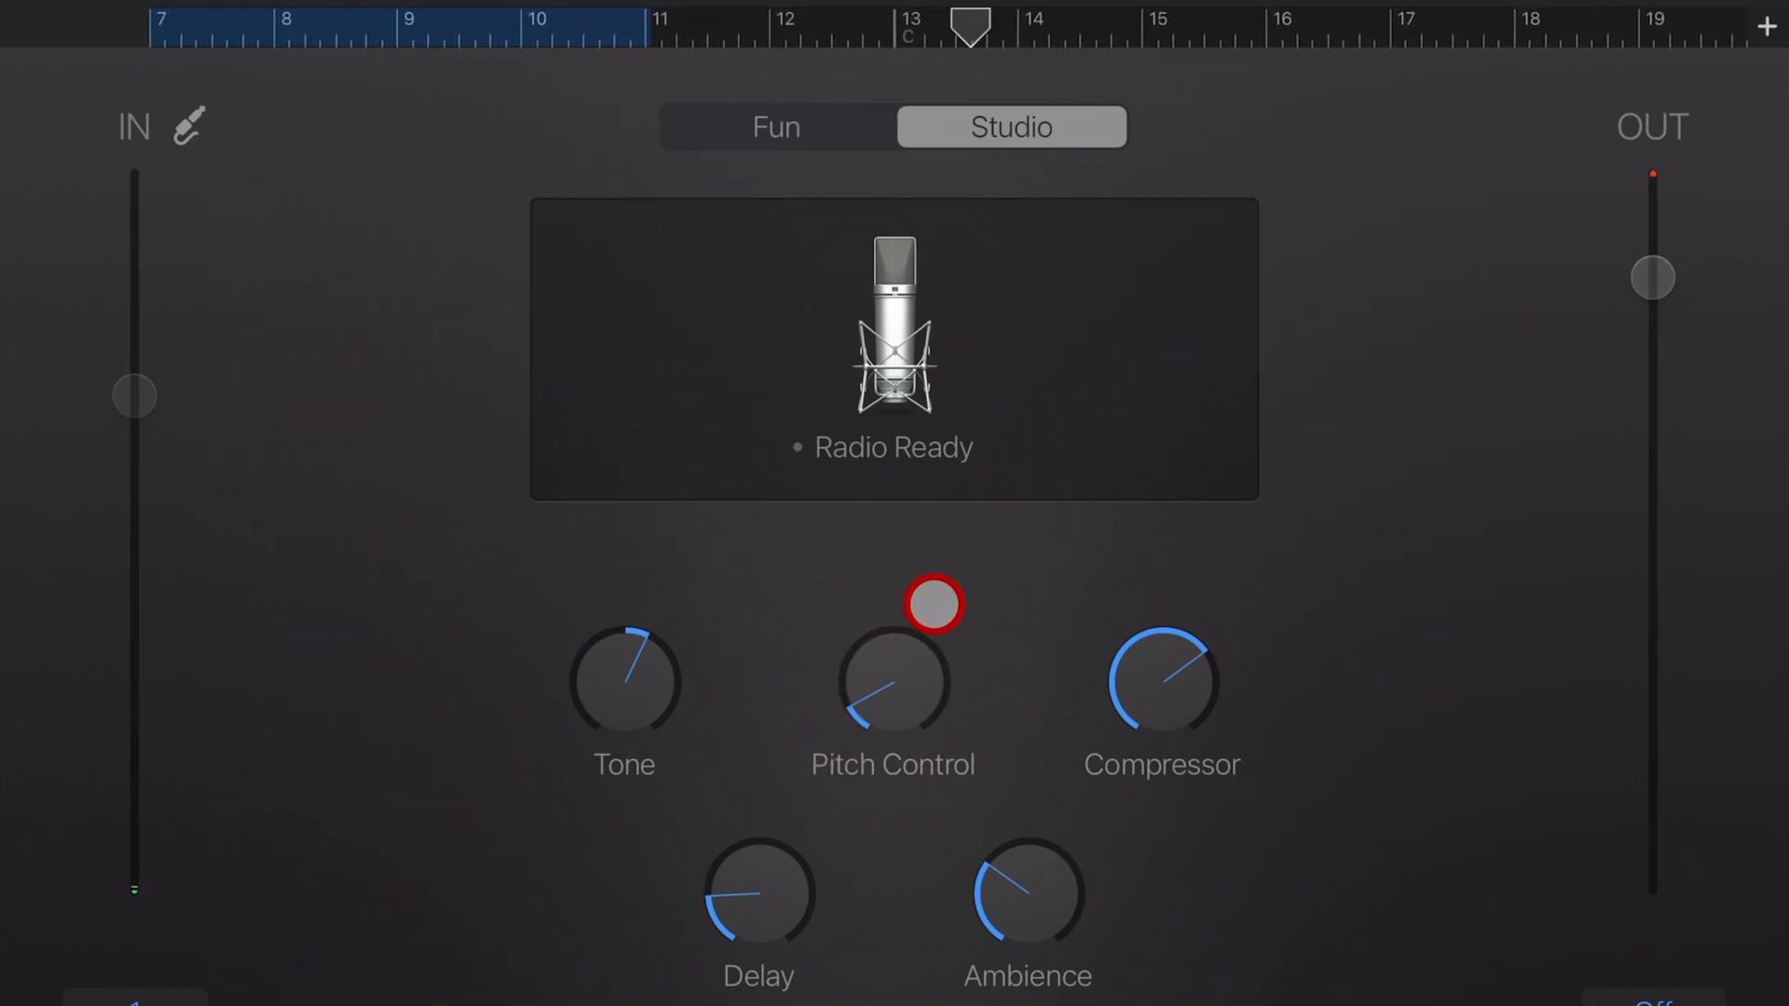
click(136, 30)
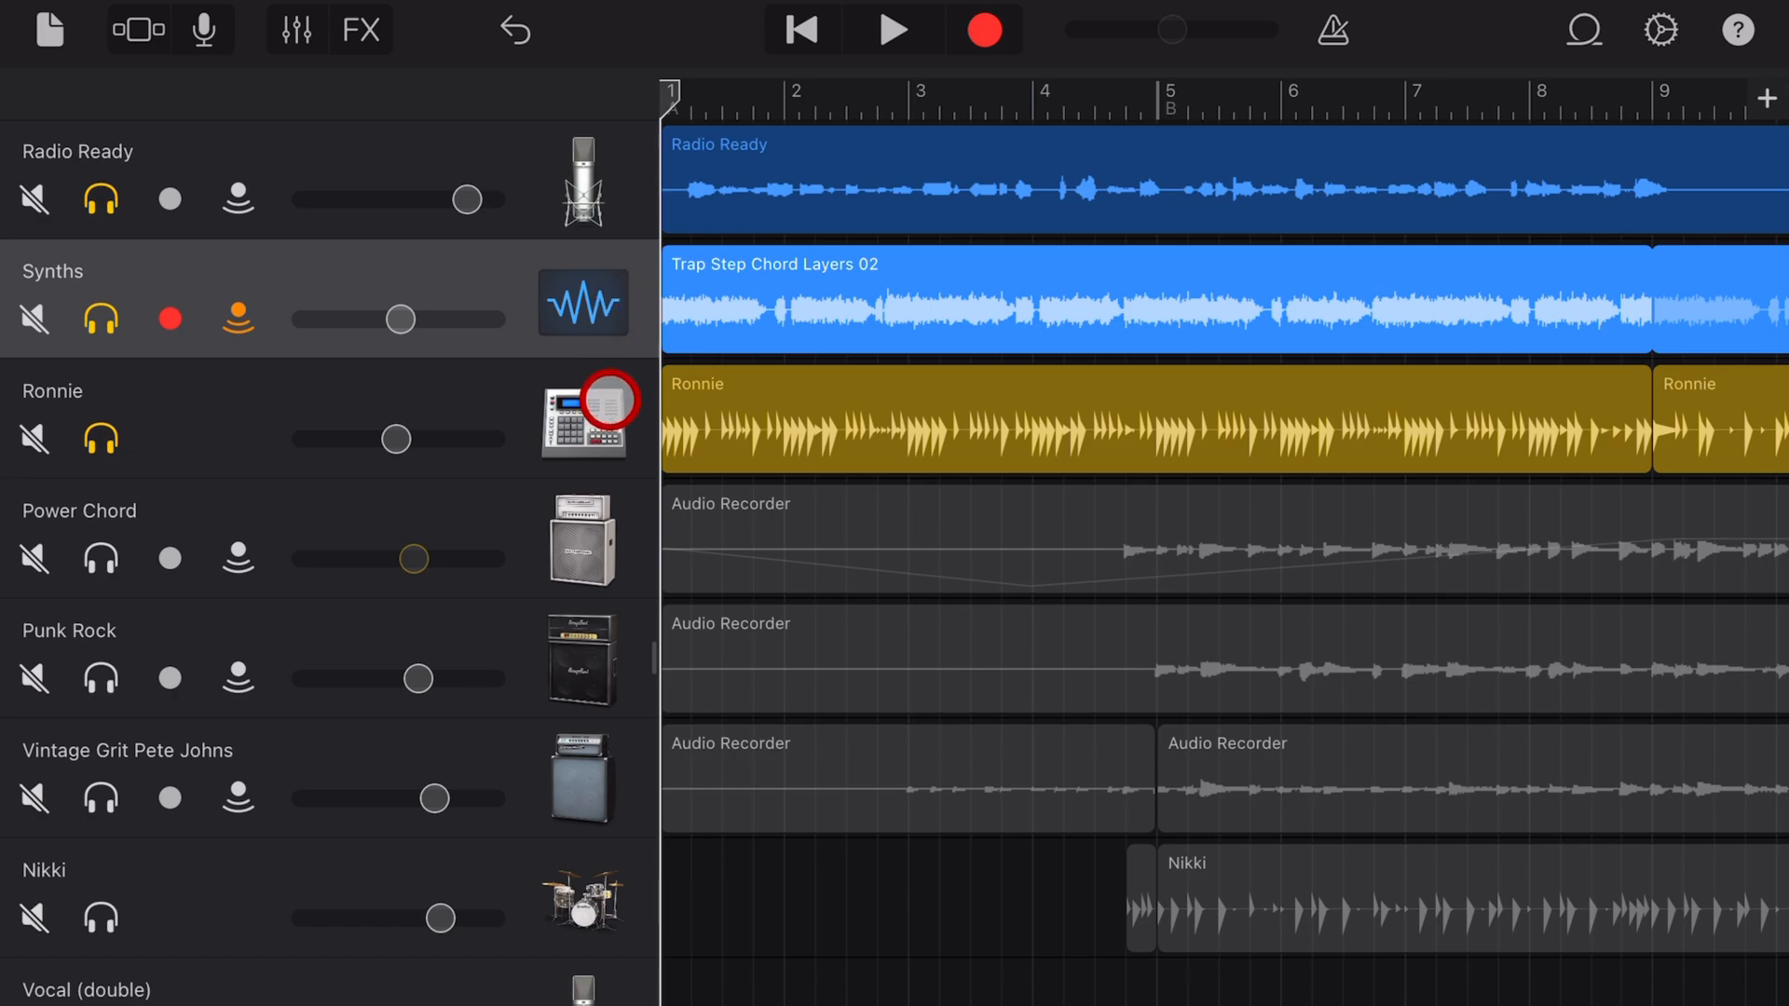
click(581, 418)
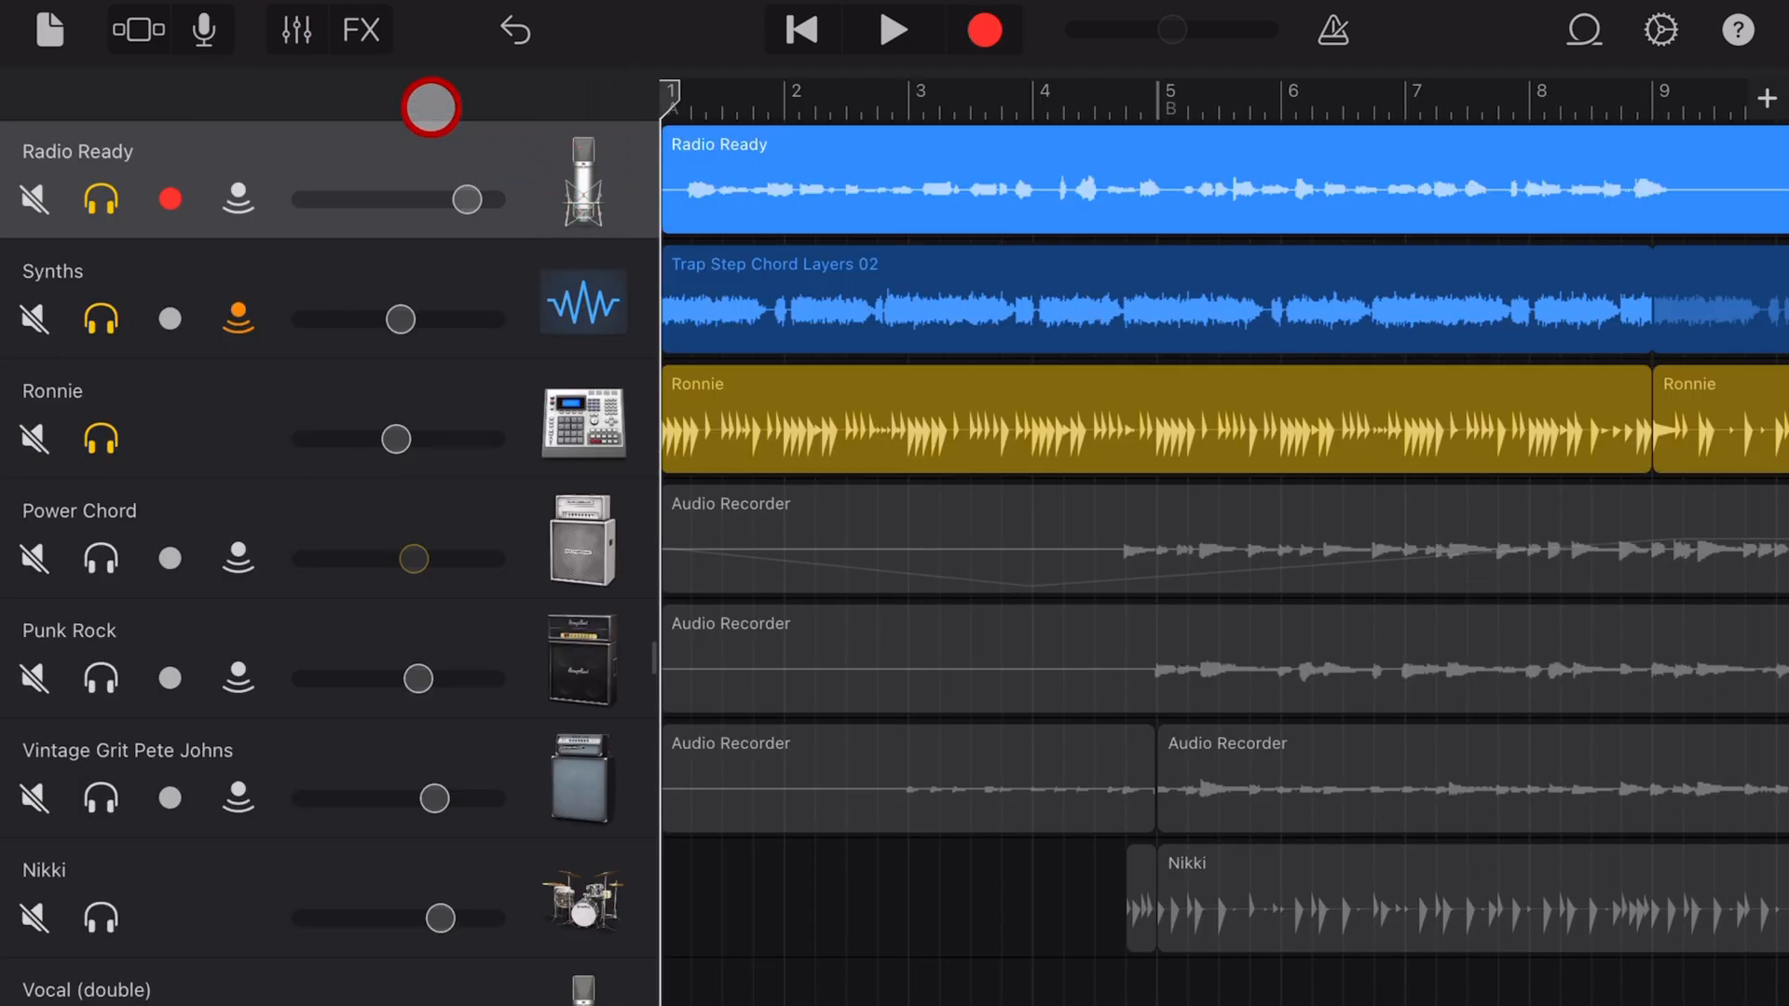
click(294, 28)
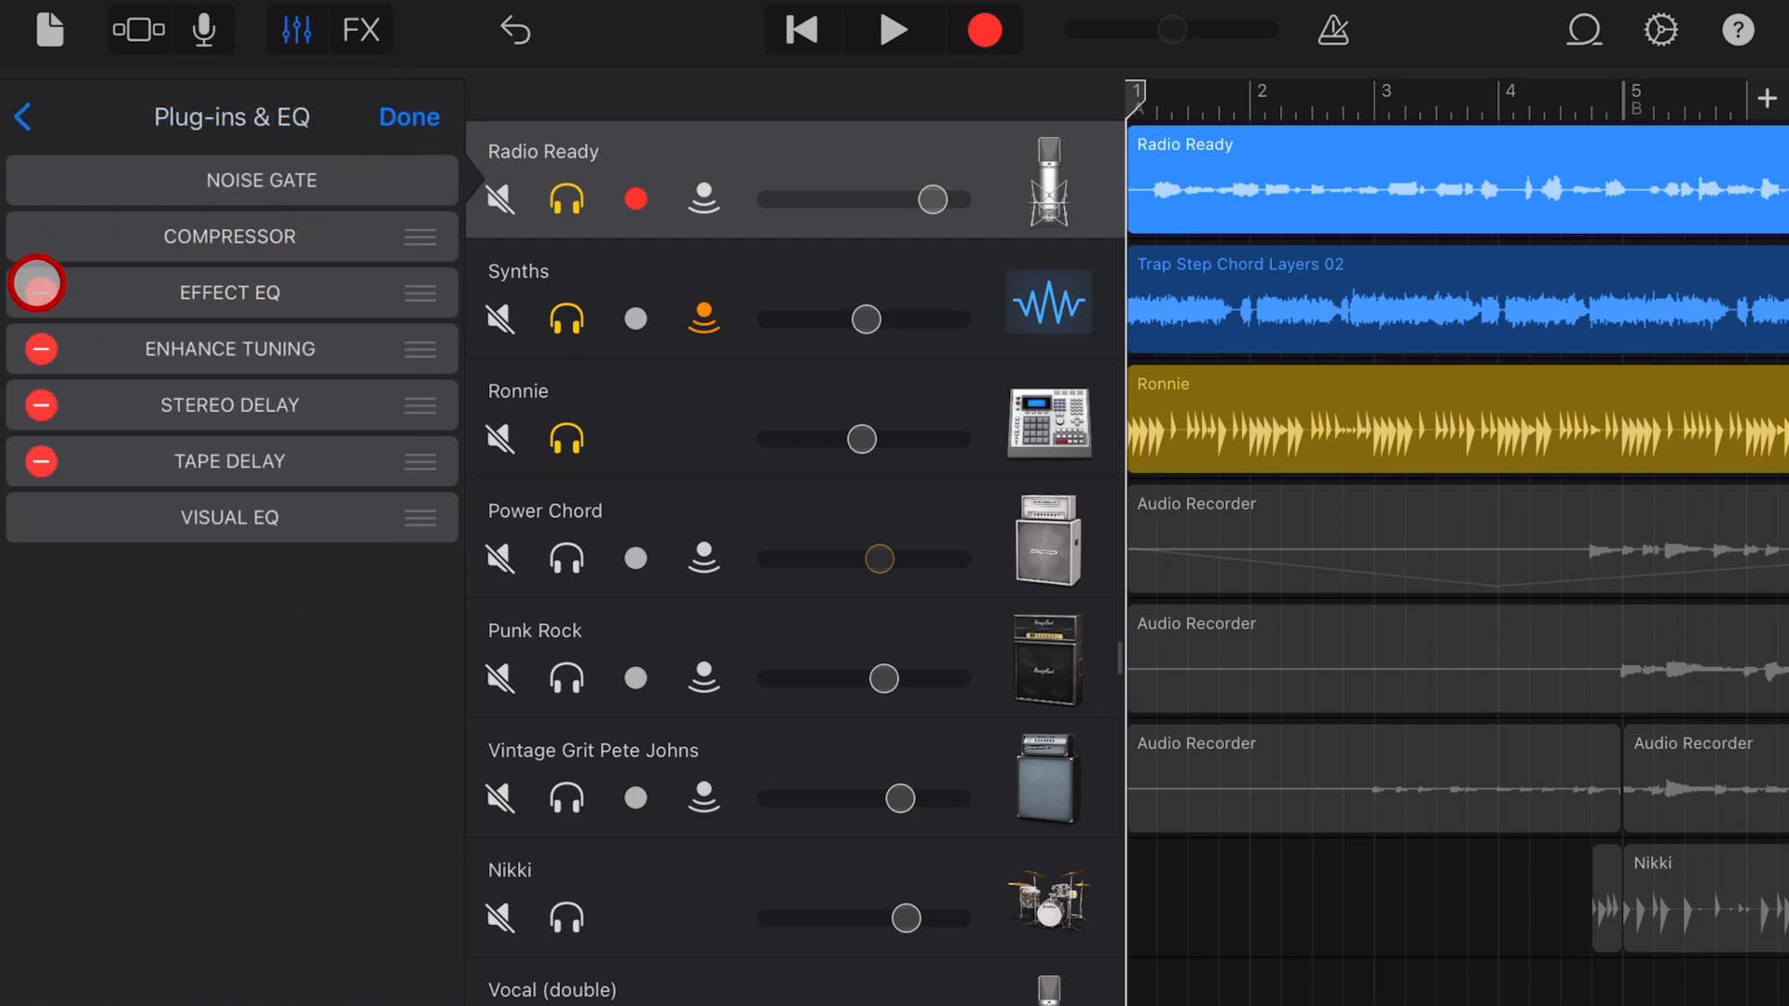
click(39, 283)
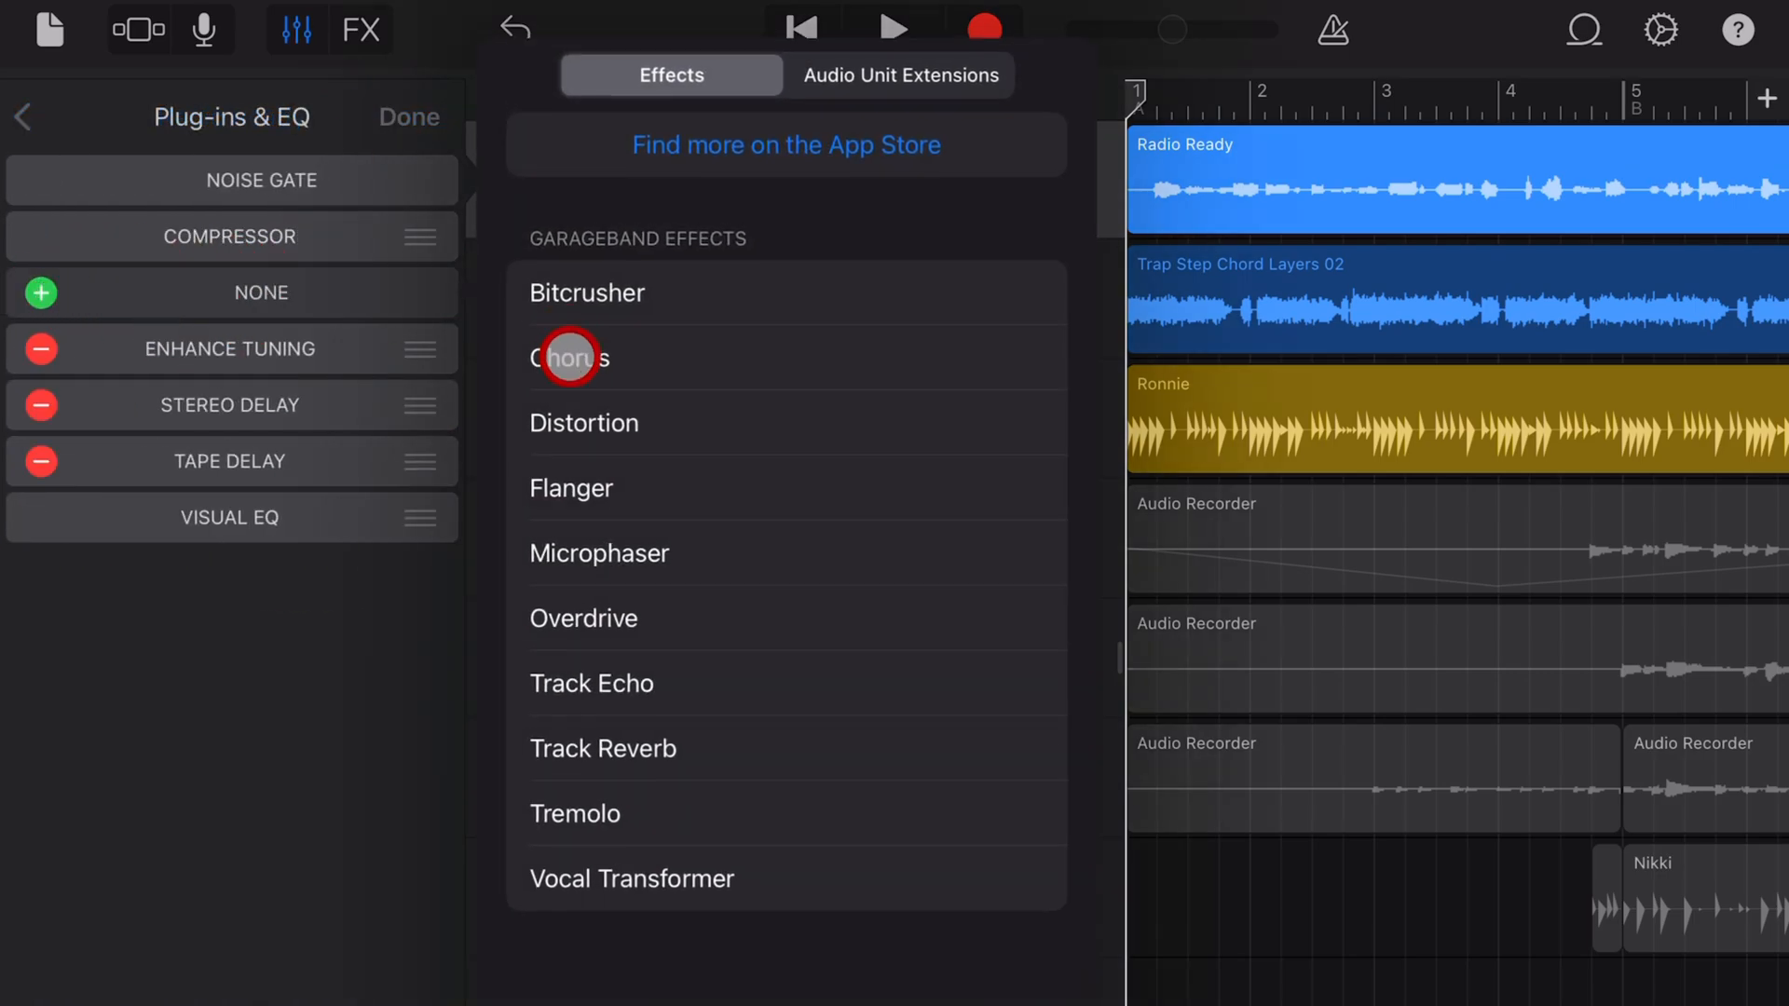
mouse_move(698, 487)
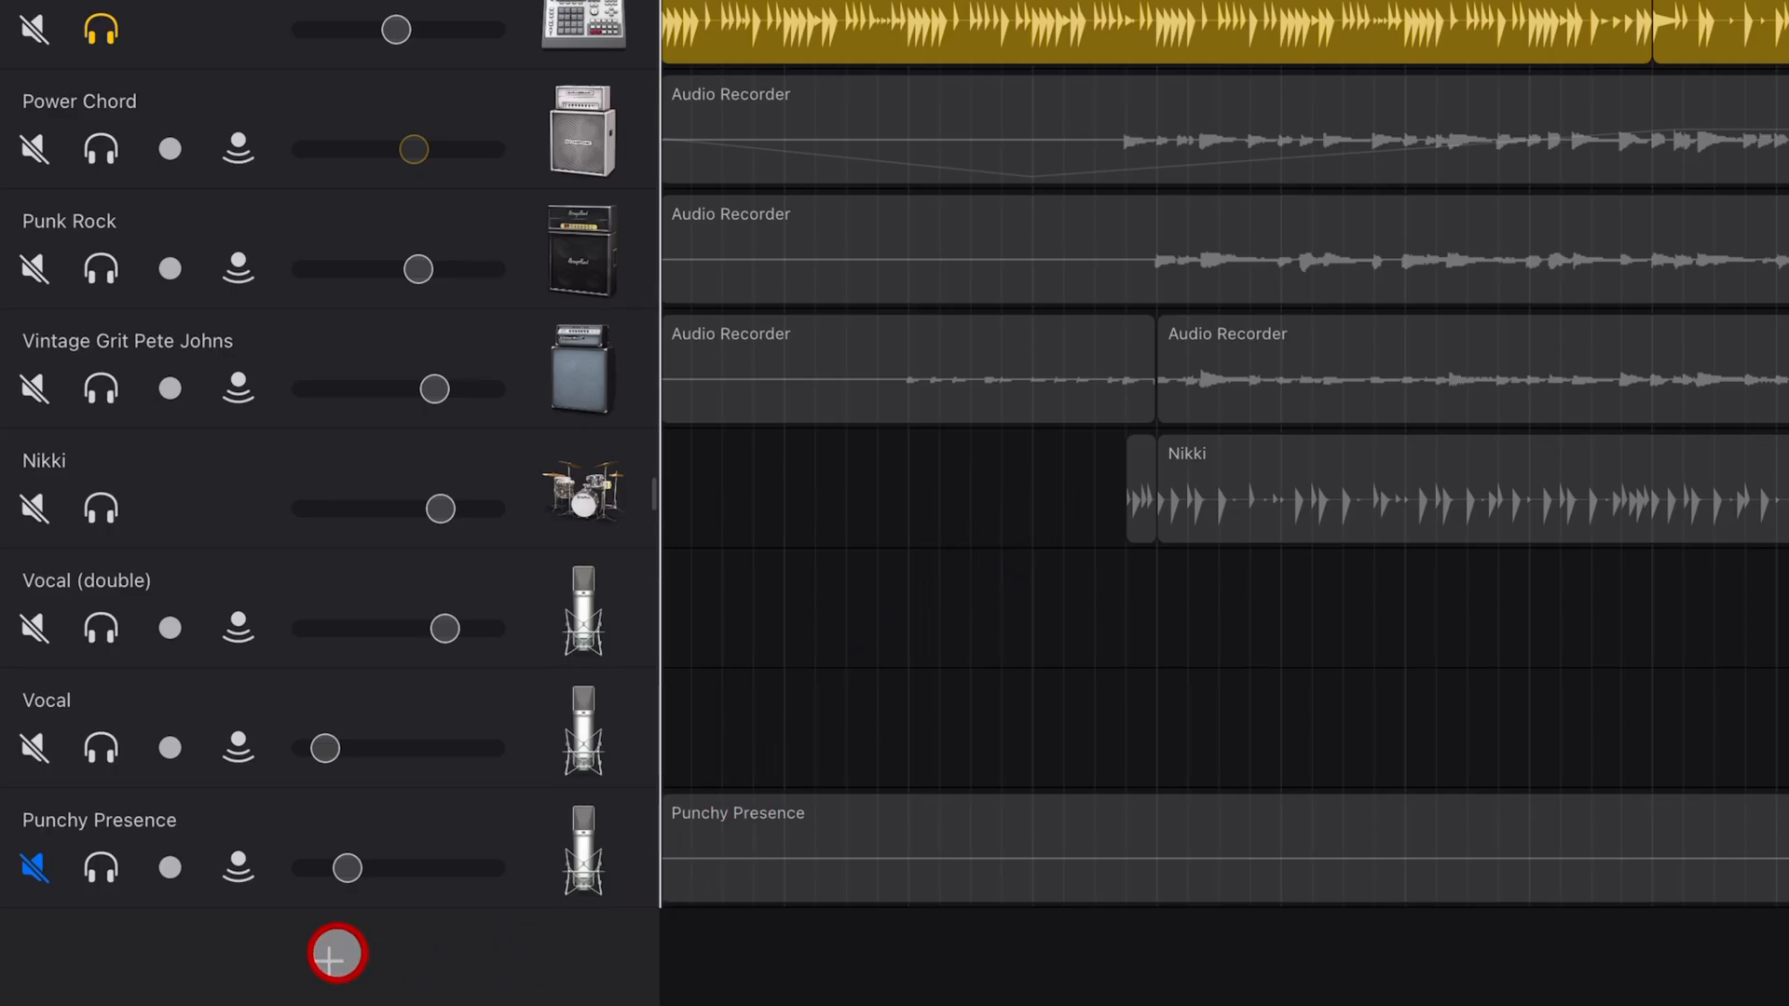
Add an Audio Recorder track, audition Lead Vocals, and load the Radio Ready preset
click(336, 954)
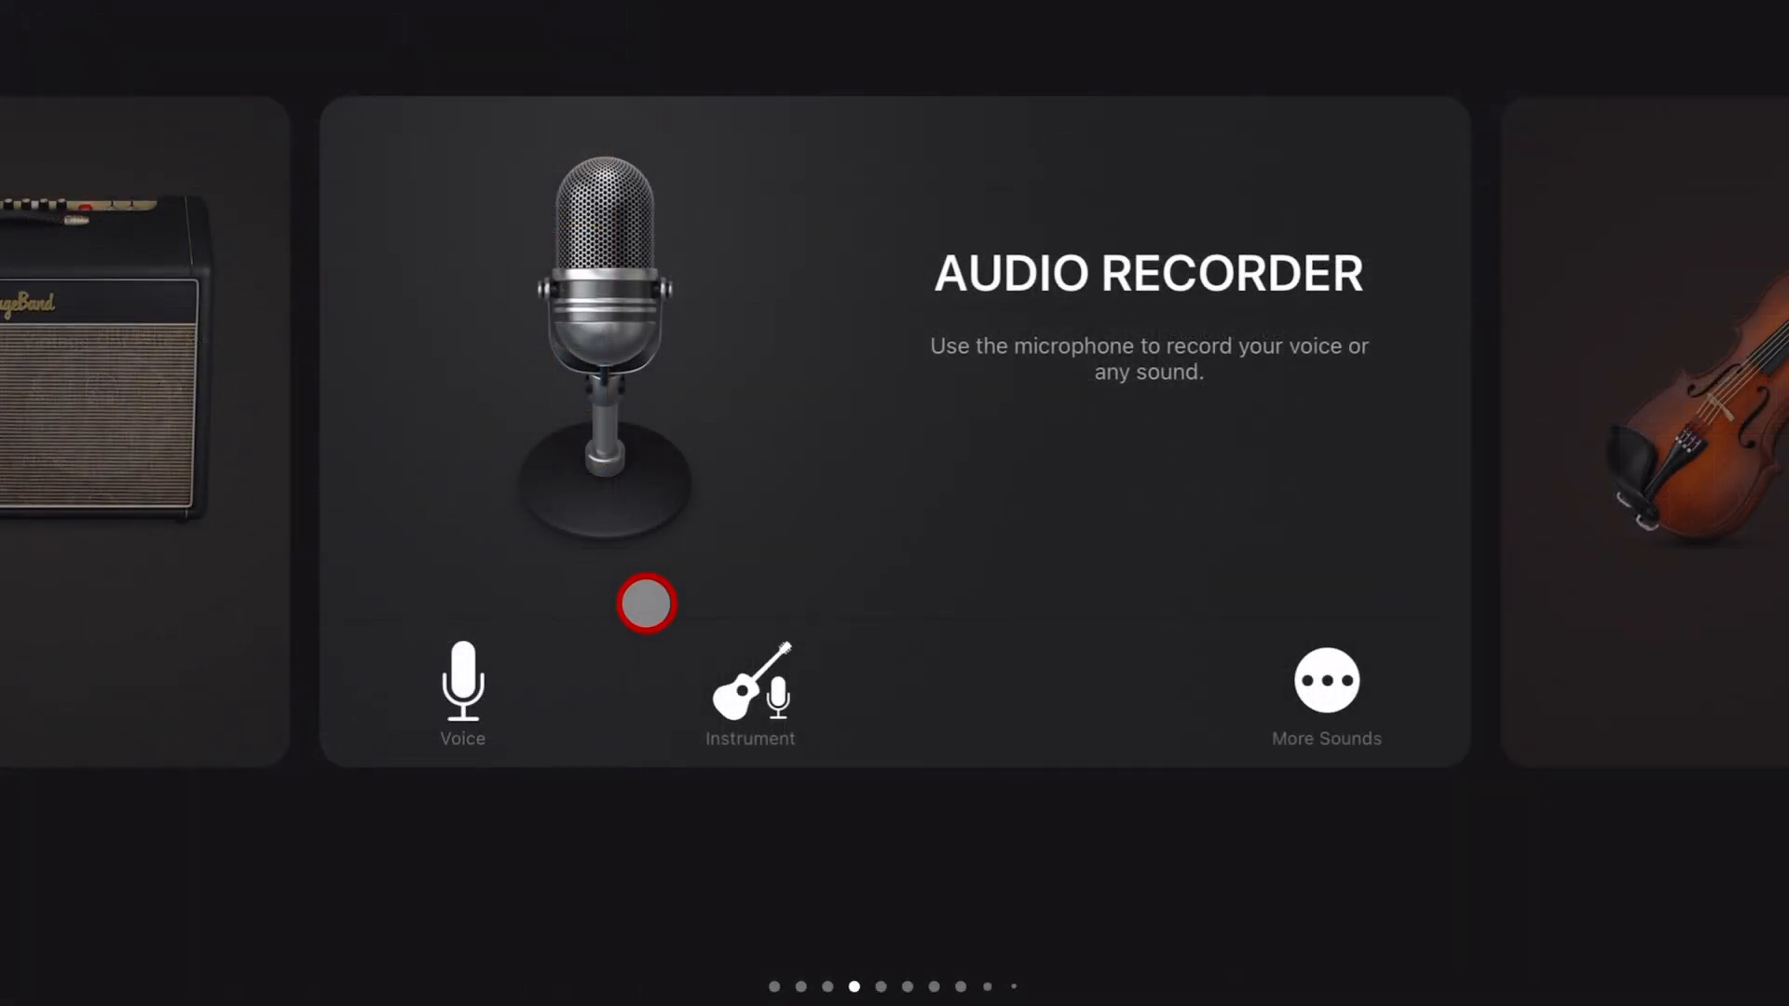
mouse_move(1325, 680)
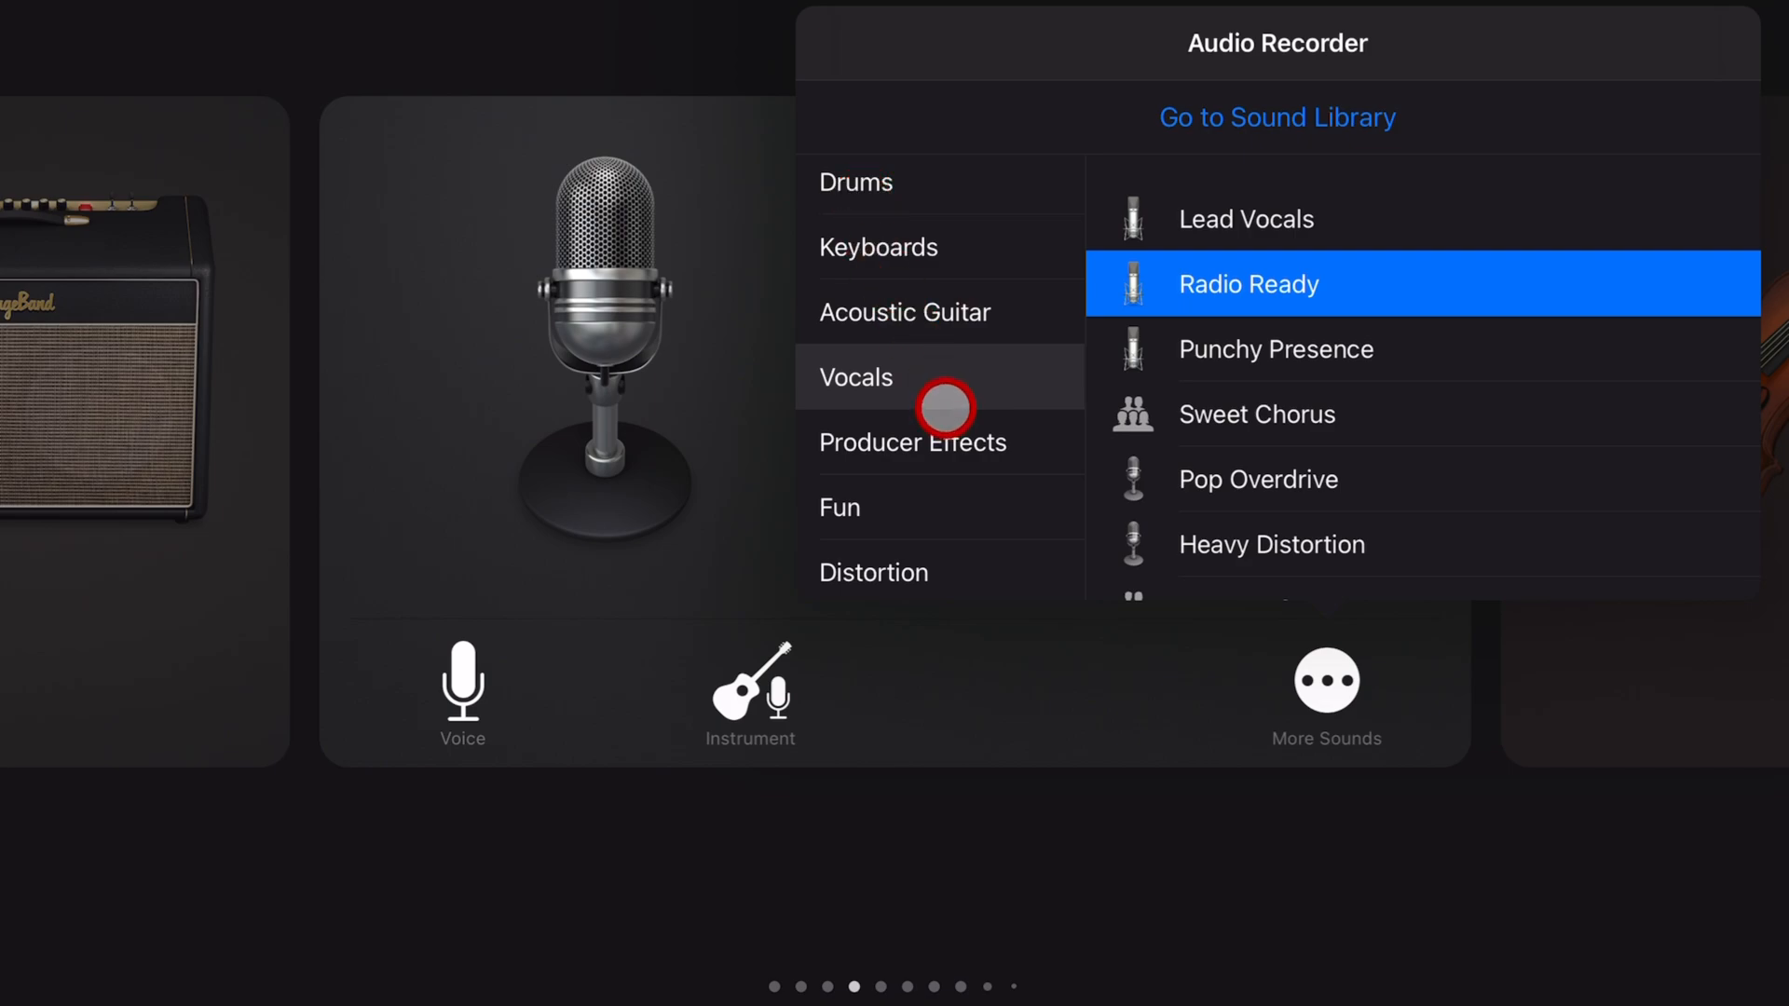
mouse_move(1275, 242)
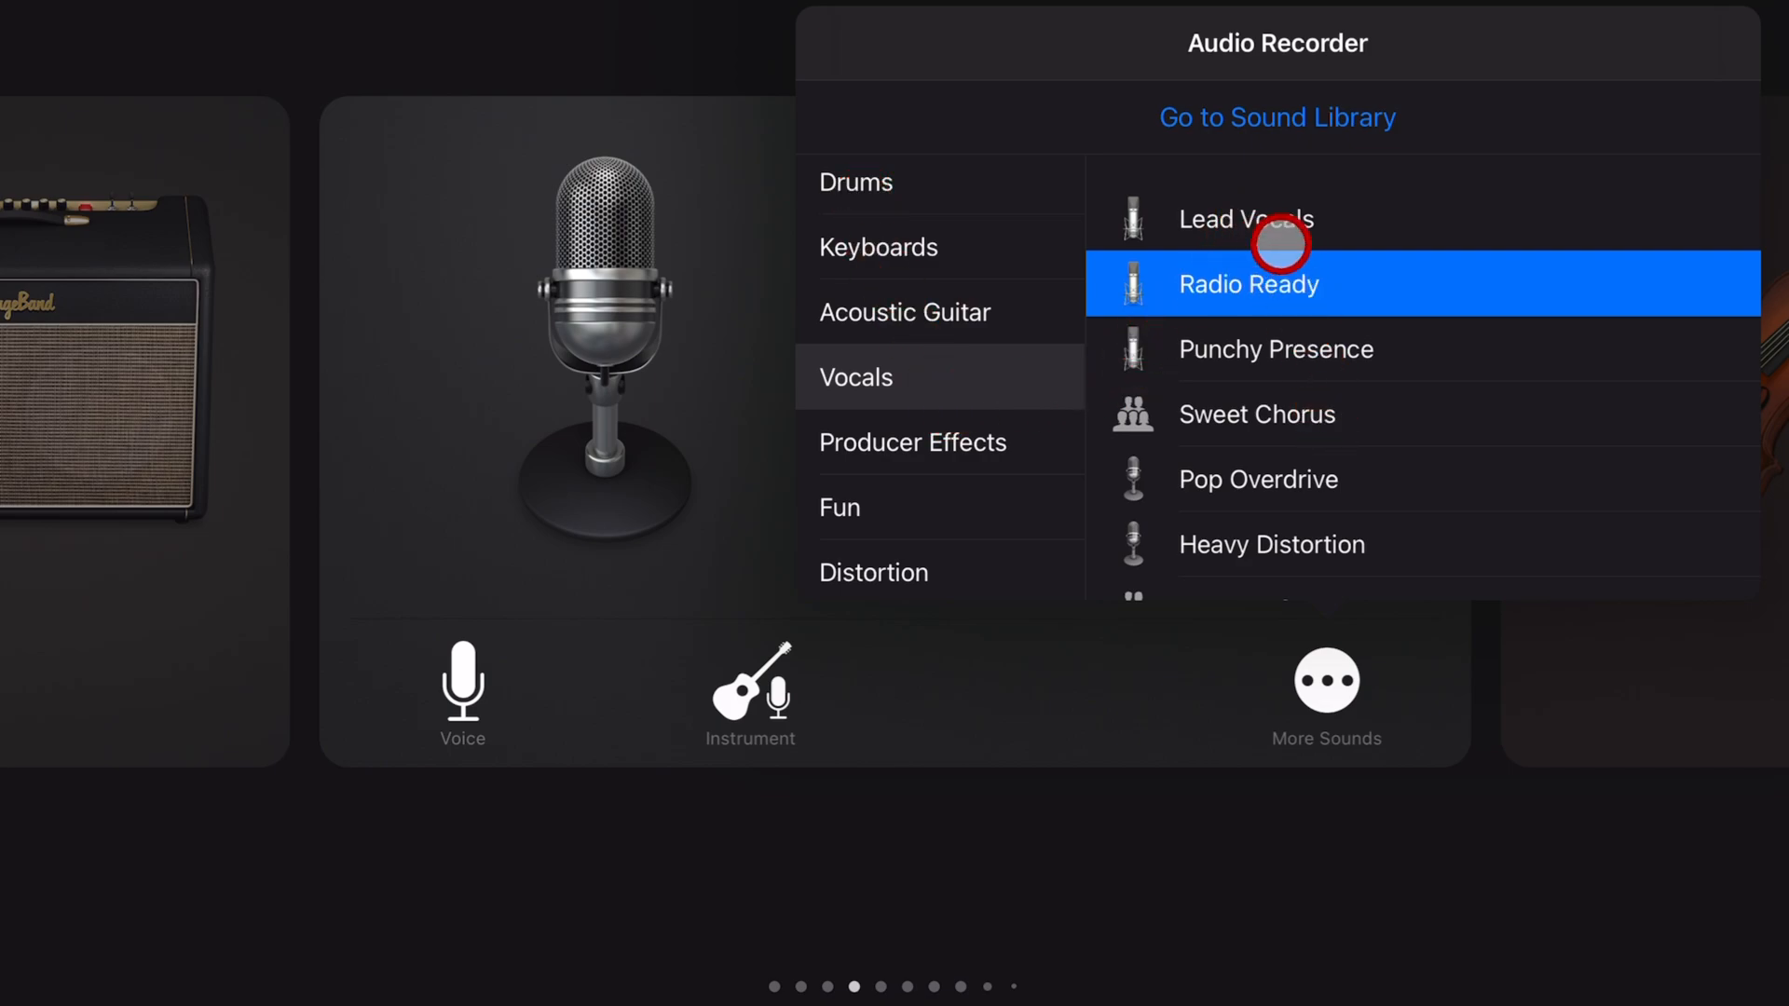
mouse_move(1345, 399)
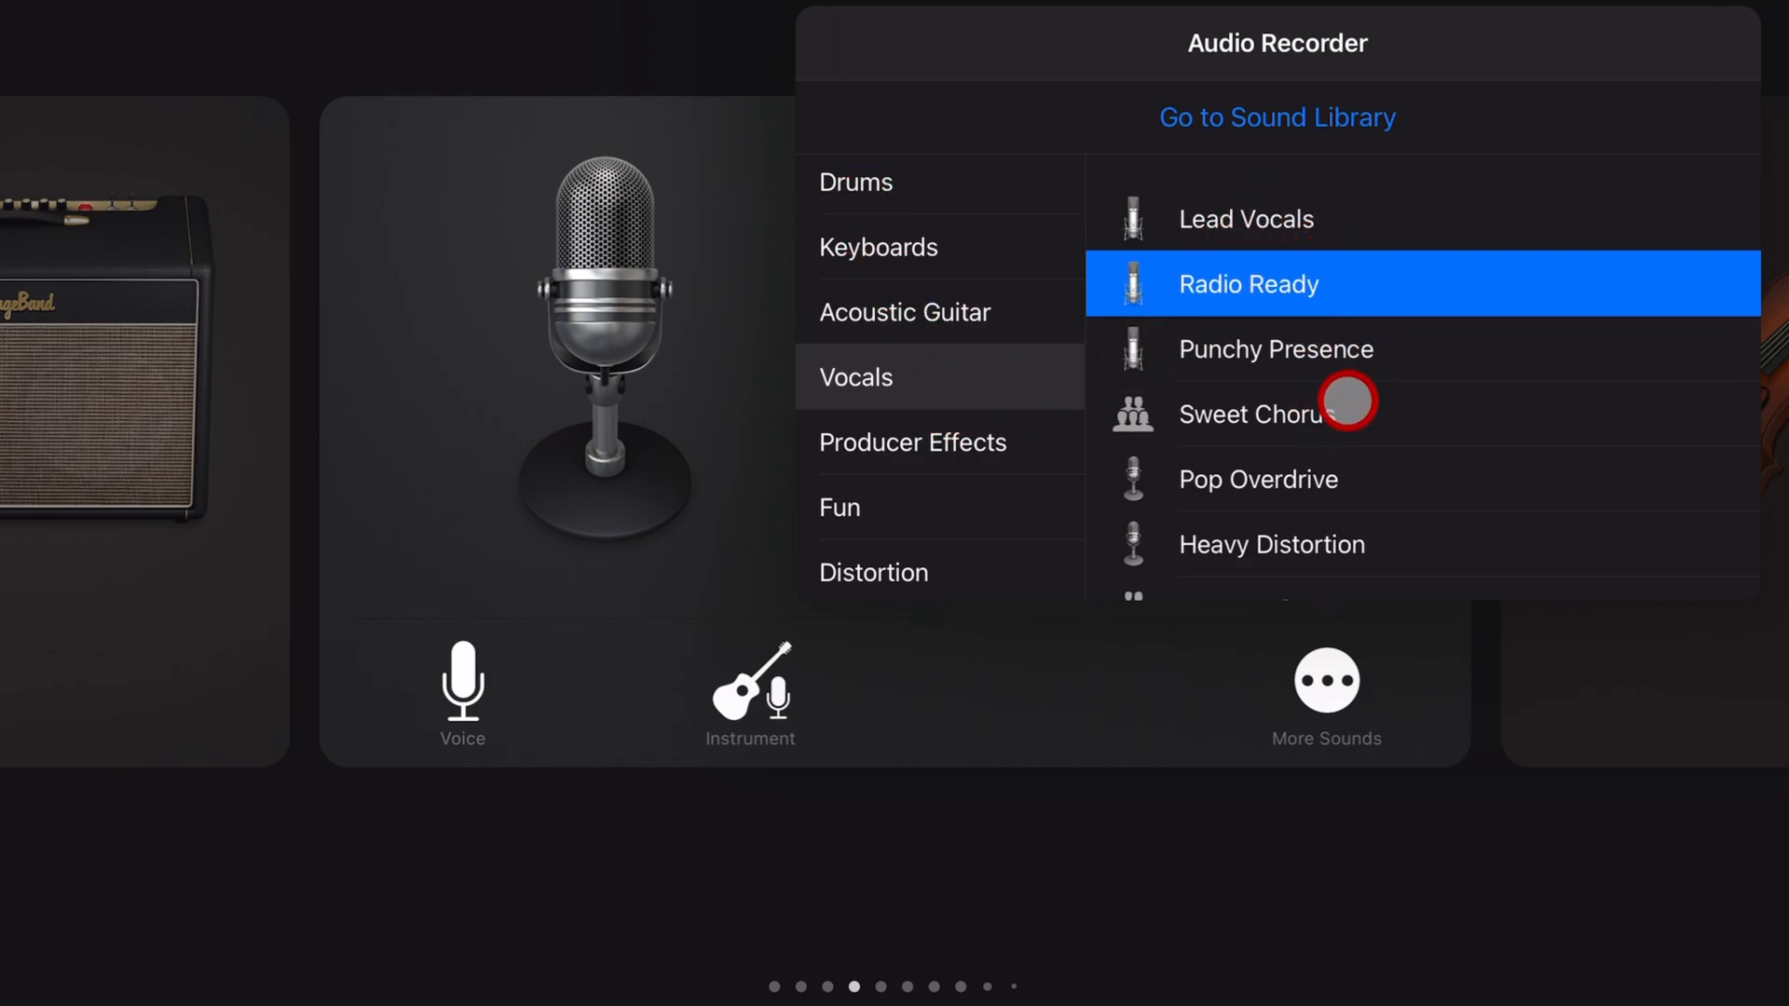
mouse_move(1289, 218)
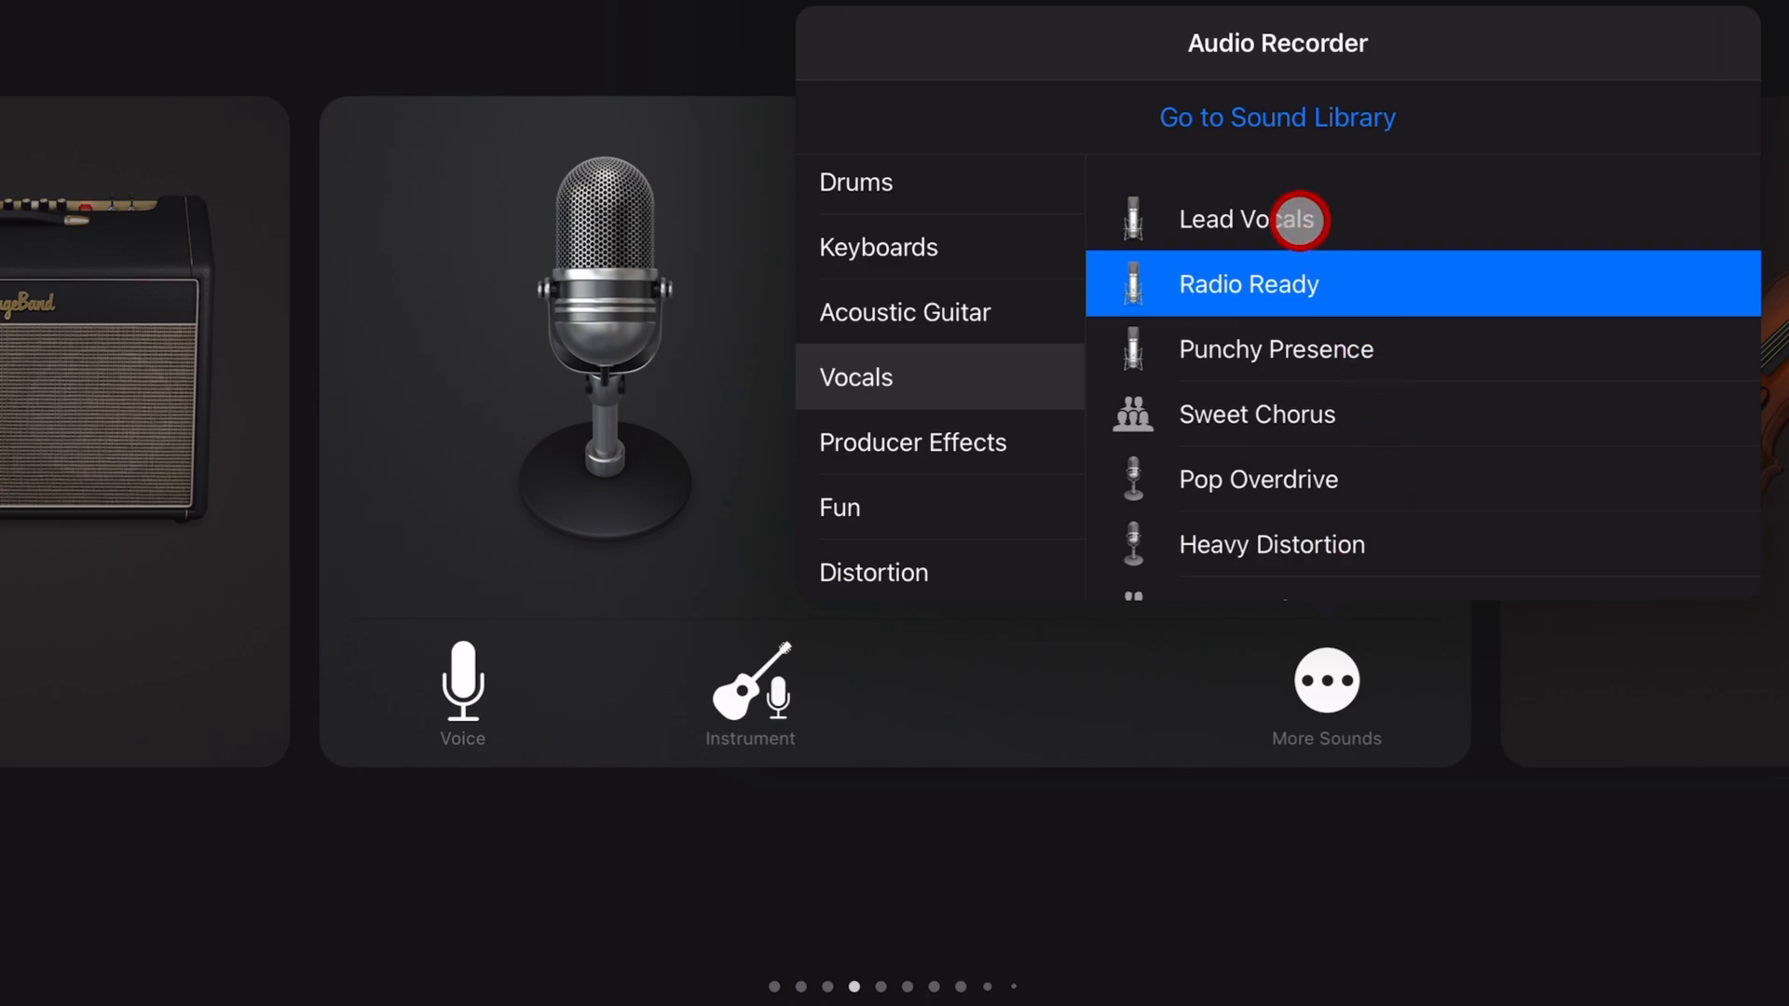
click(1243, 220)
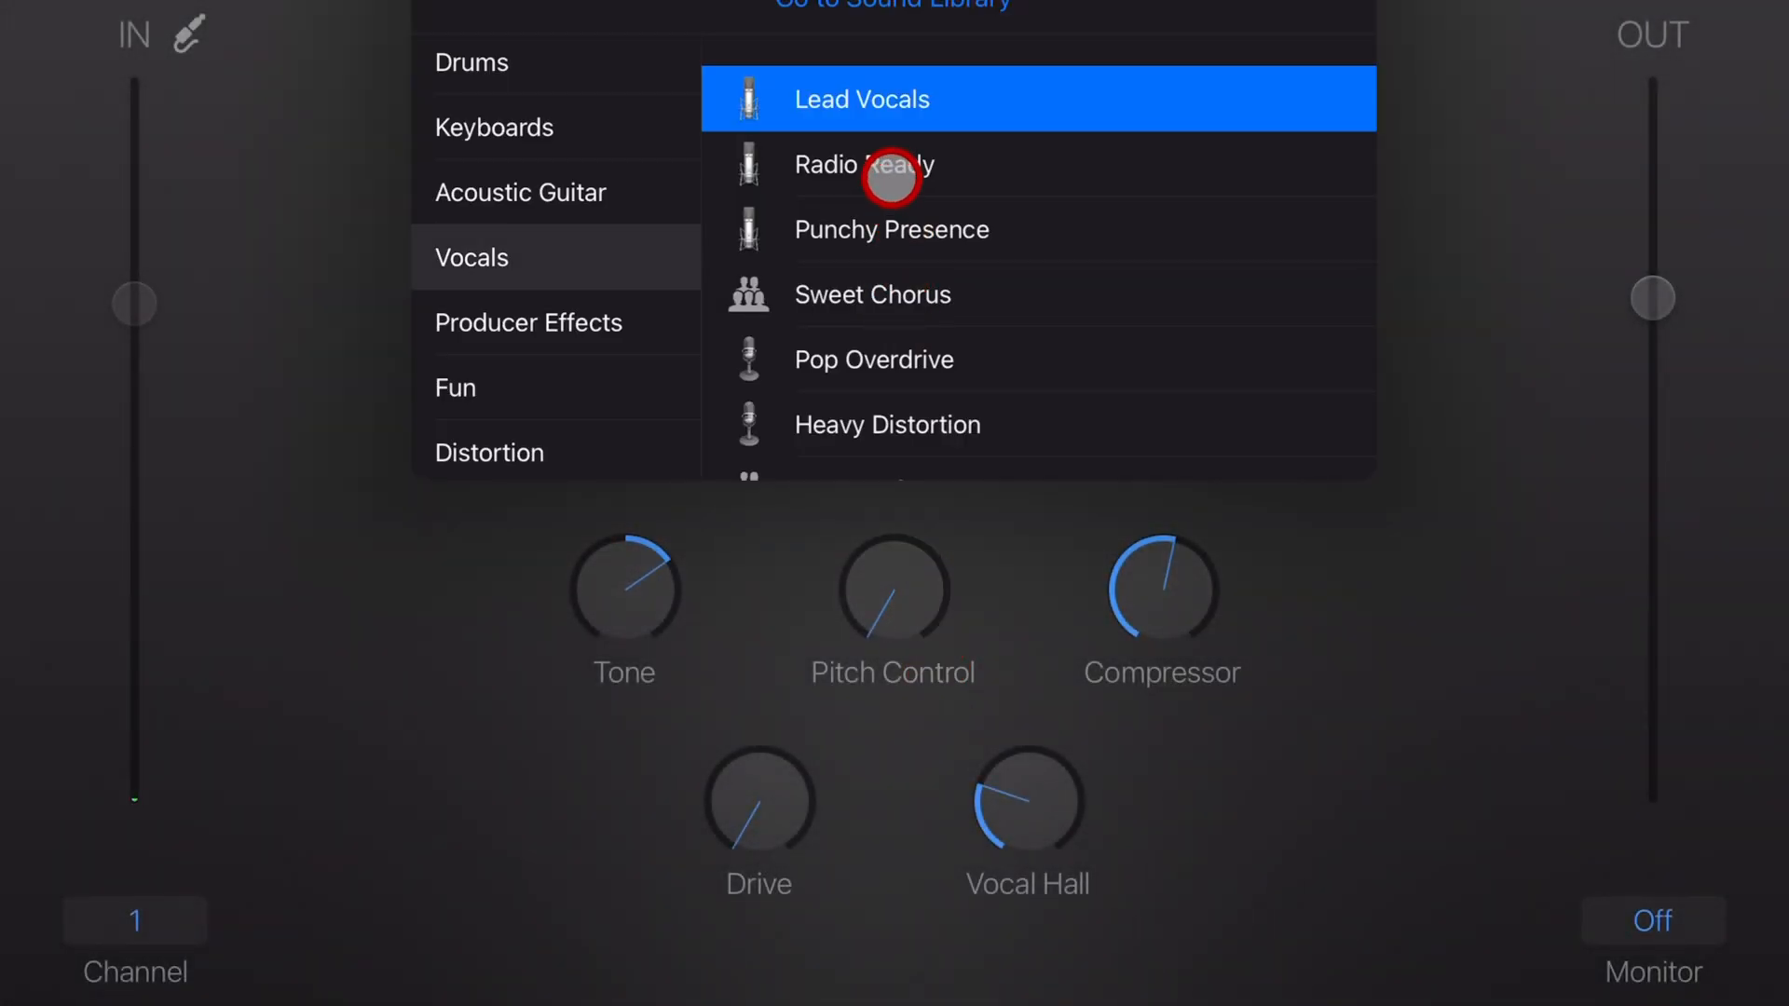
click(863, 164)
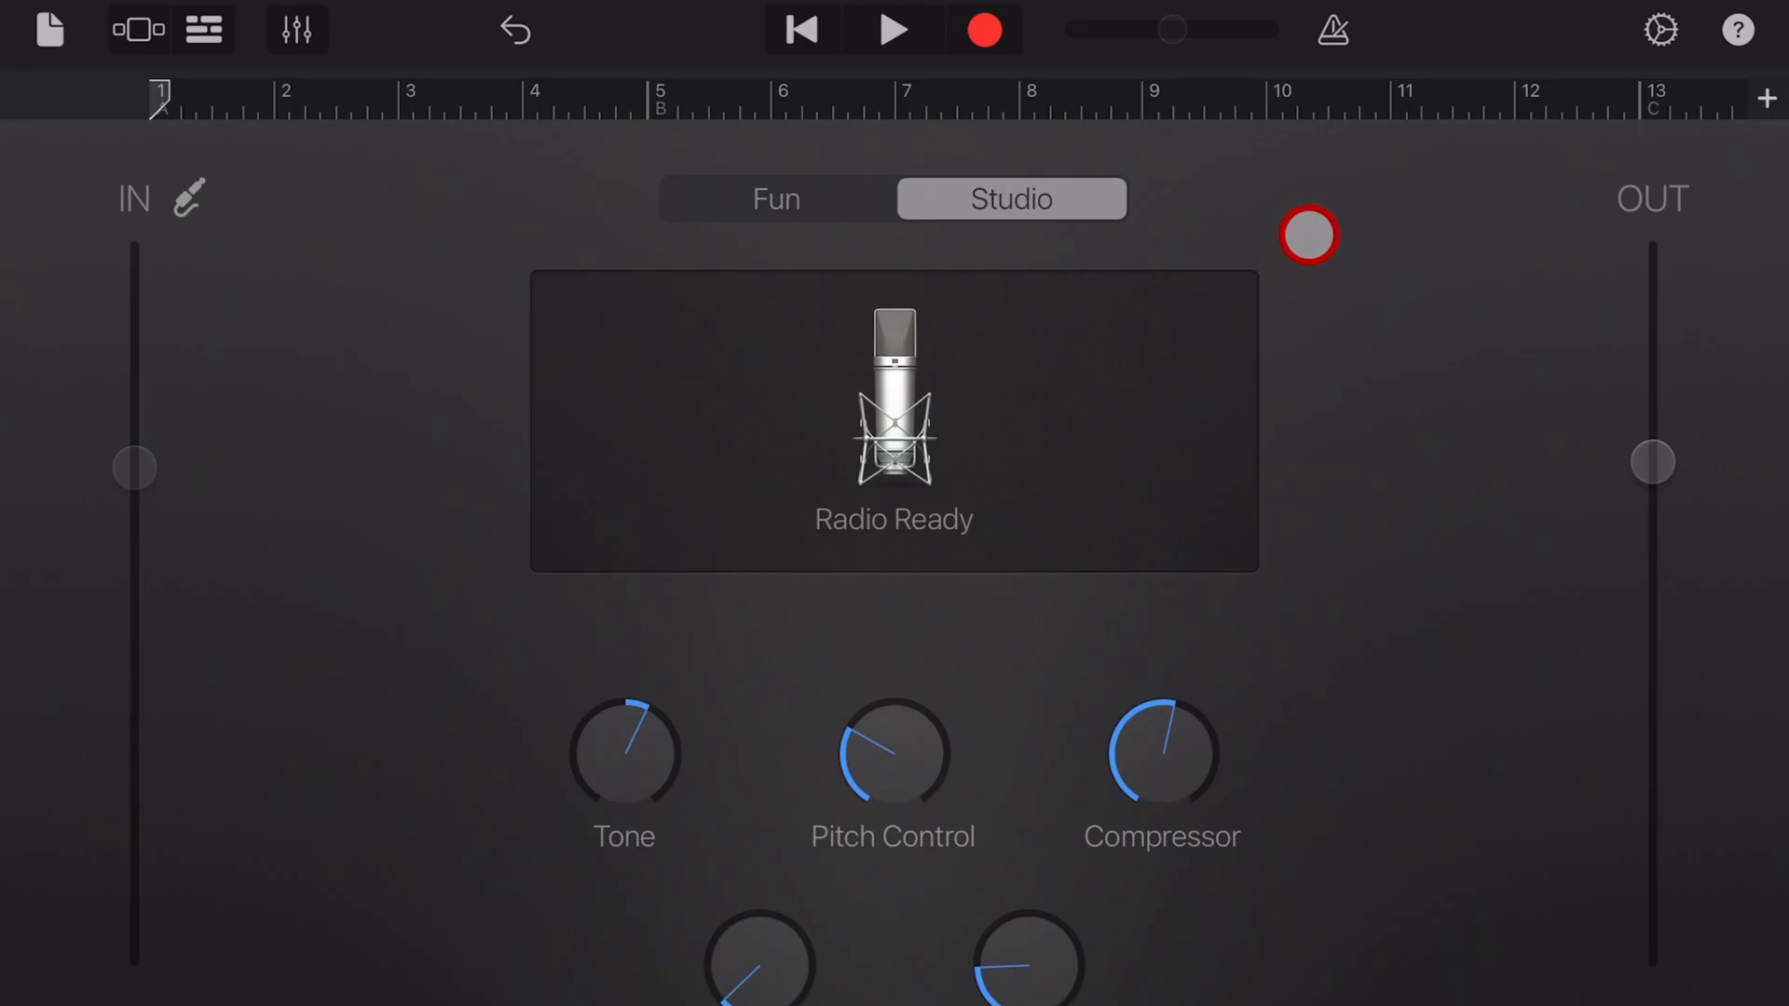
Record a short vocal take and play it back once
click(984, 28)
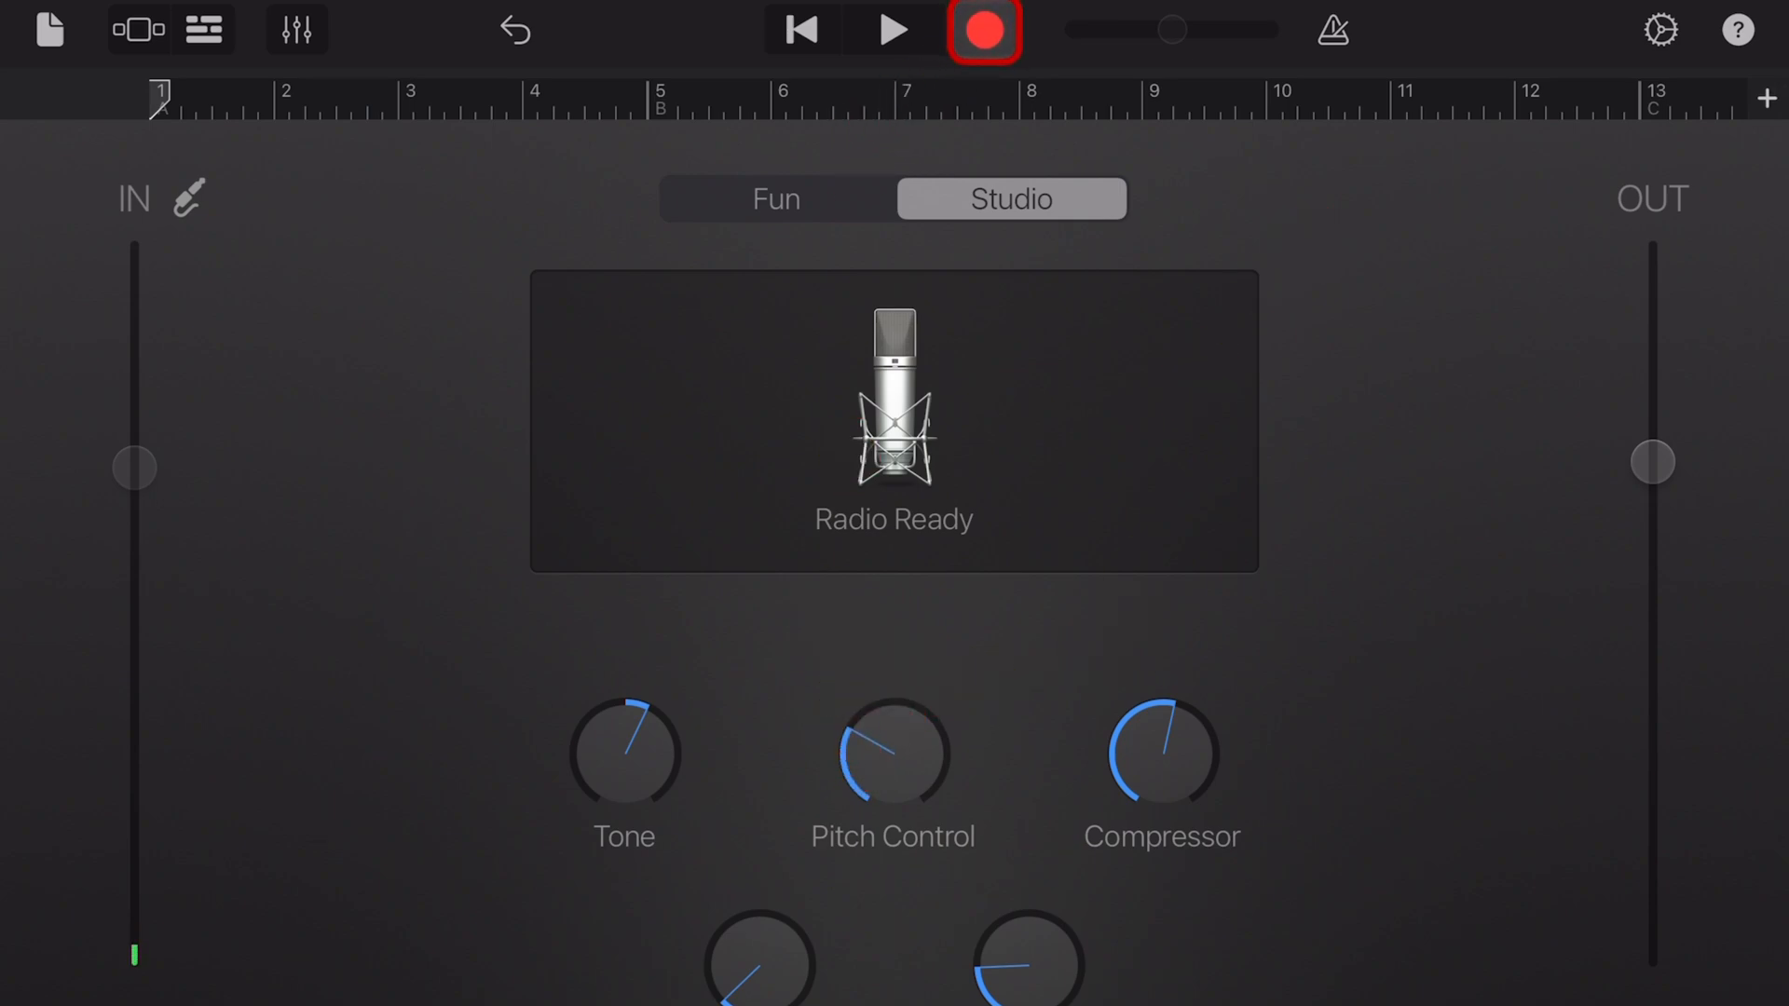
click(982, 28)
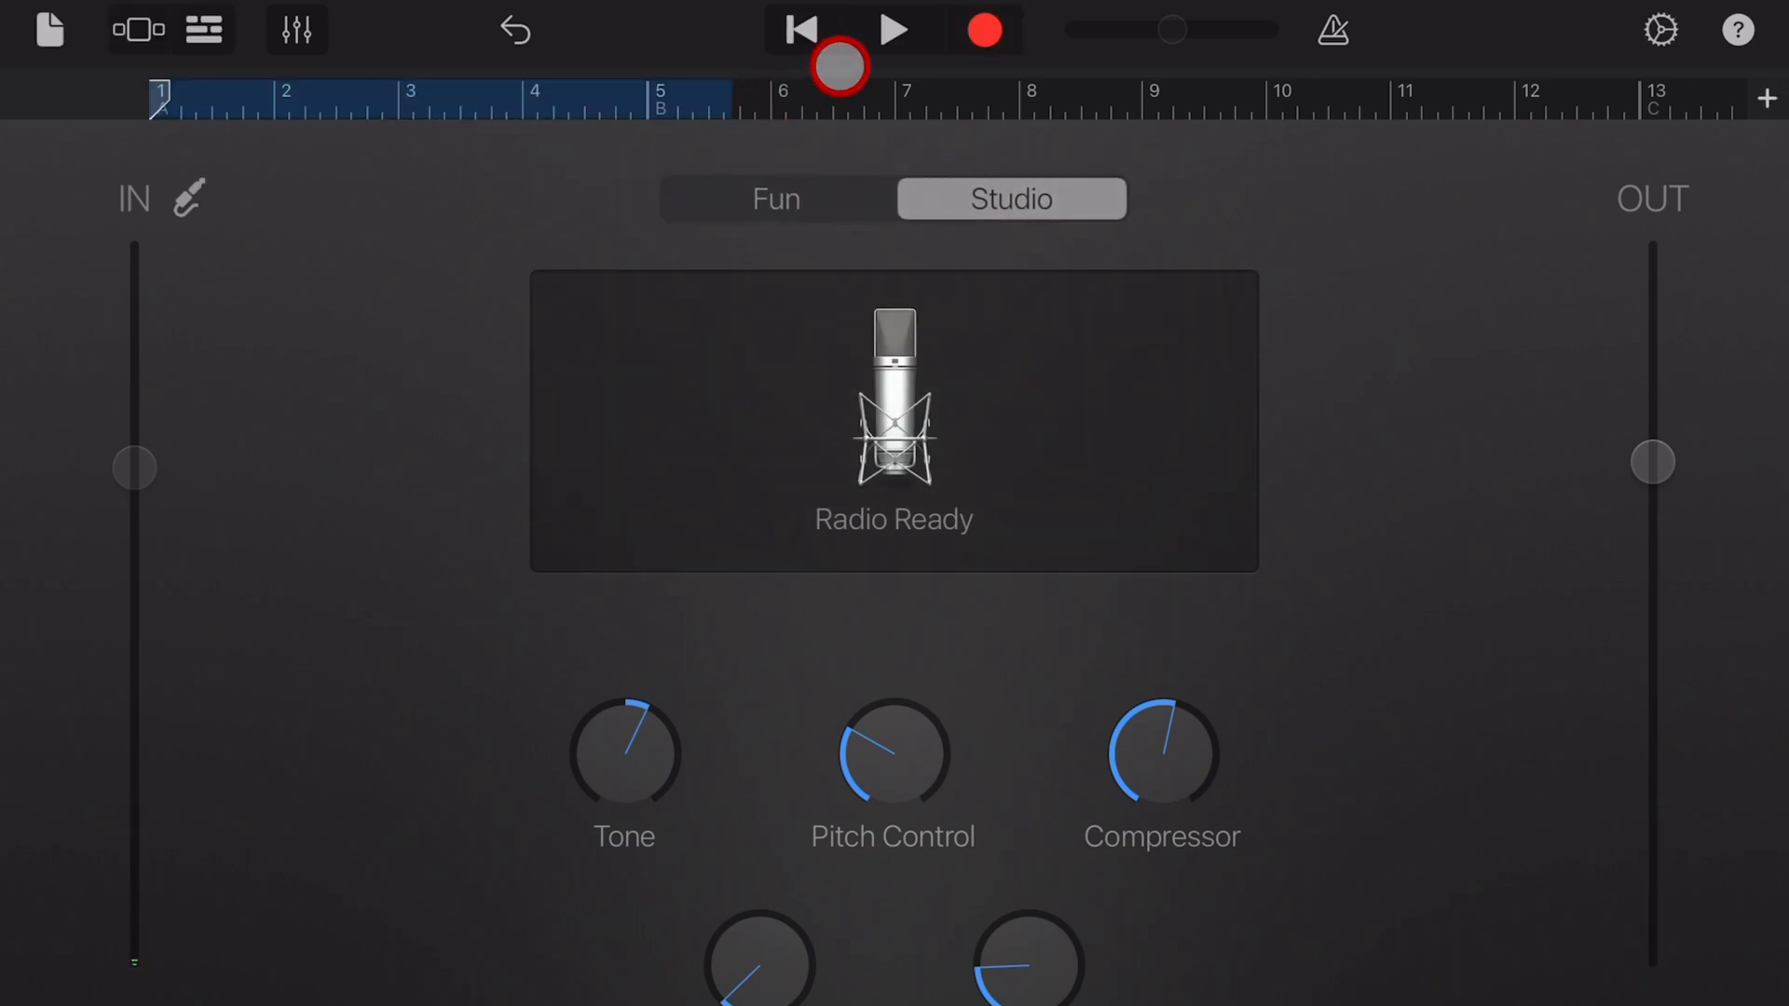
click(894, 28)
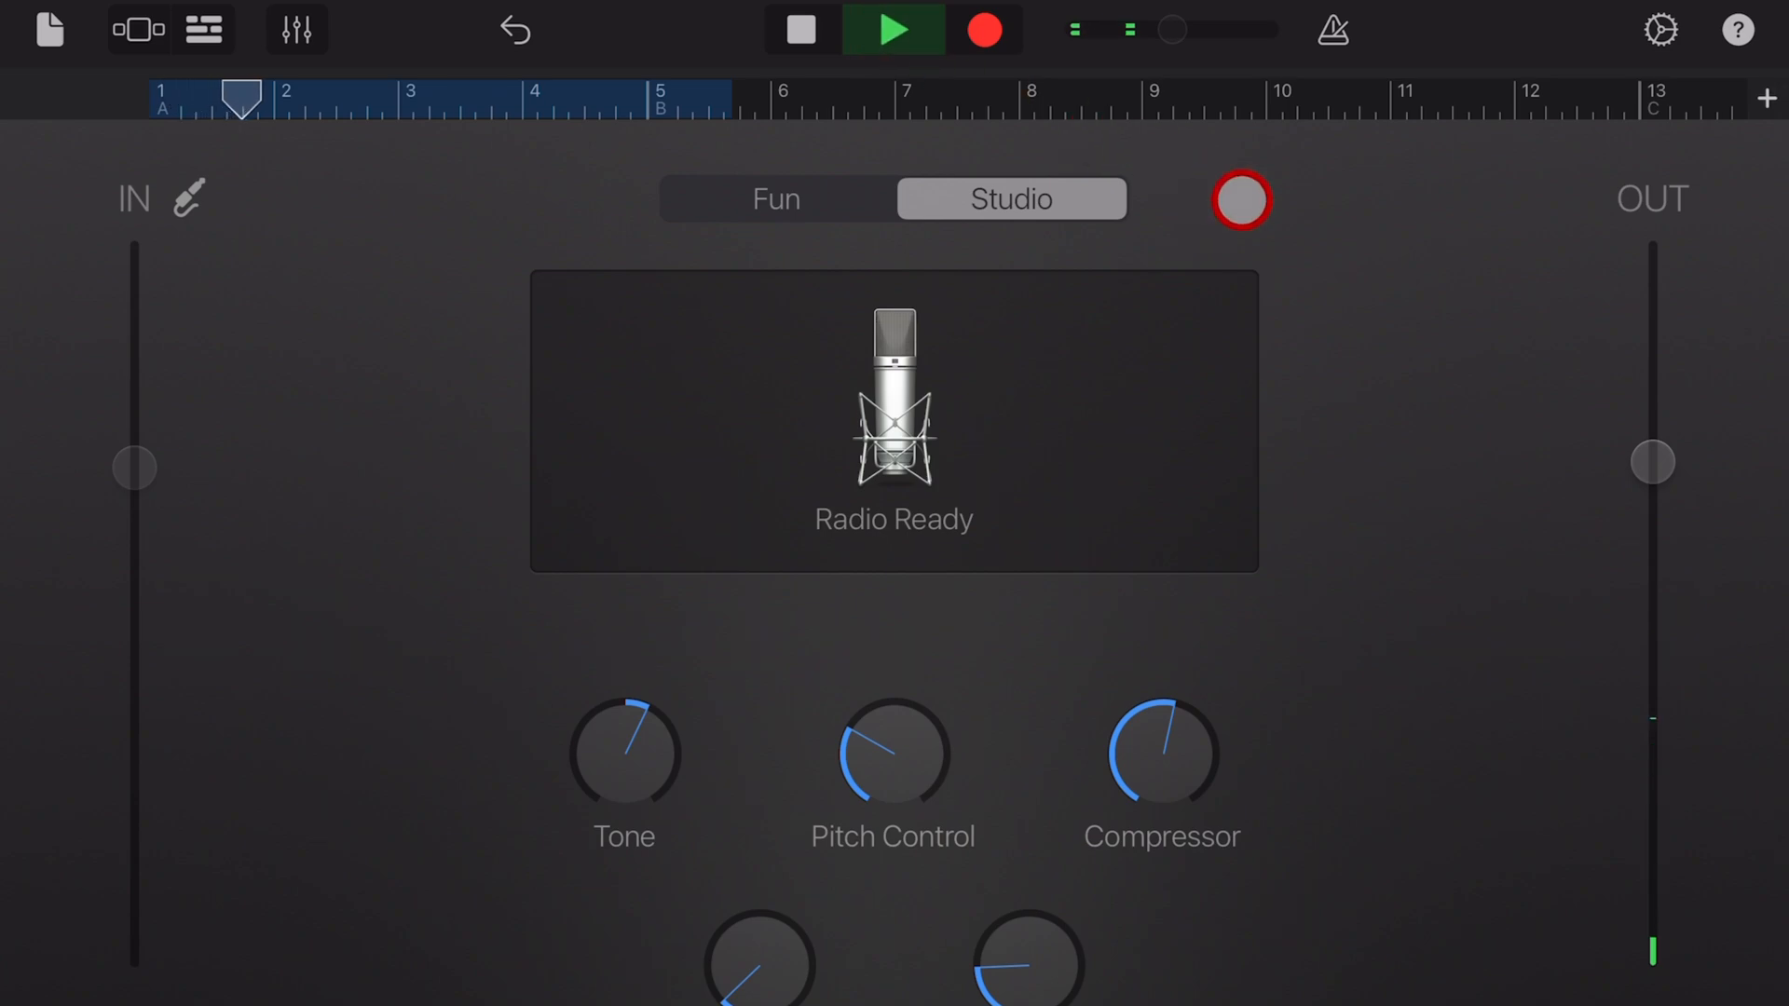
click(797, 28)
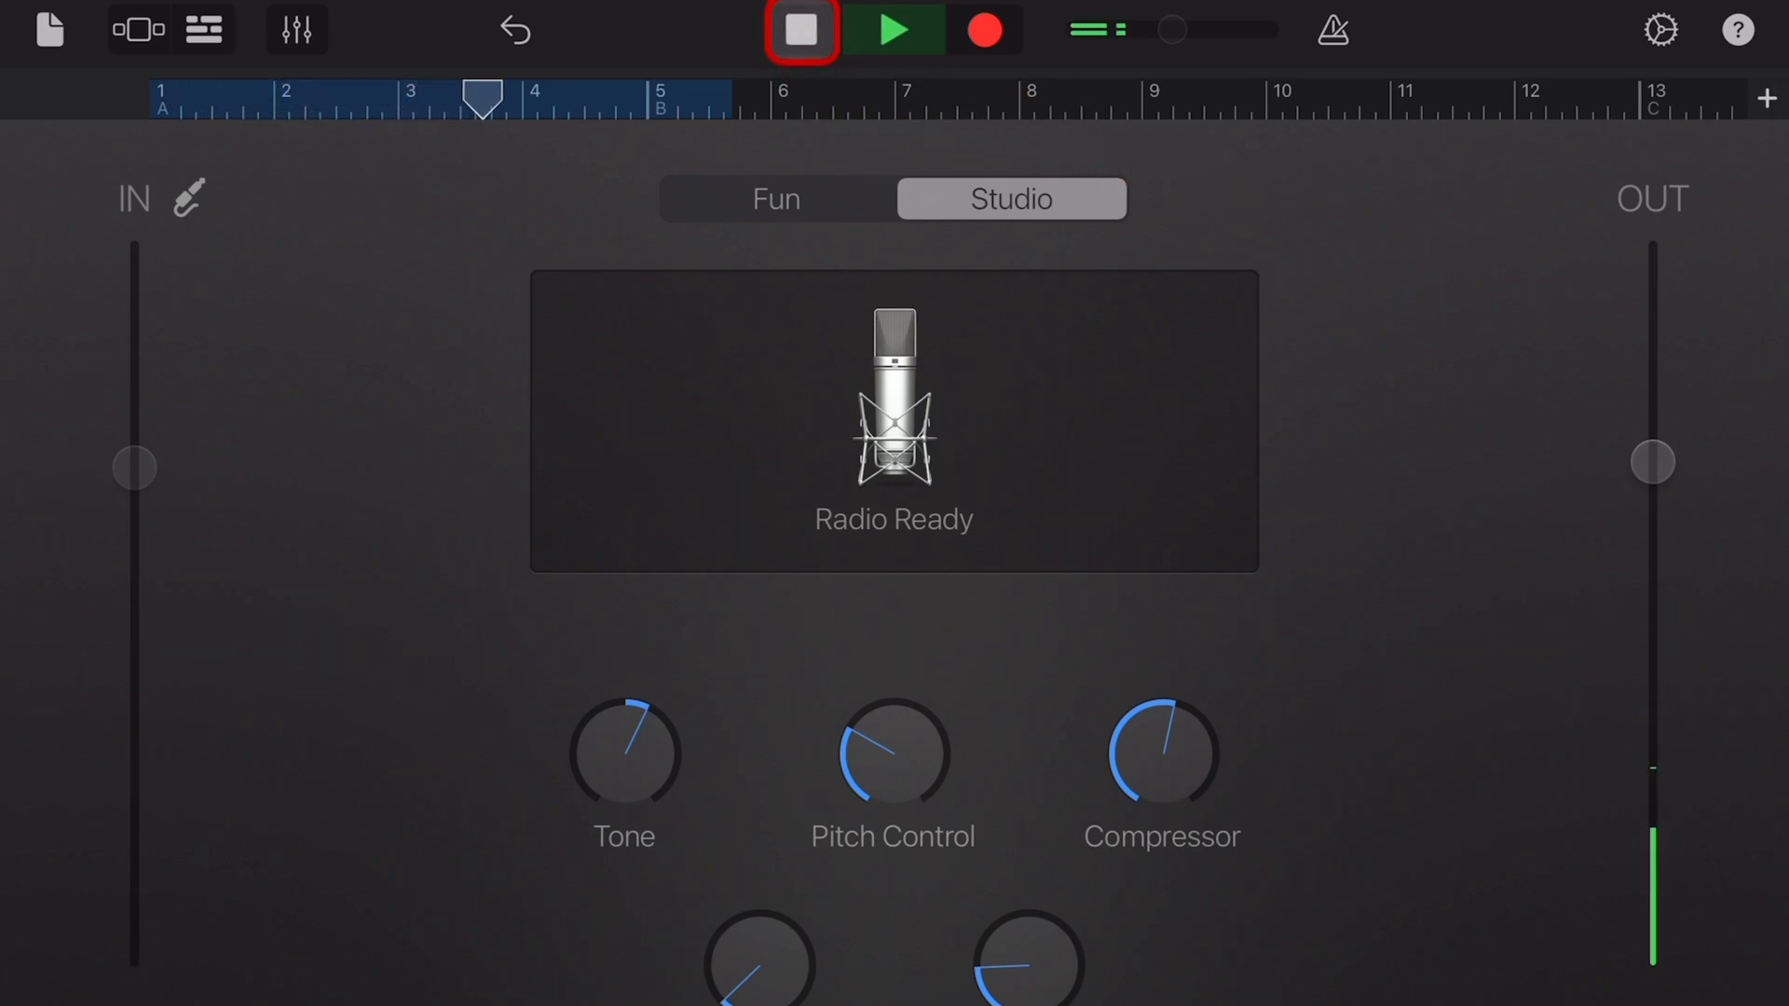
click(800, 28)
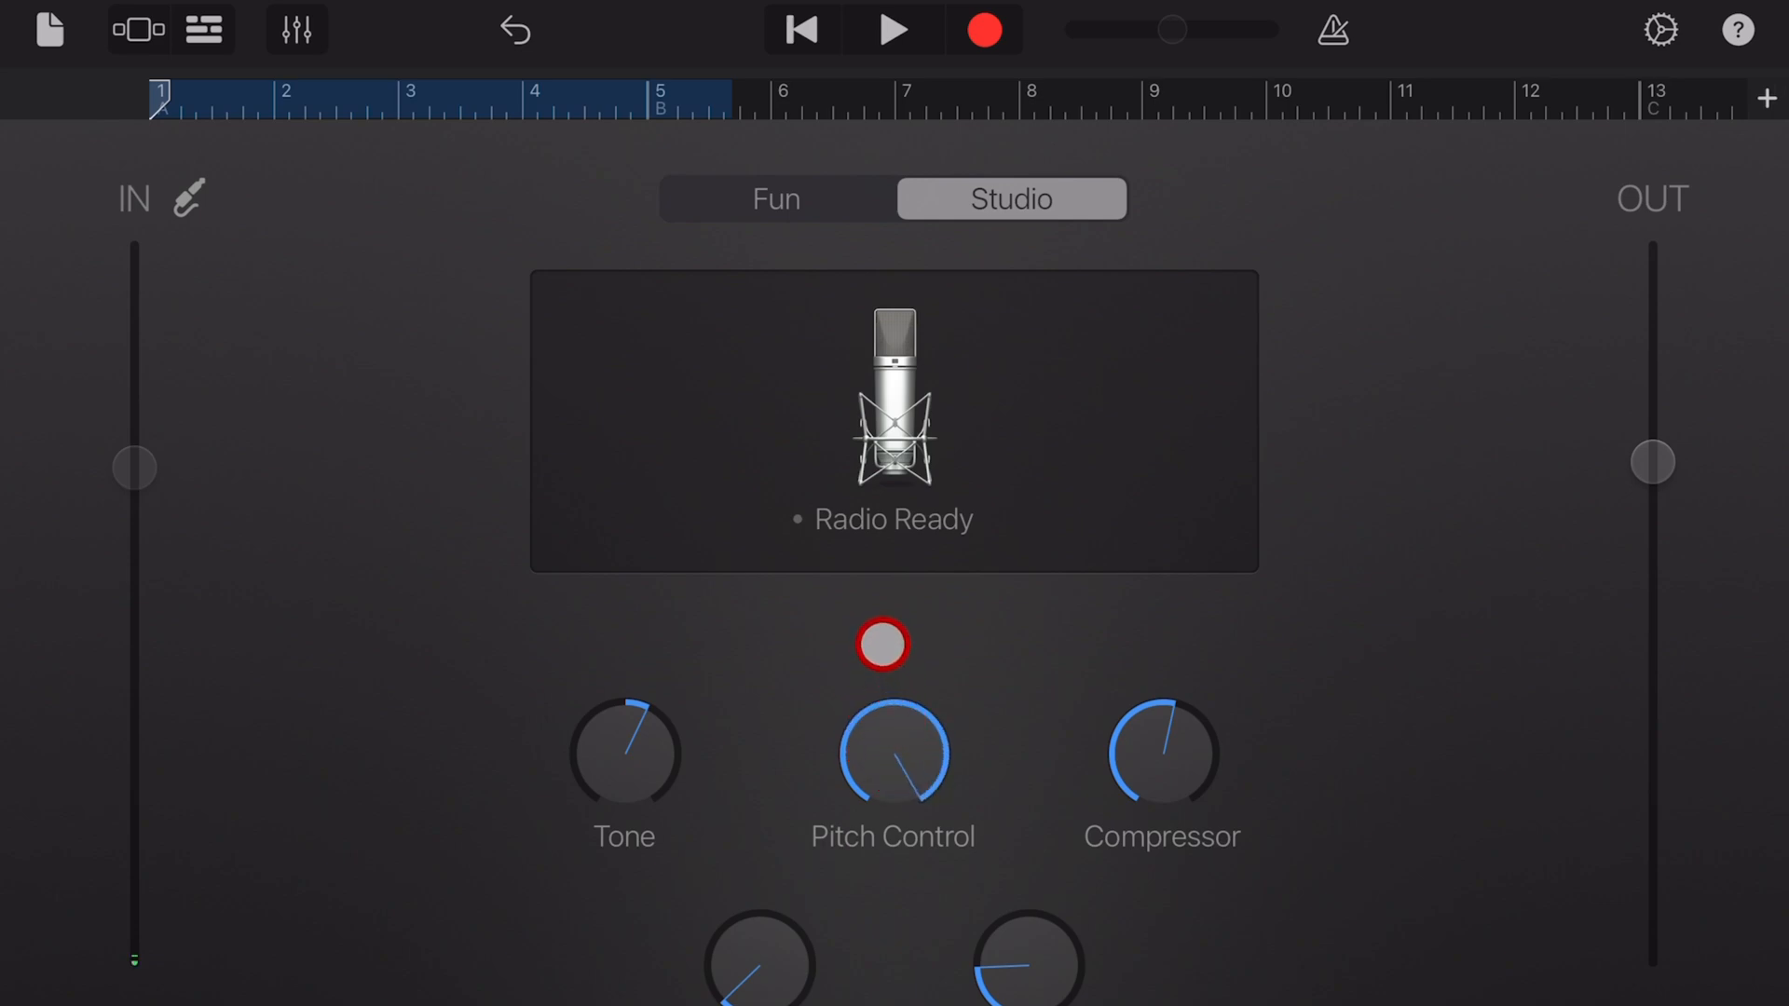
Turn Pitch Control up to full and audition the take with correction
click(893, 28)
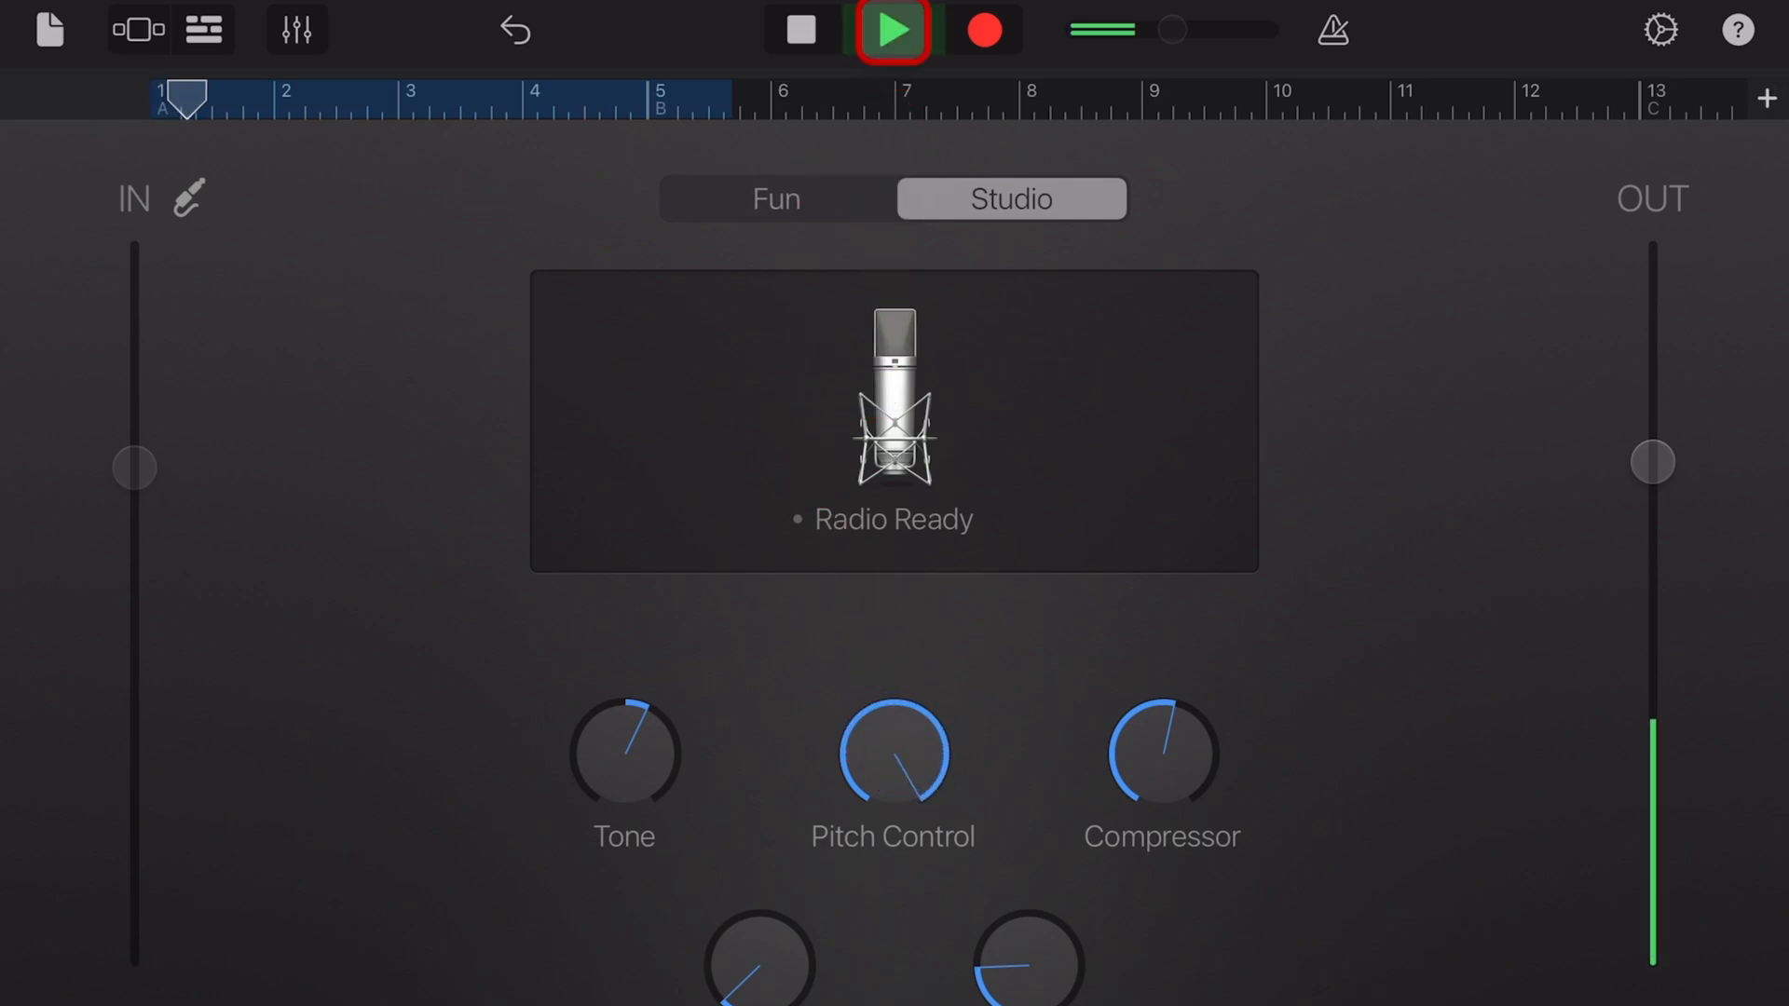
click(892, 28)
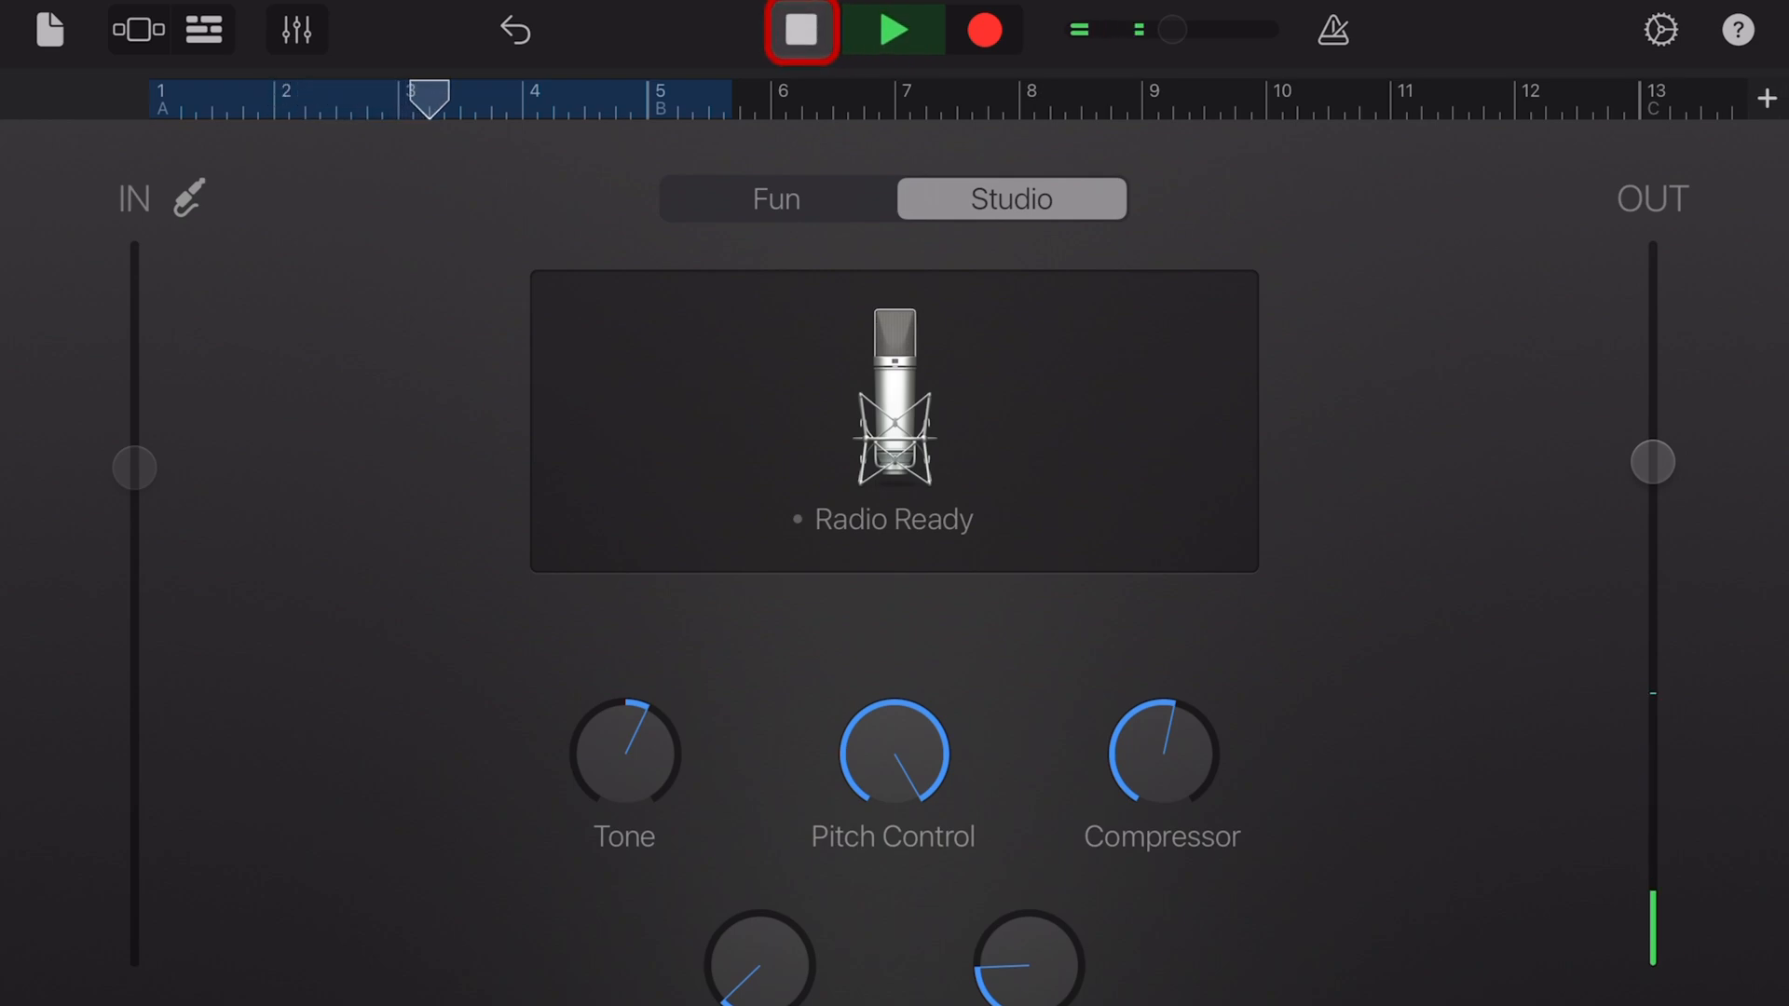
click(799, 28)
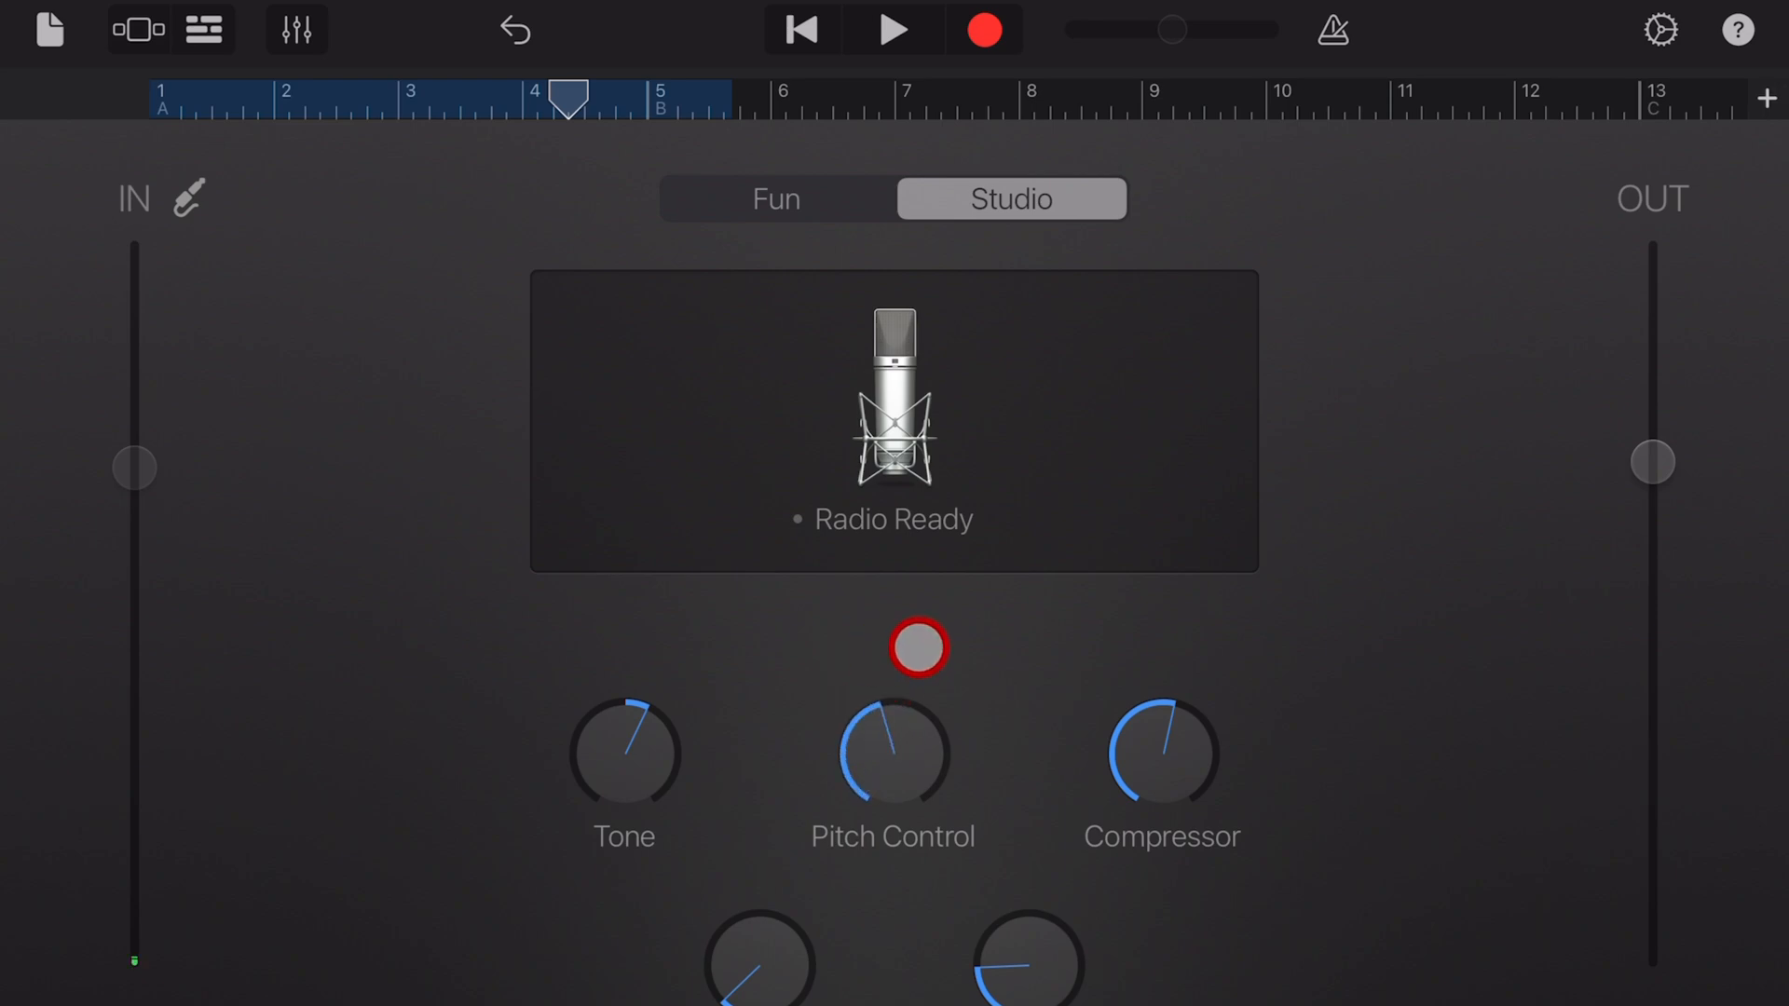
Lower the Pitch Control amount and stop the vocal playback
click(203, 28)
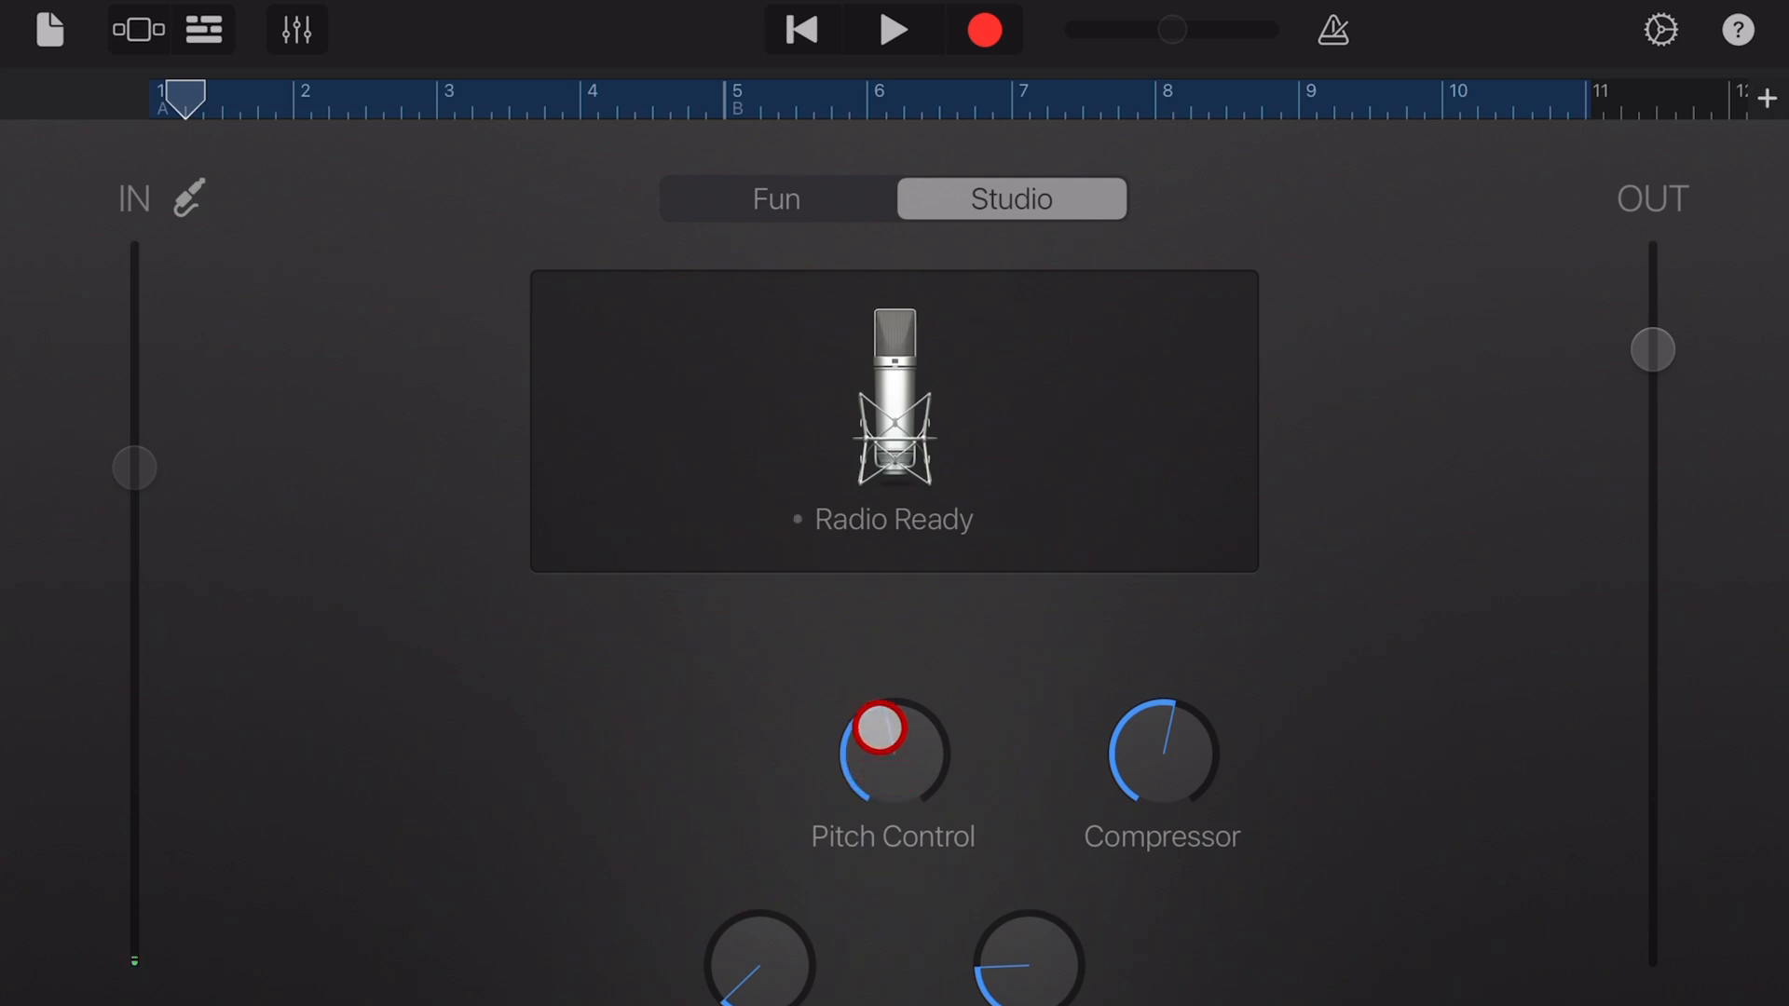
click(893, 28)
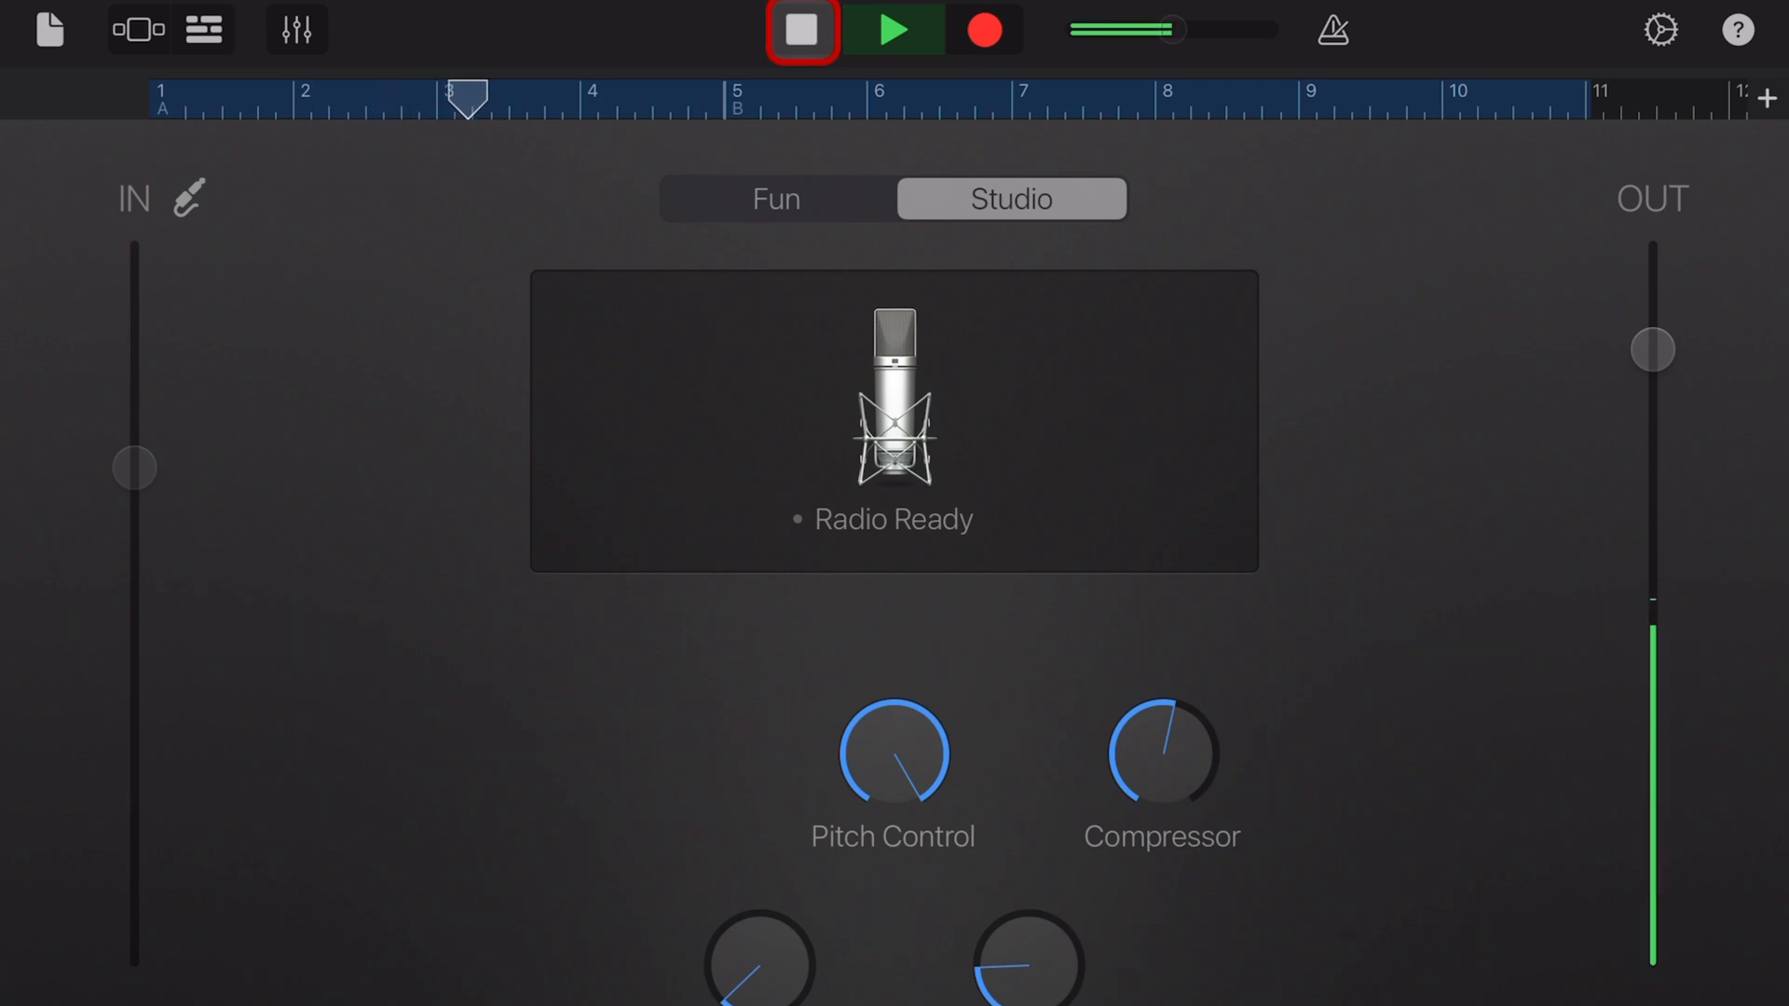
click(799, 28)
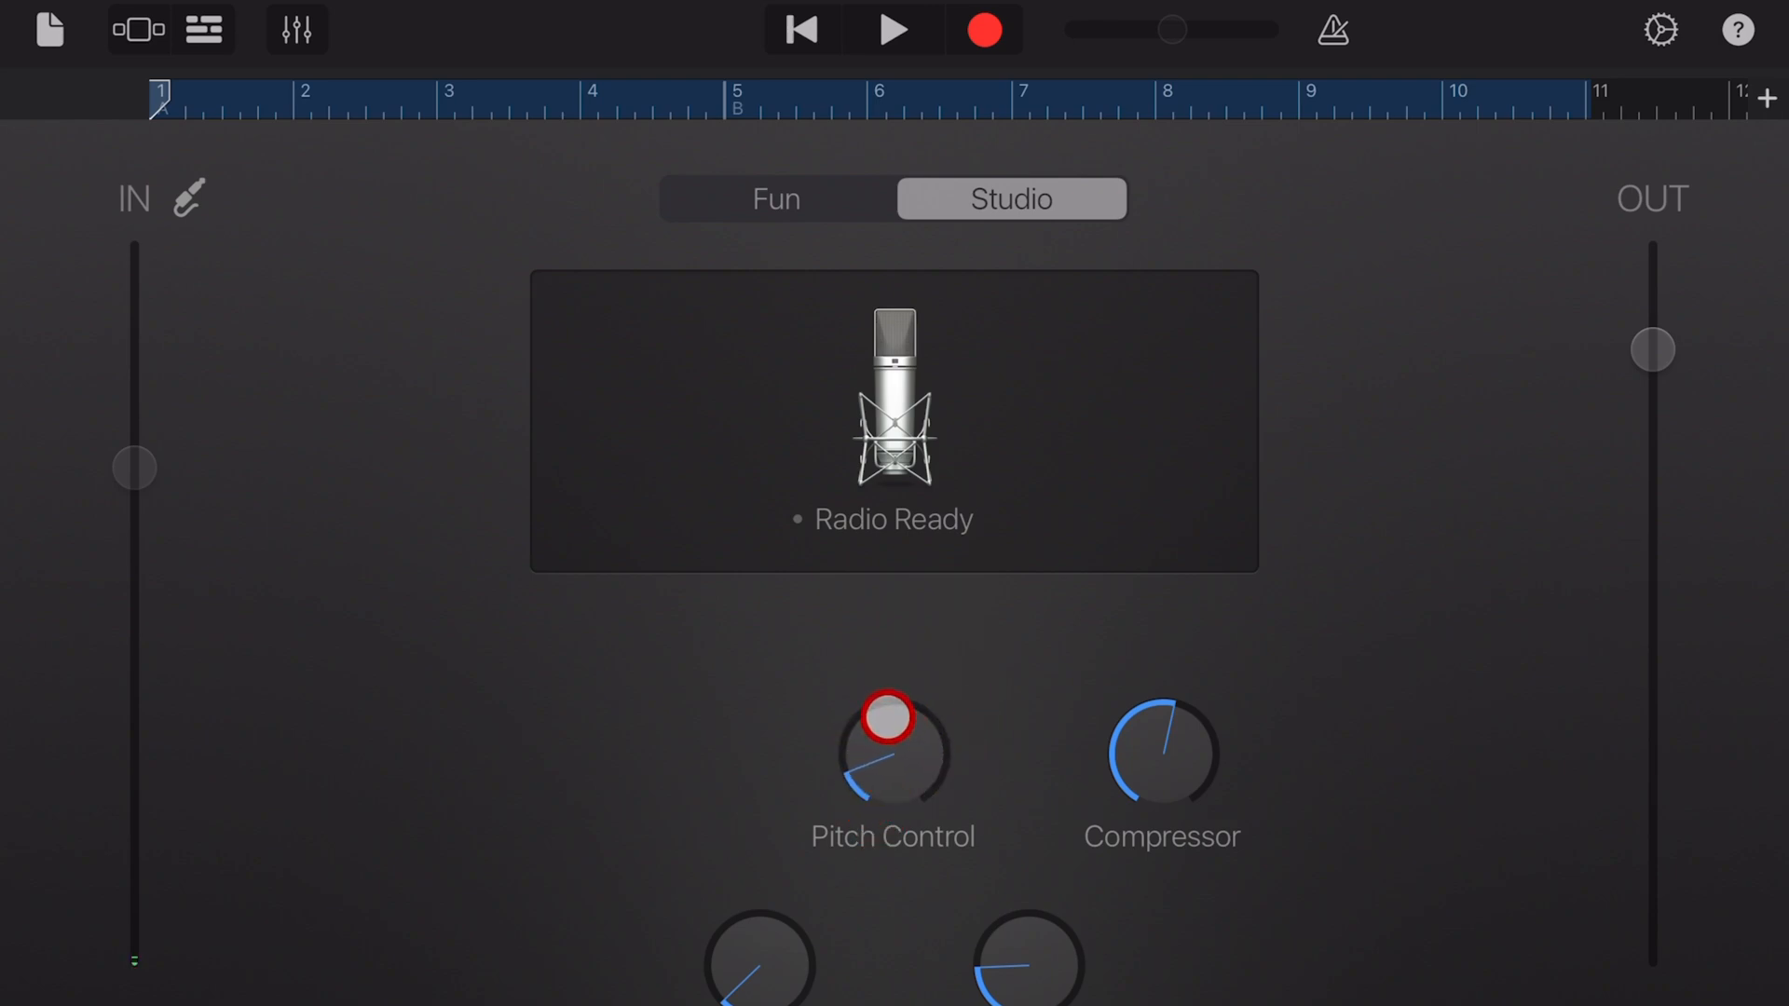
Reduce pitch correction further and play the song from the start to hear it
click(867, 106)
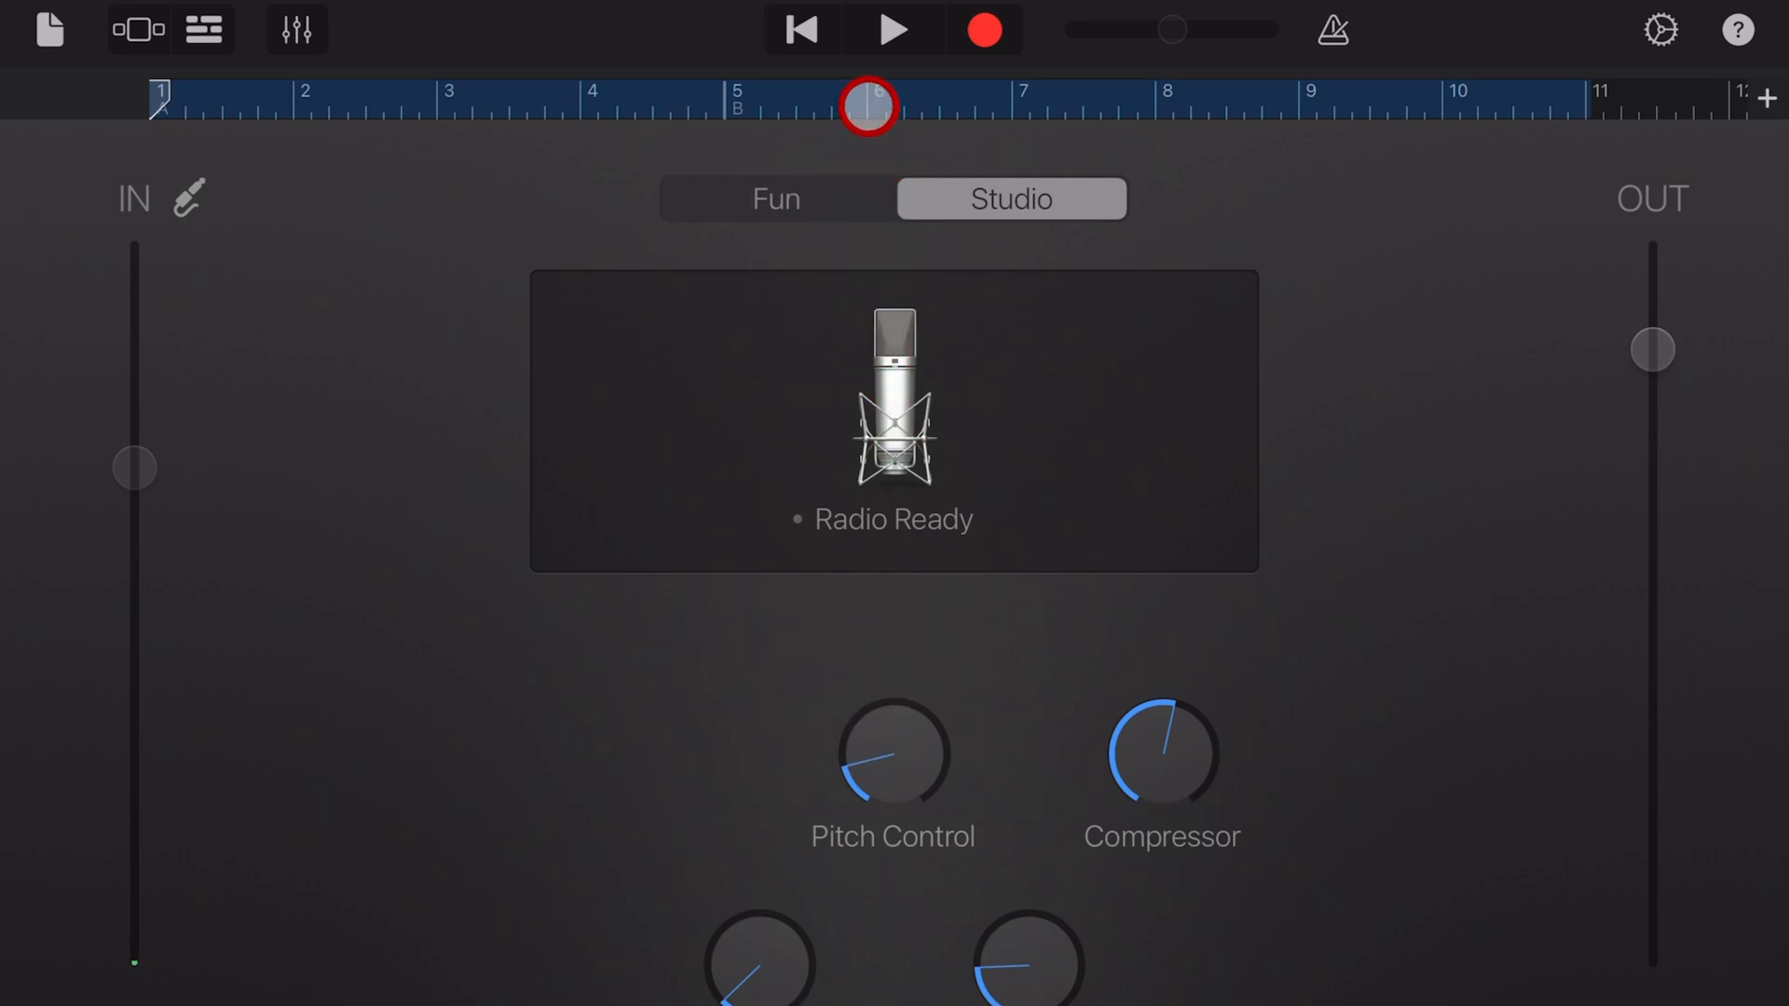
click(893, 28)
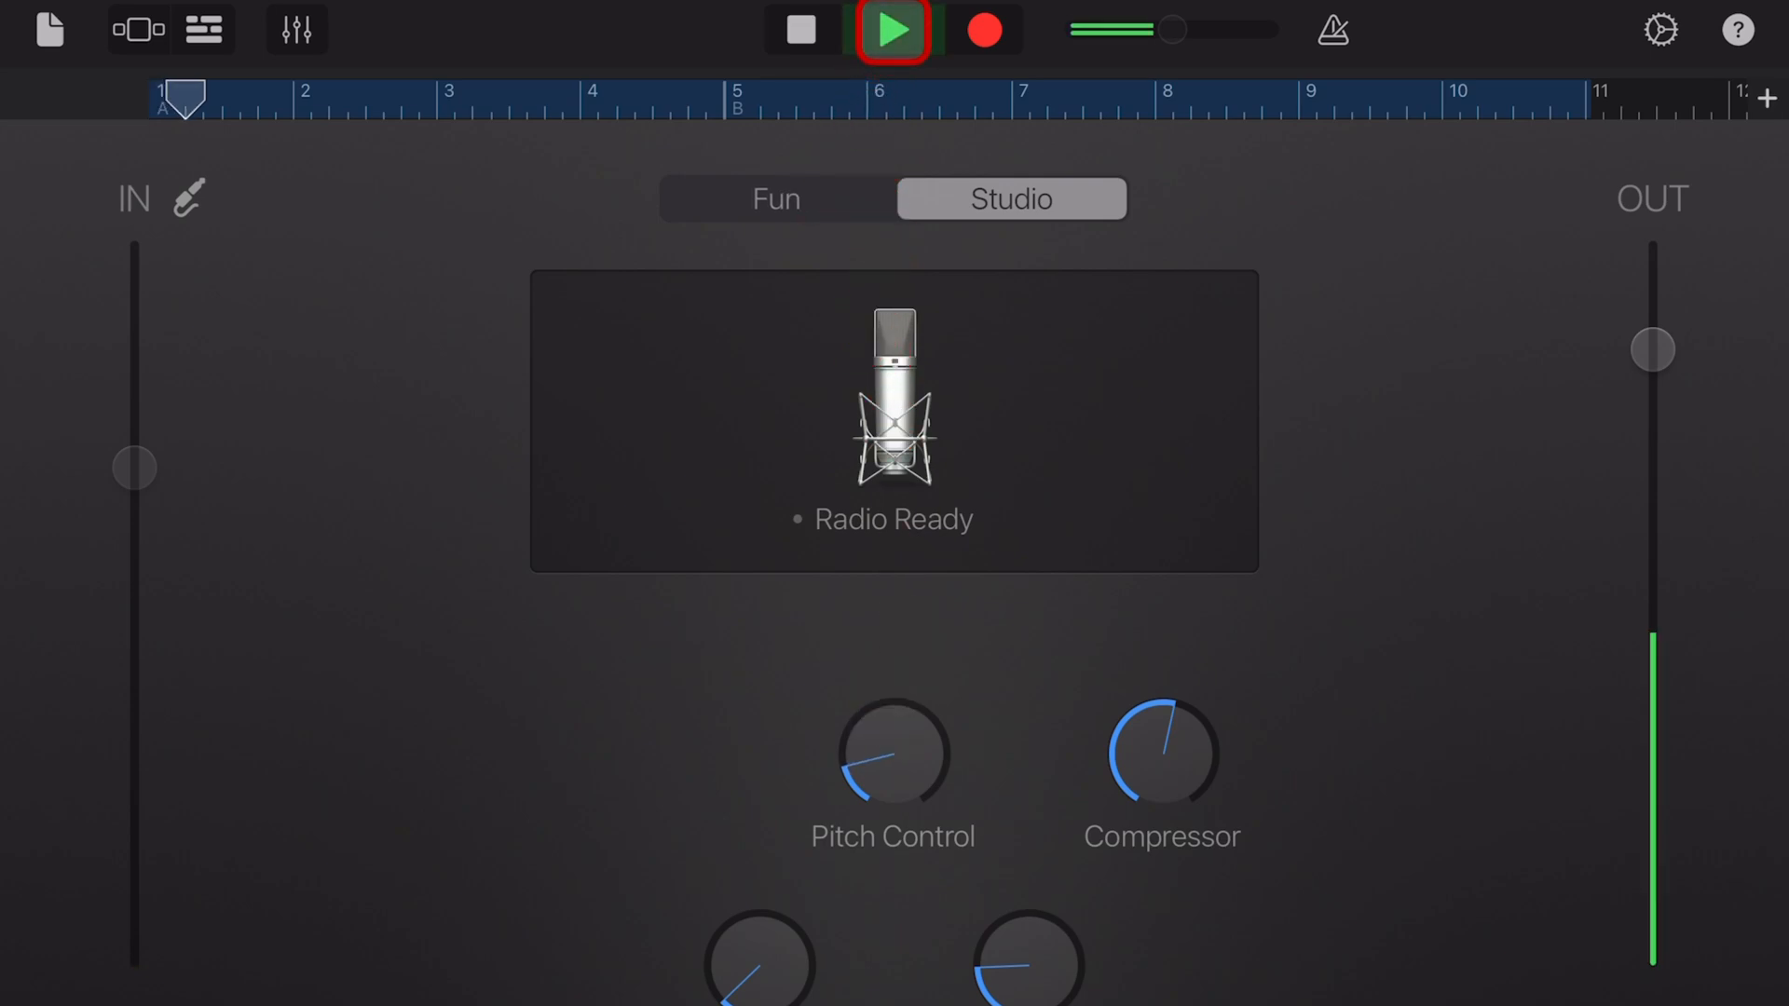
click(891, 30)
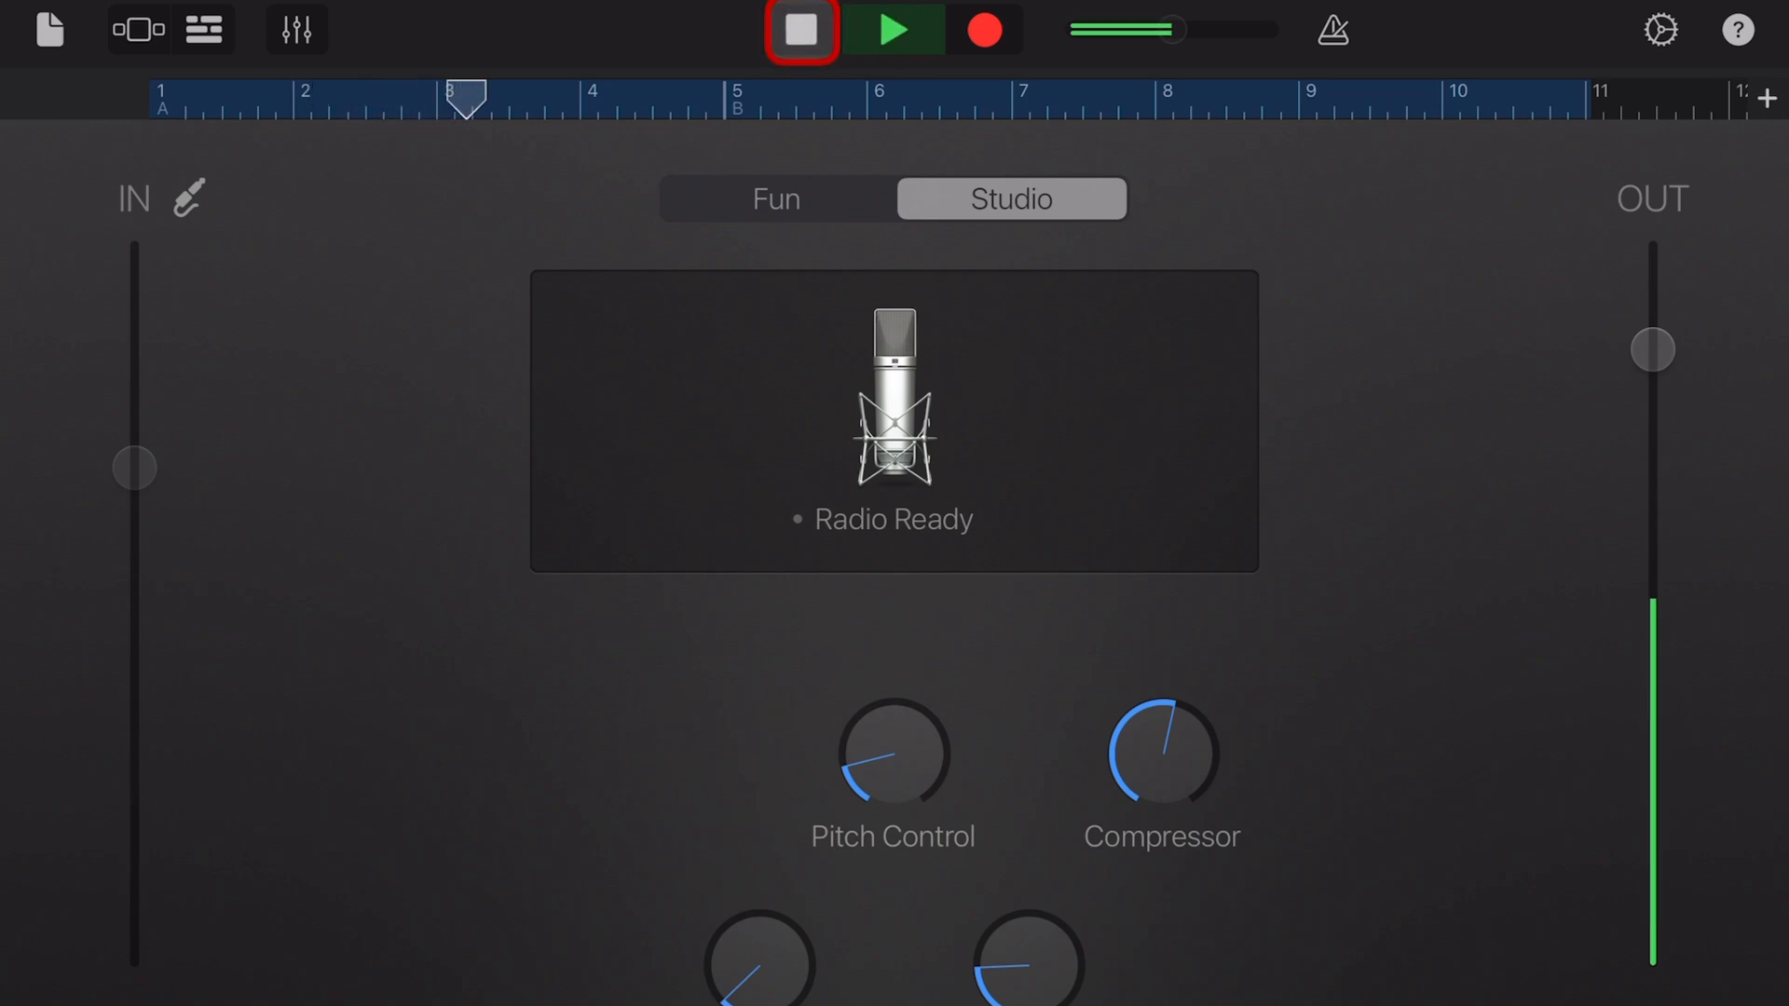
click(800, 30)
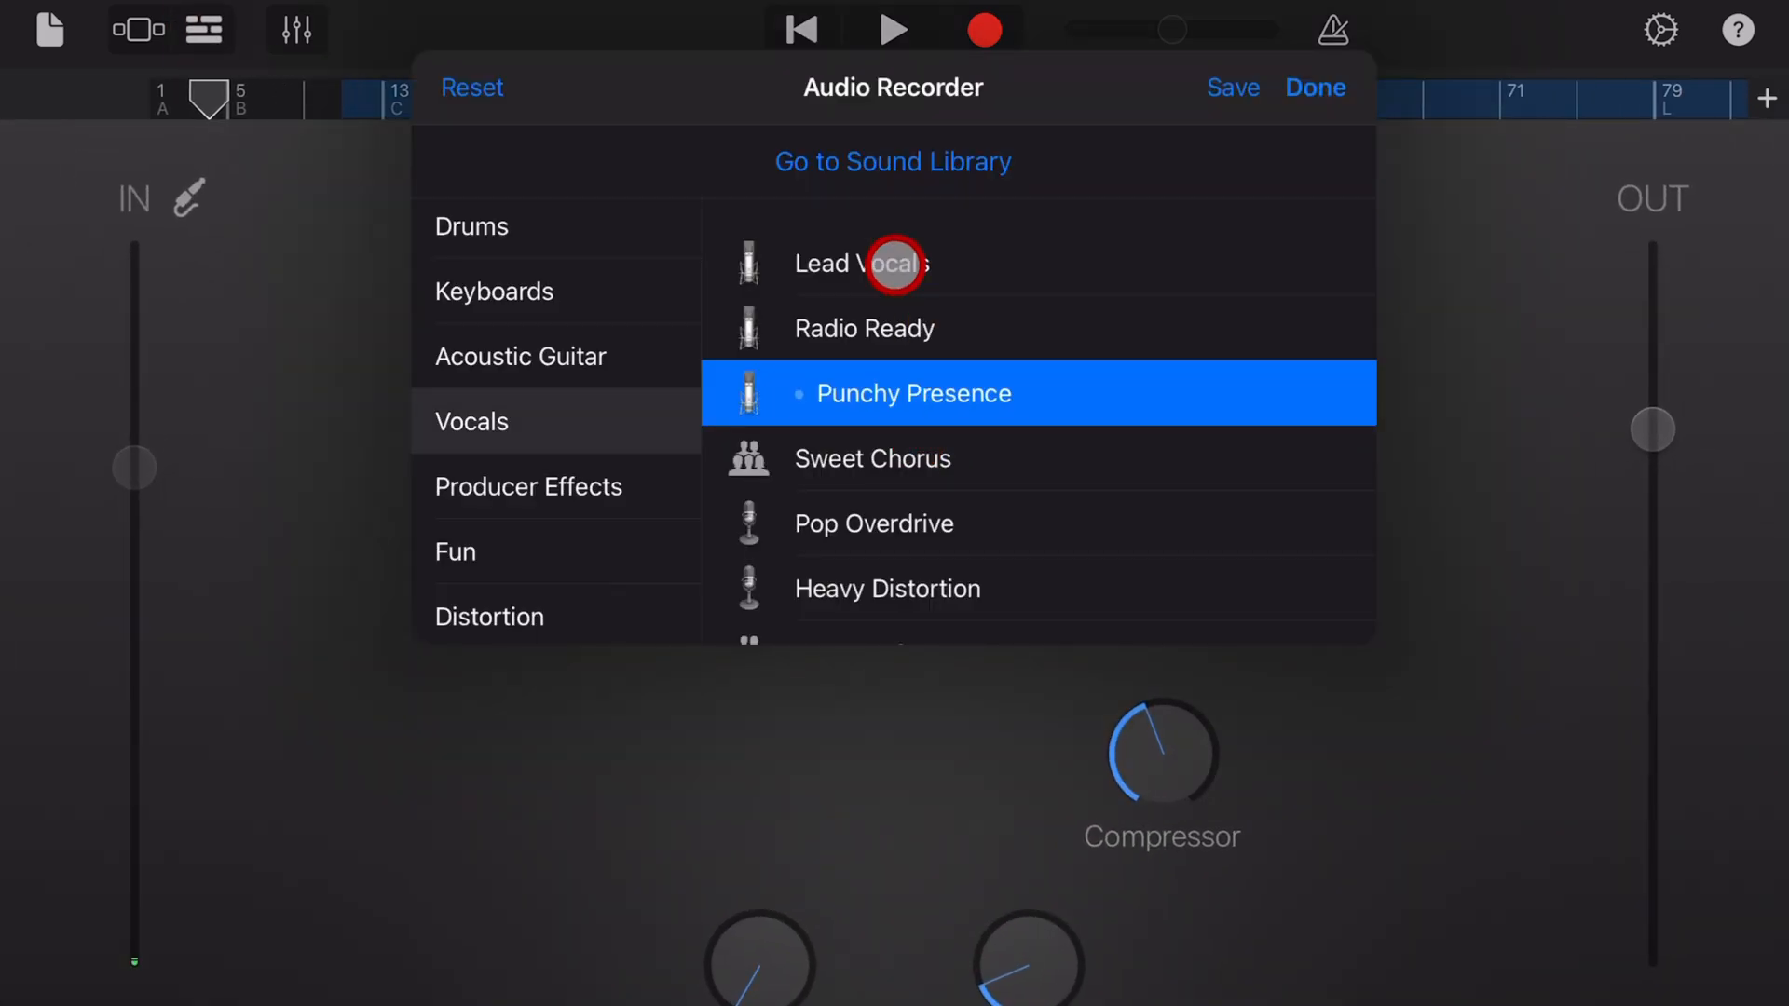
Switch to Lead Vocals, remove Enhance Tuning from its plug-in chain, and return to Radio Ready
click(861, 262)
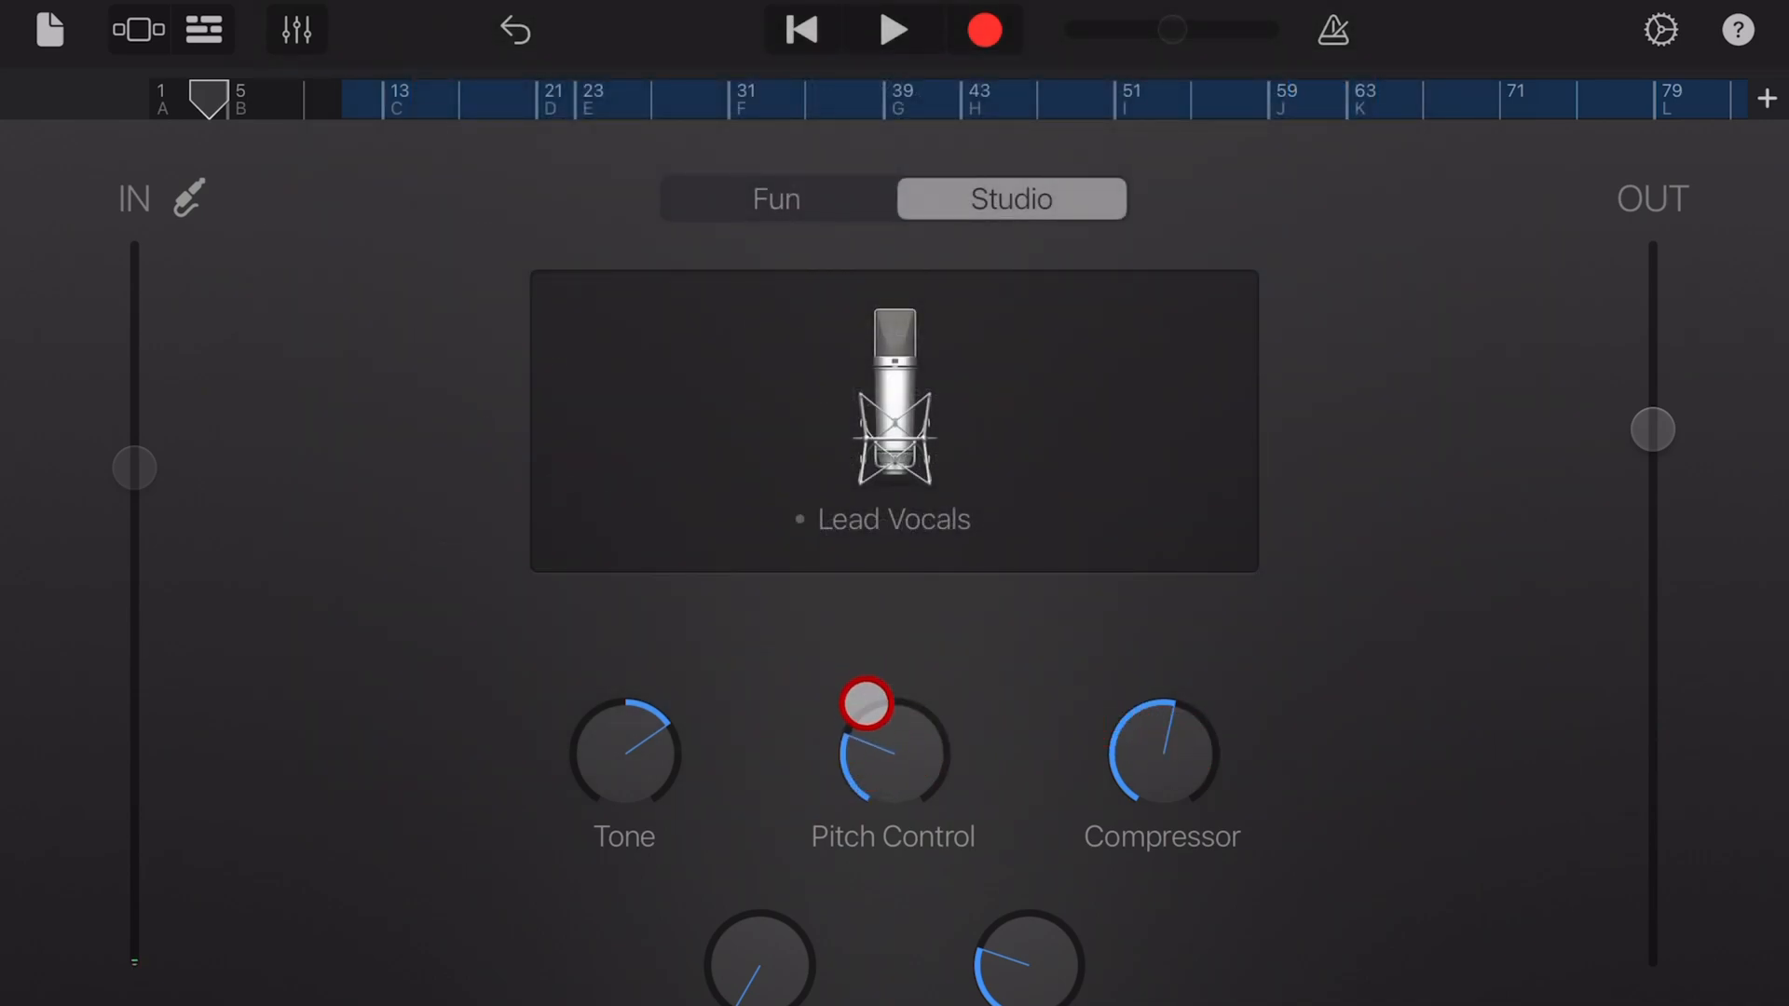
click(296, 30)
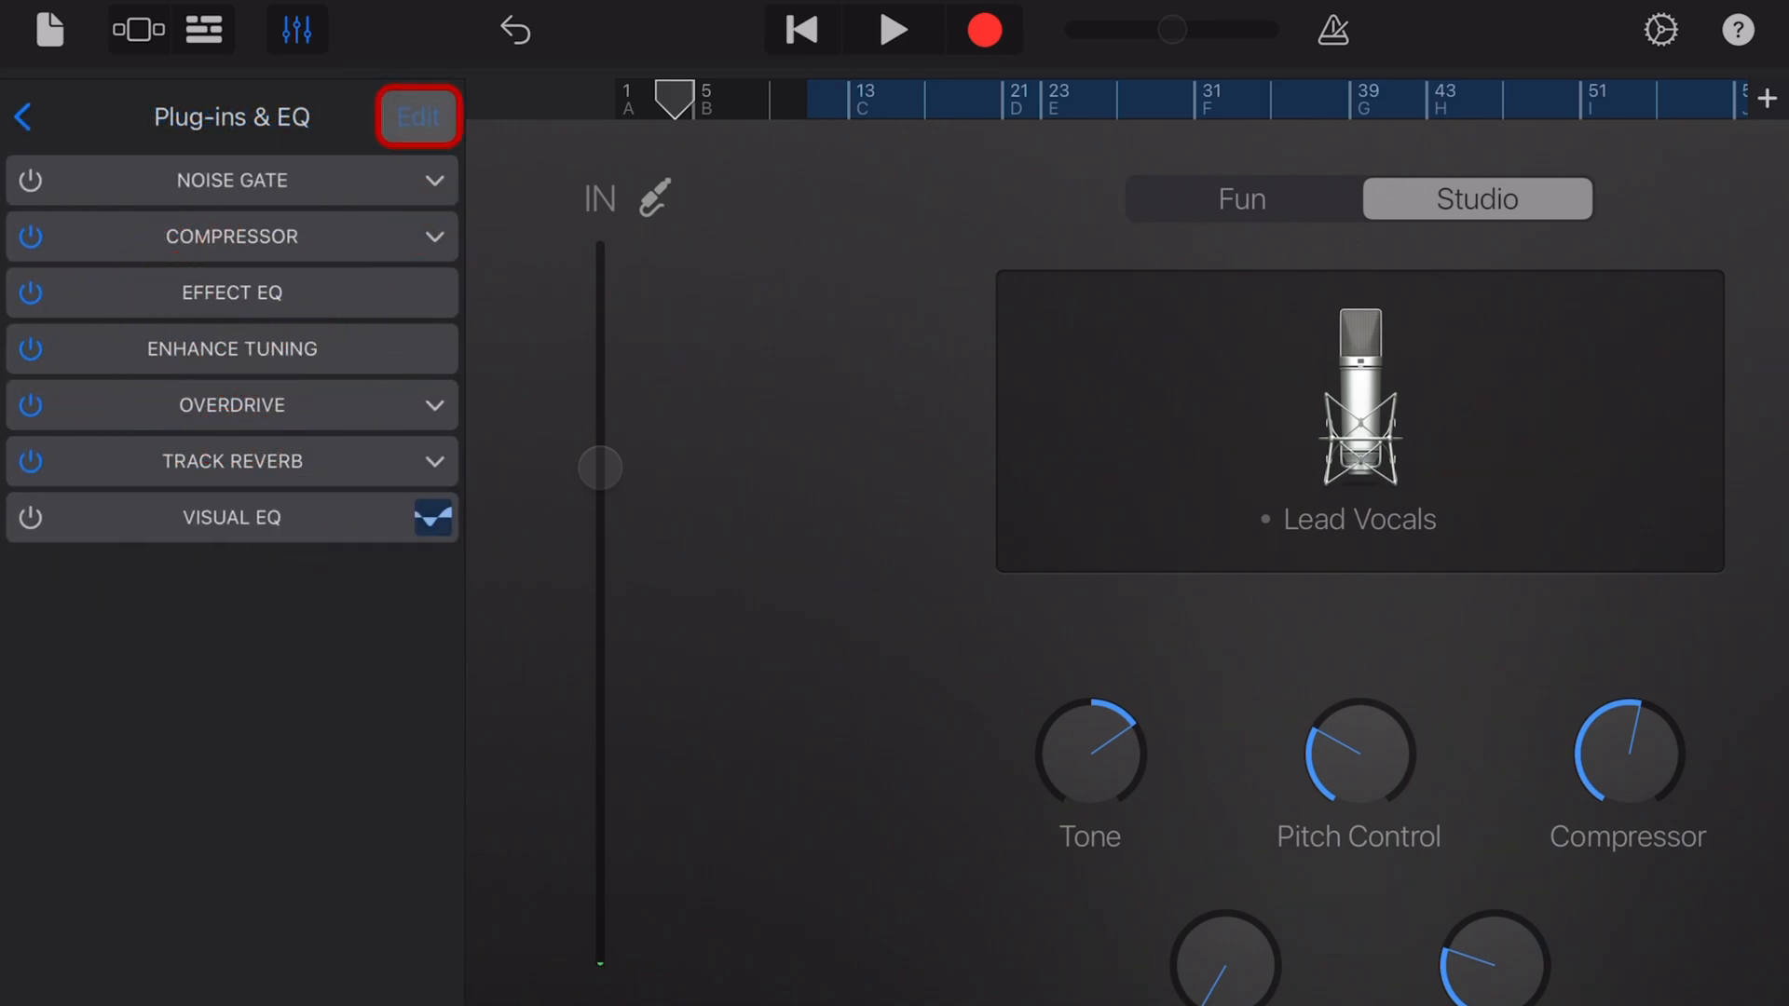
click(417, 115)
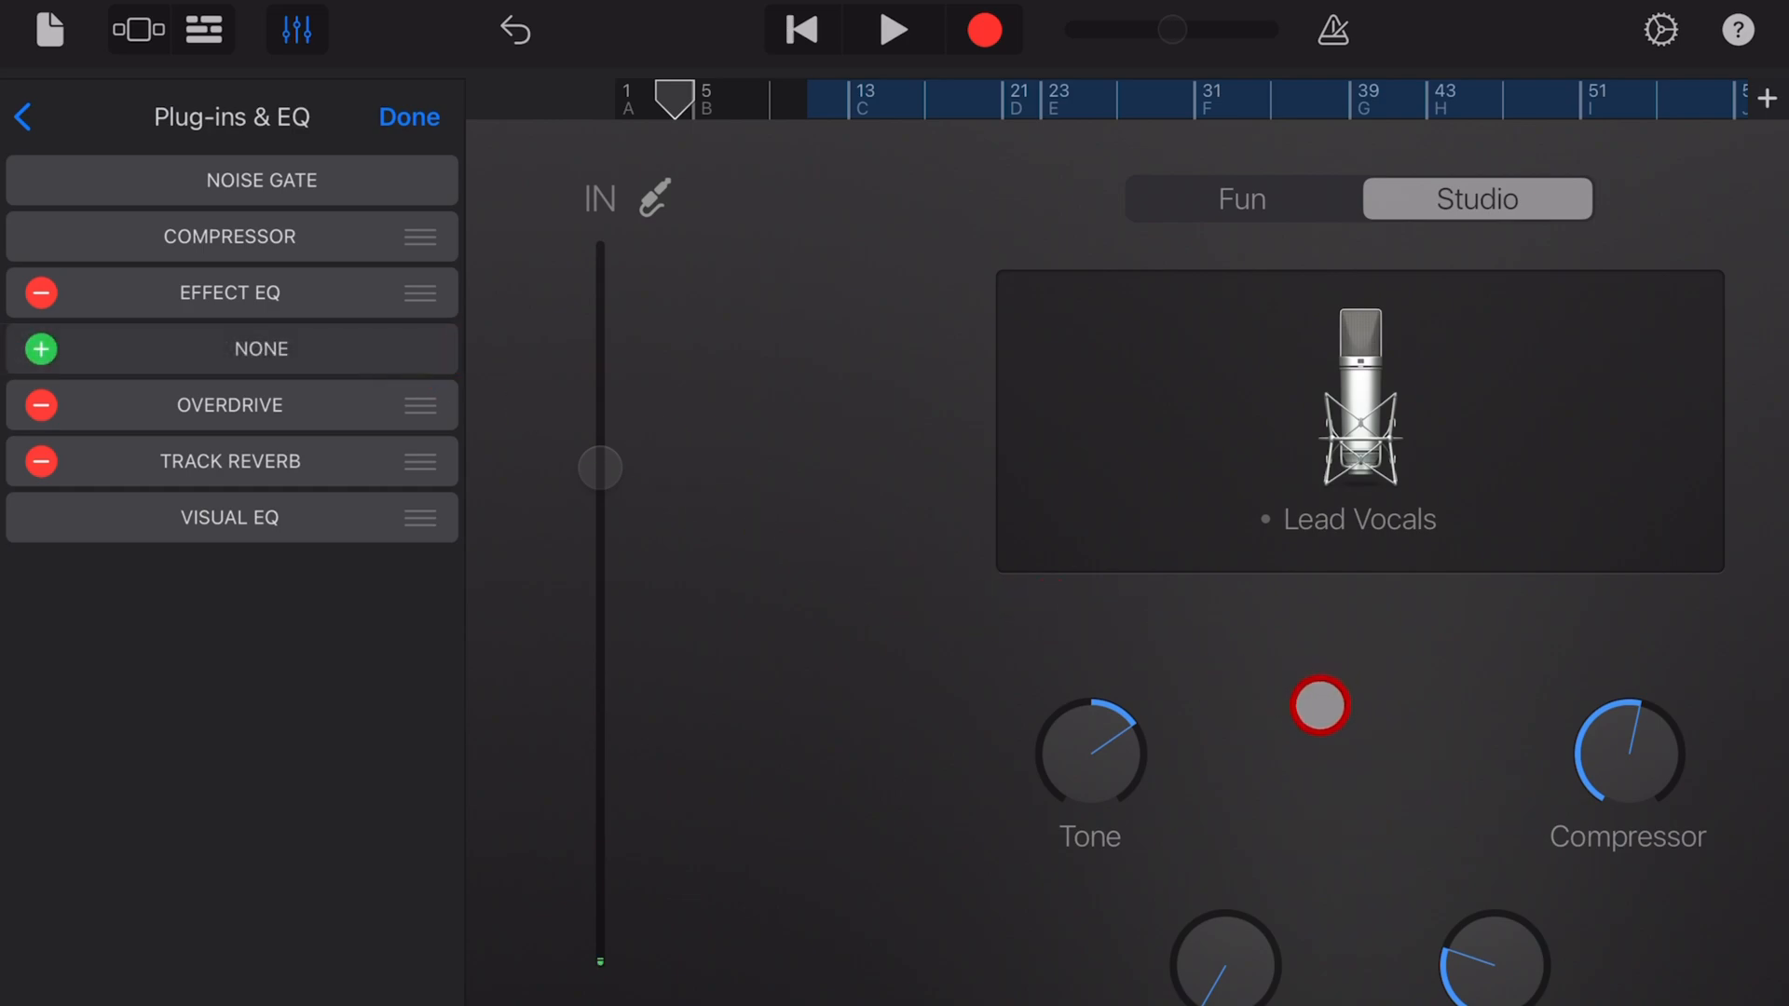
click(39, 348)
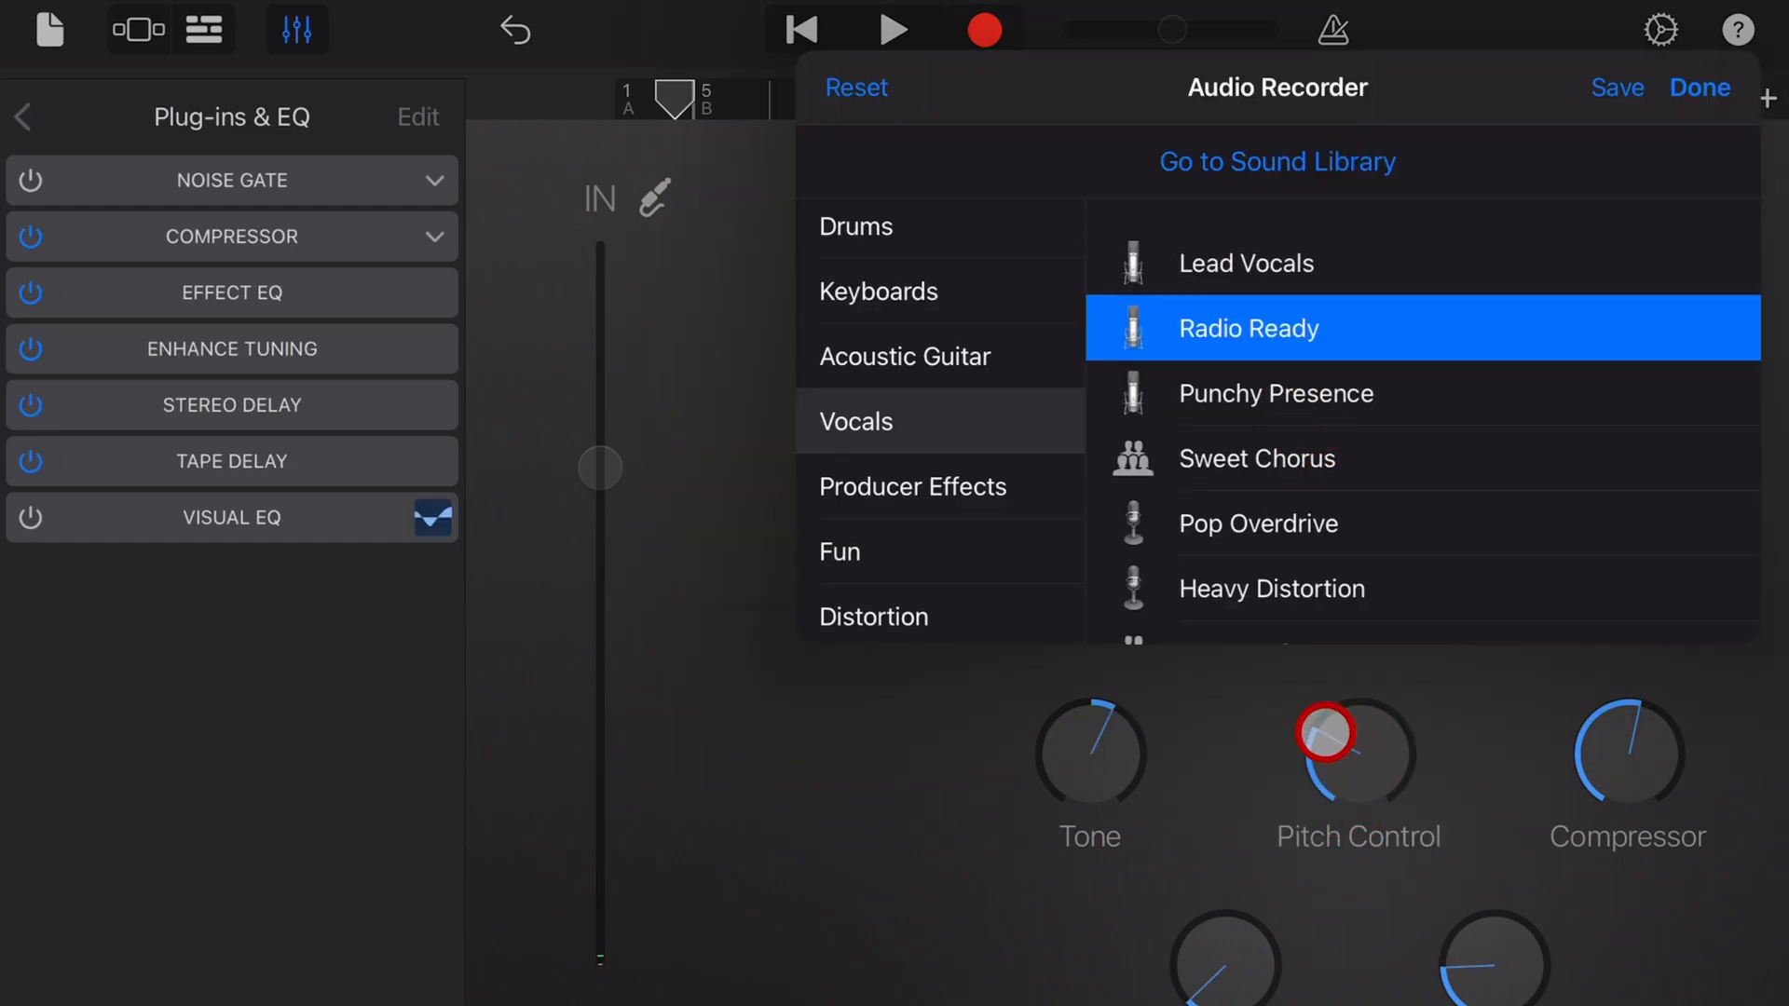
click(1697, 87)
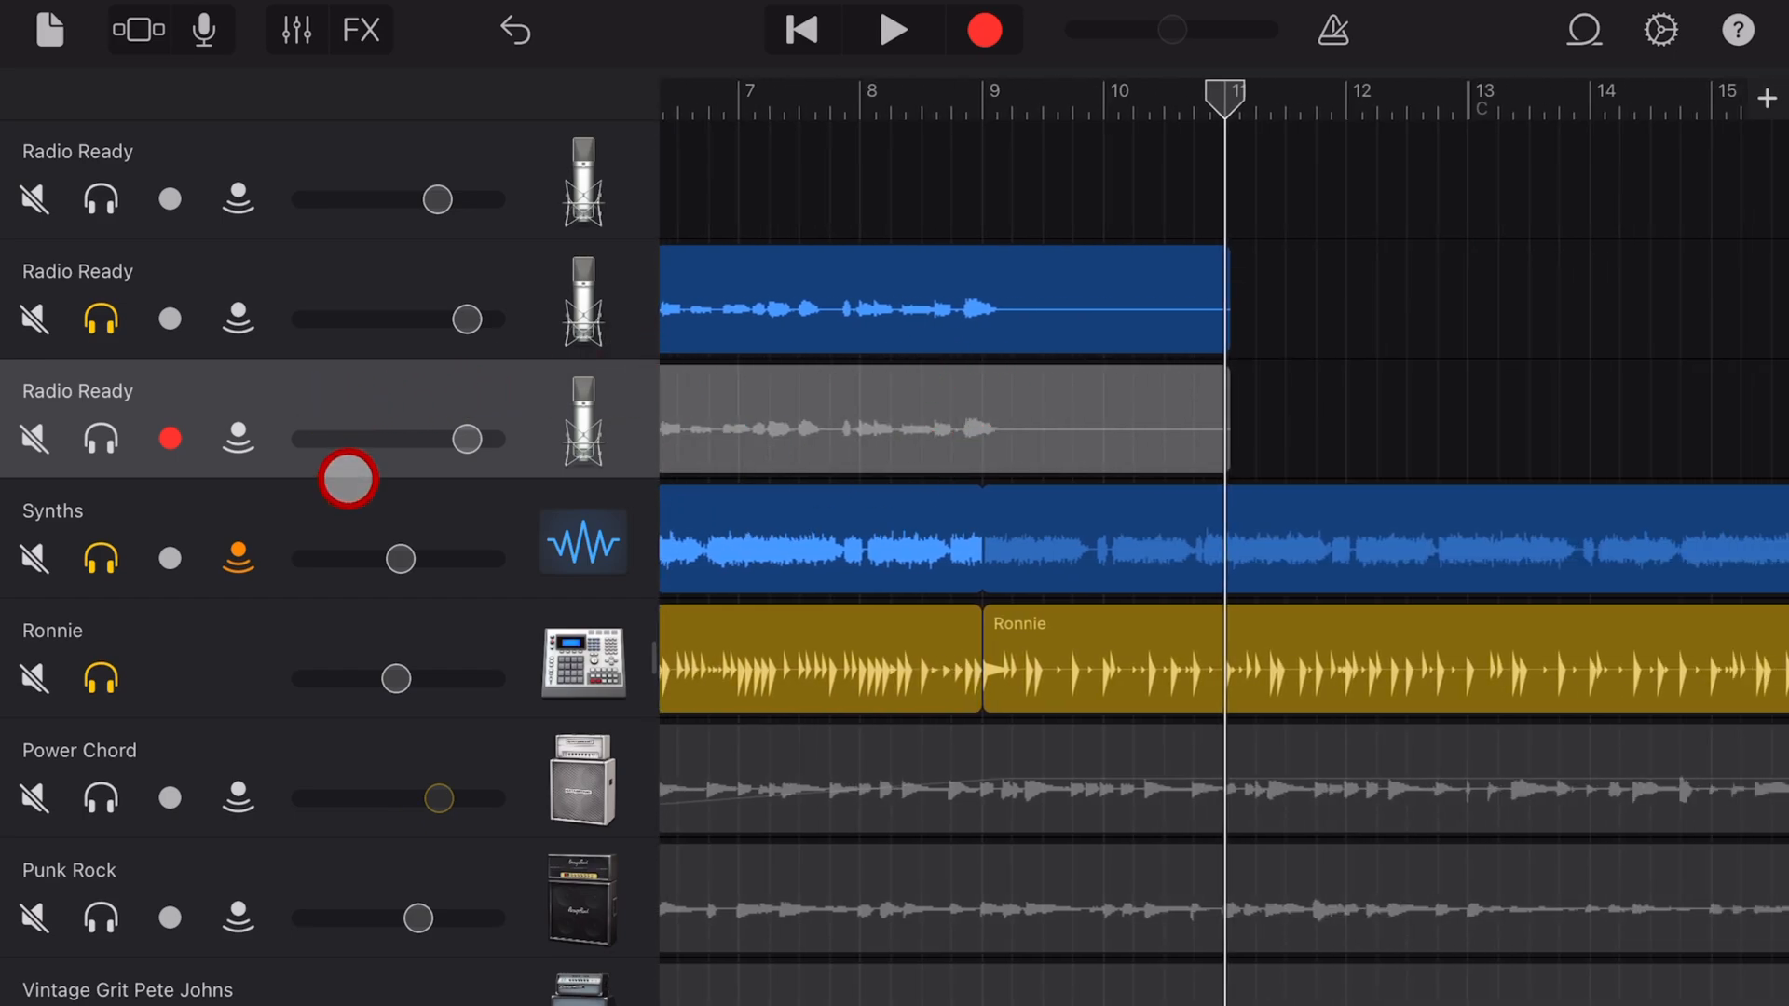
Select the duplicate track's one-word region and apply Pitch Control to that track
click(801, 30)
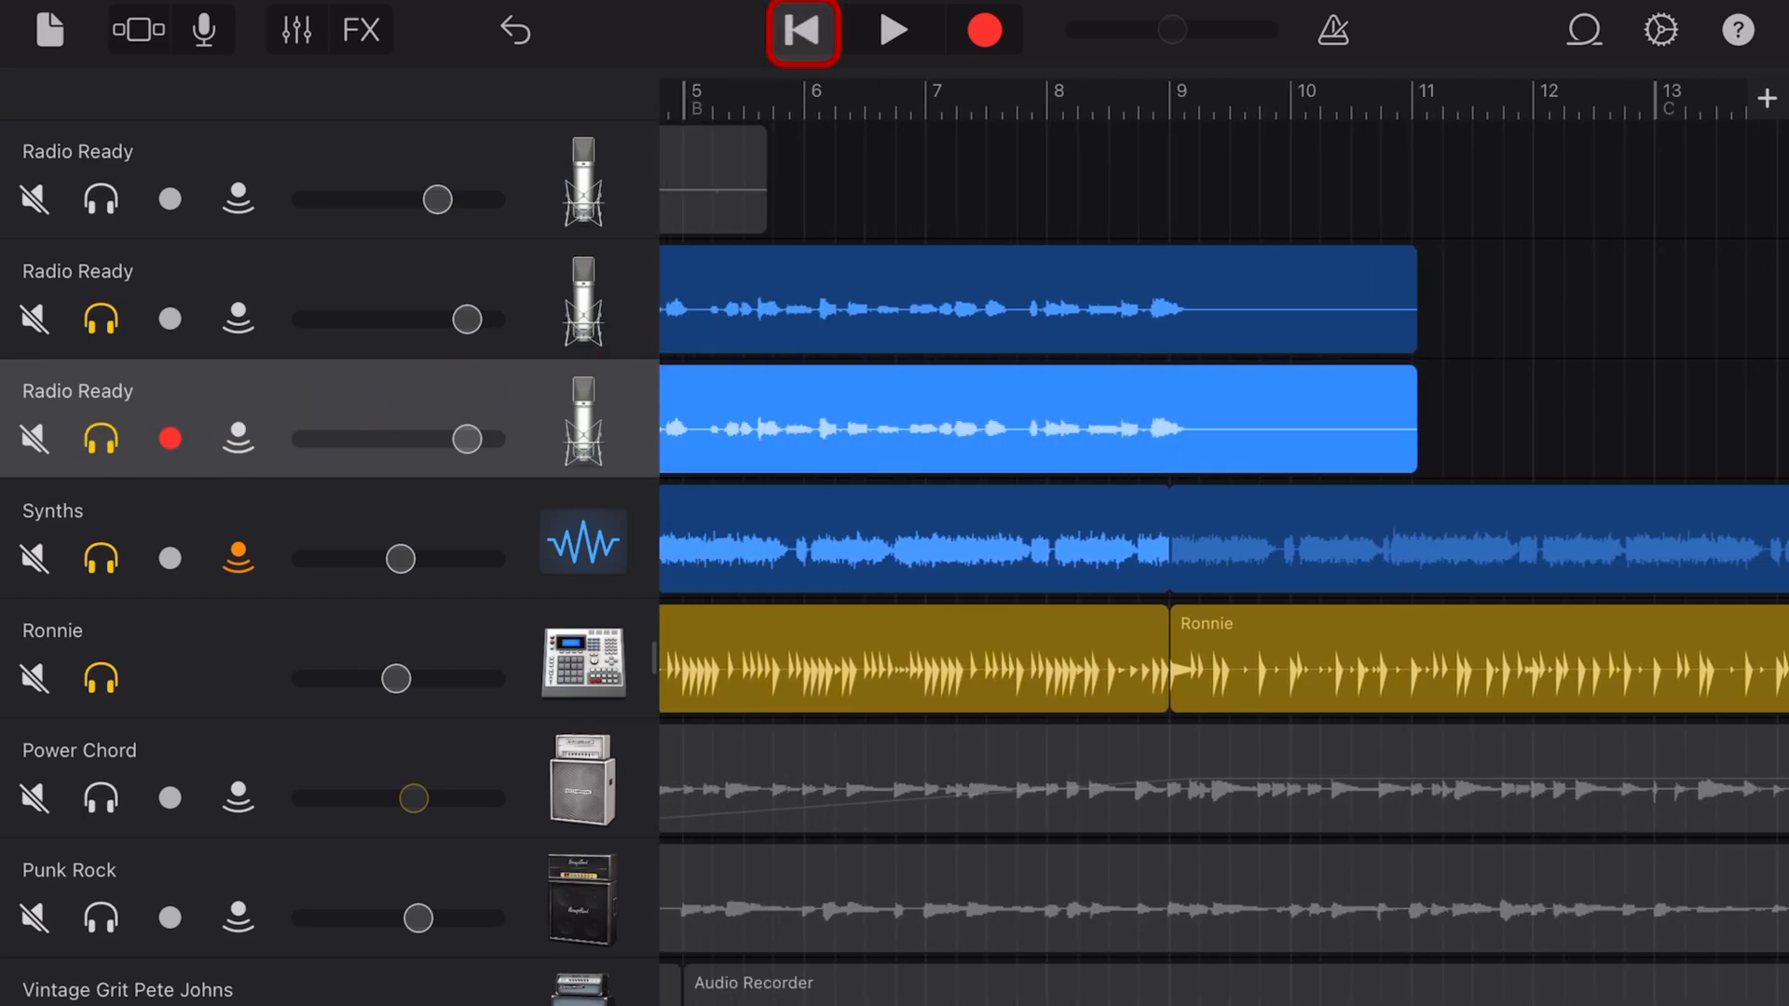
click(801, 30)
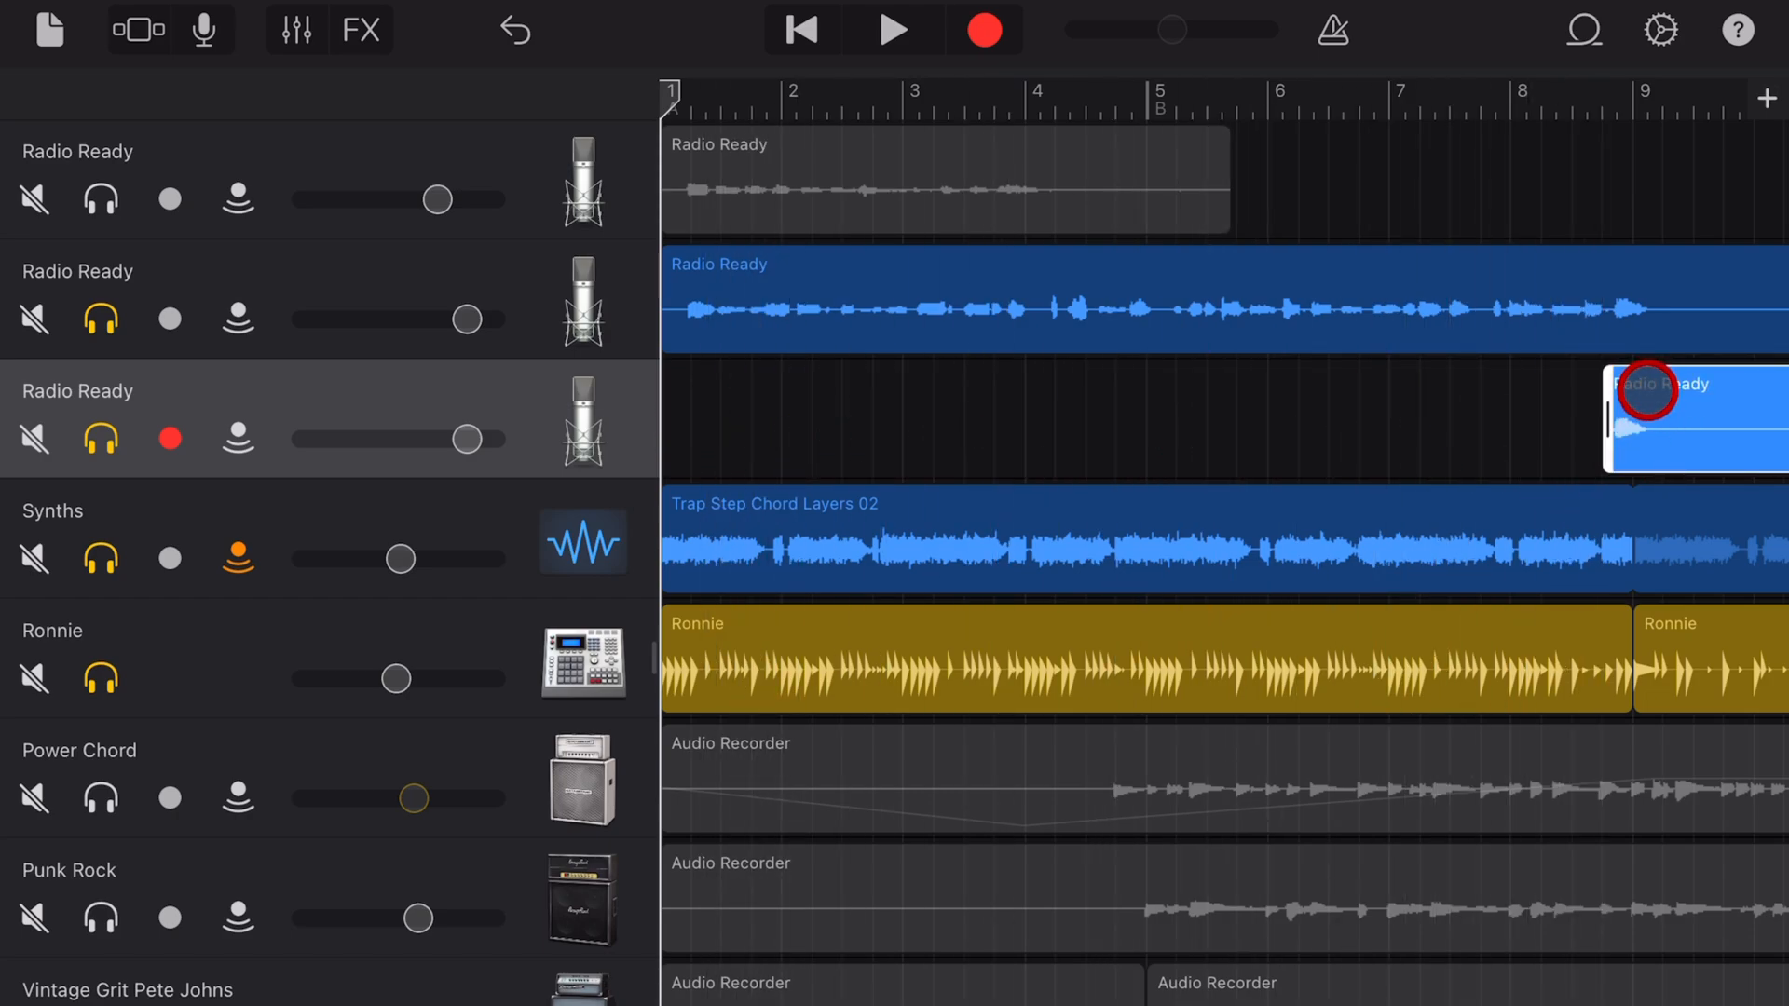
click(203, 27)
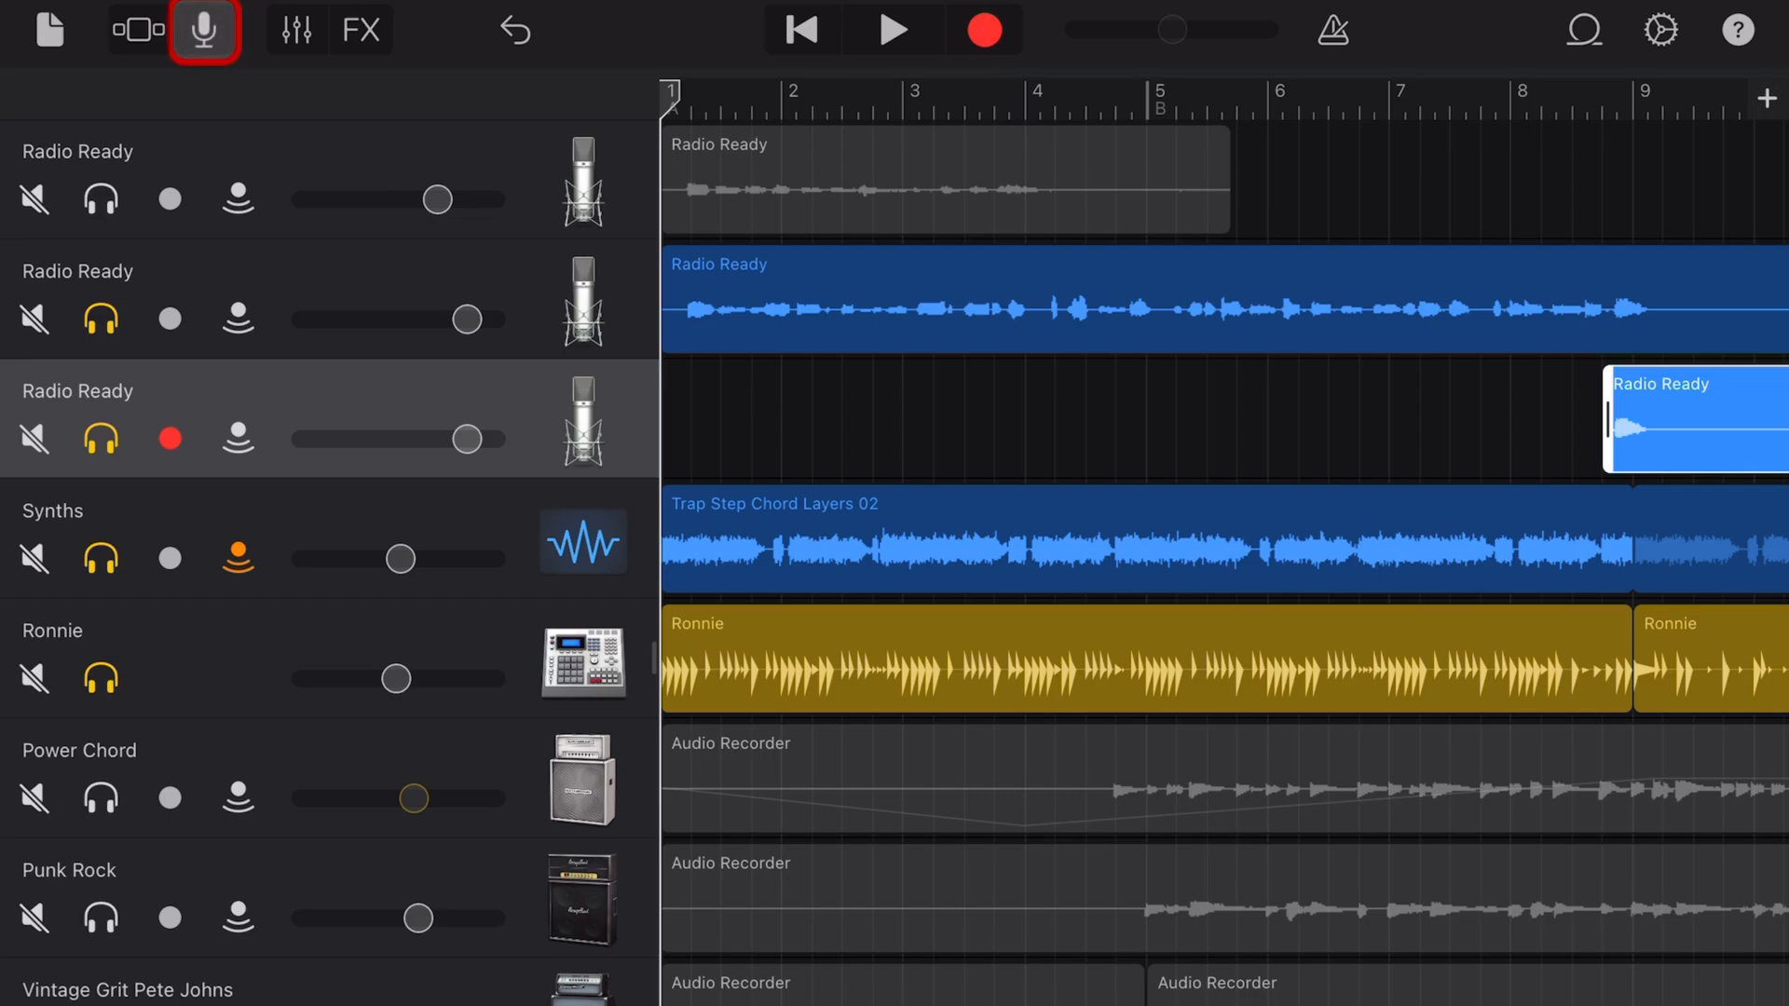
click(201, 28)
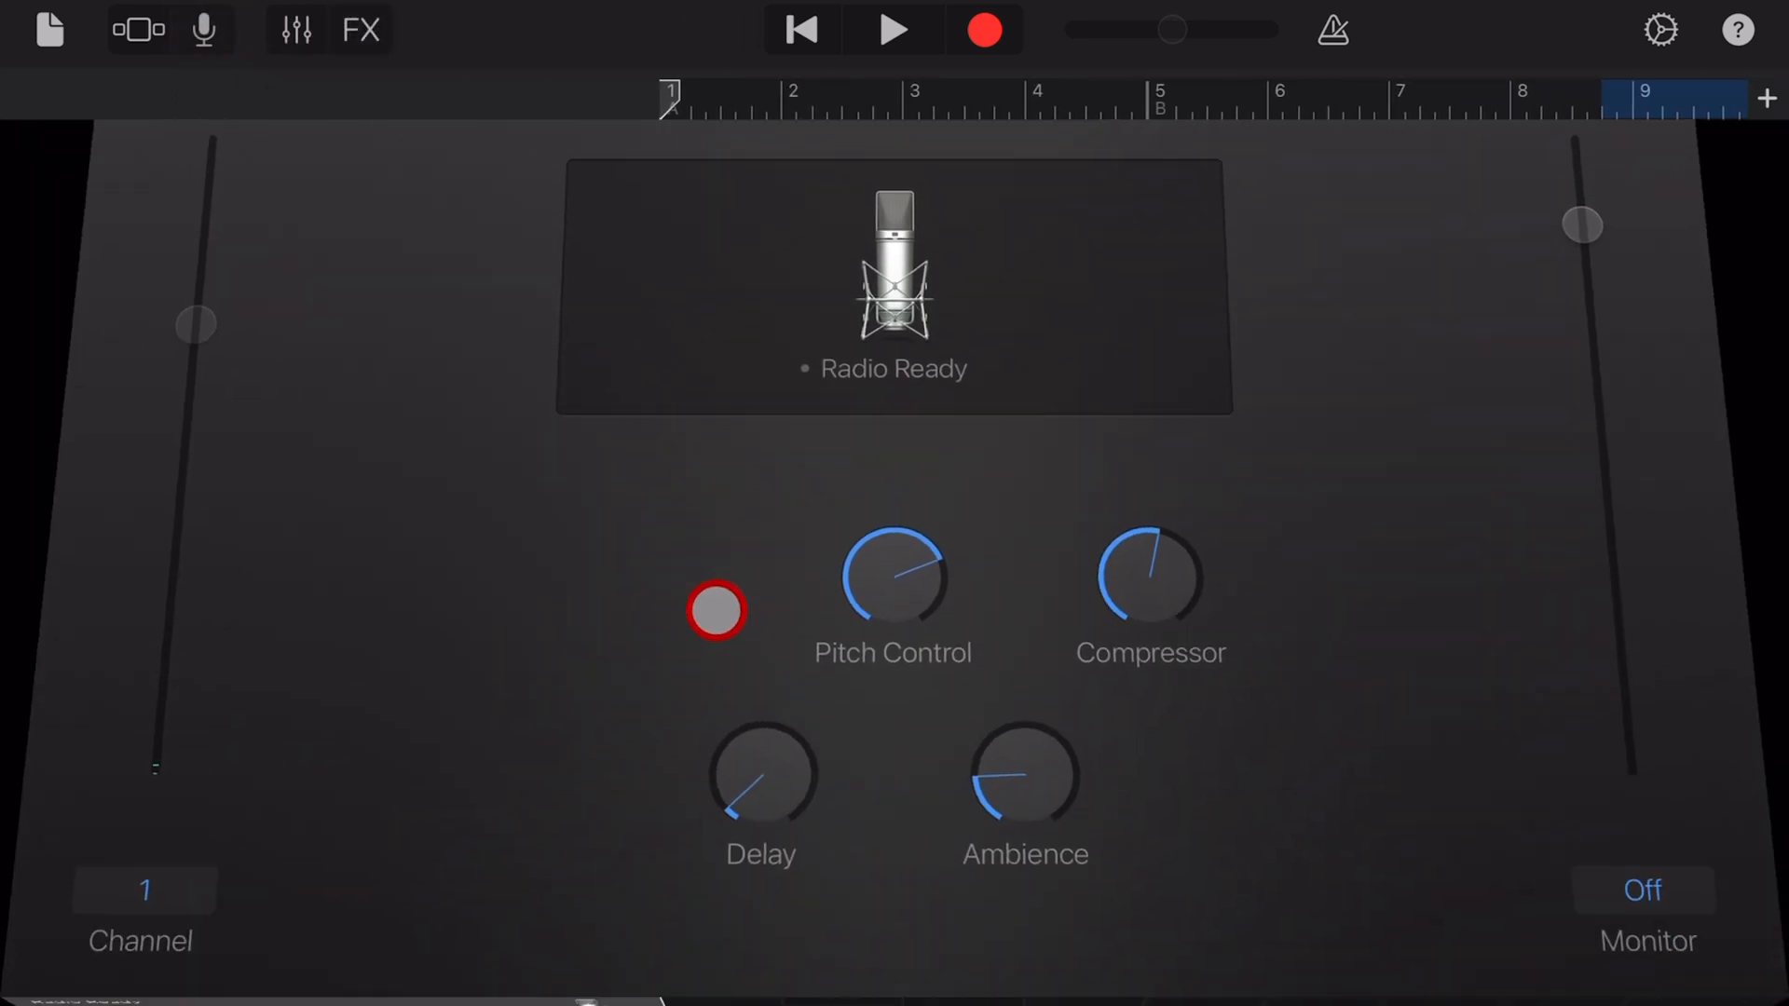
click(136, 28)
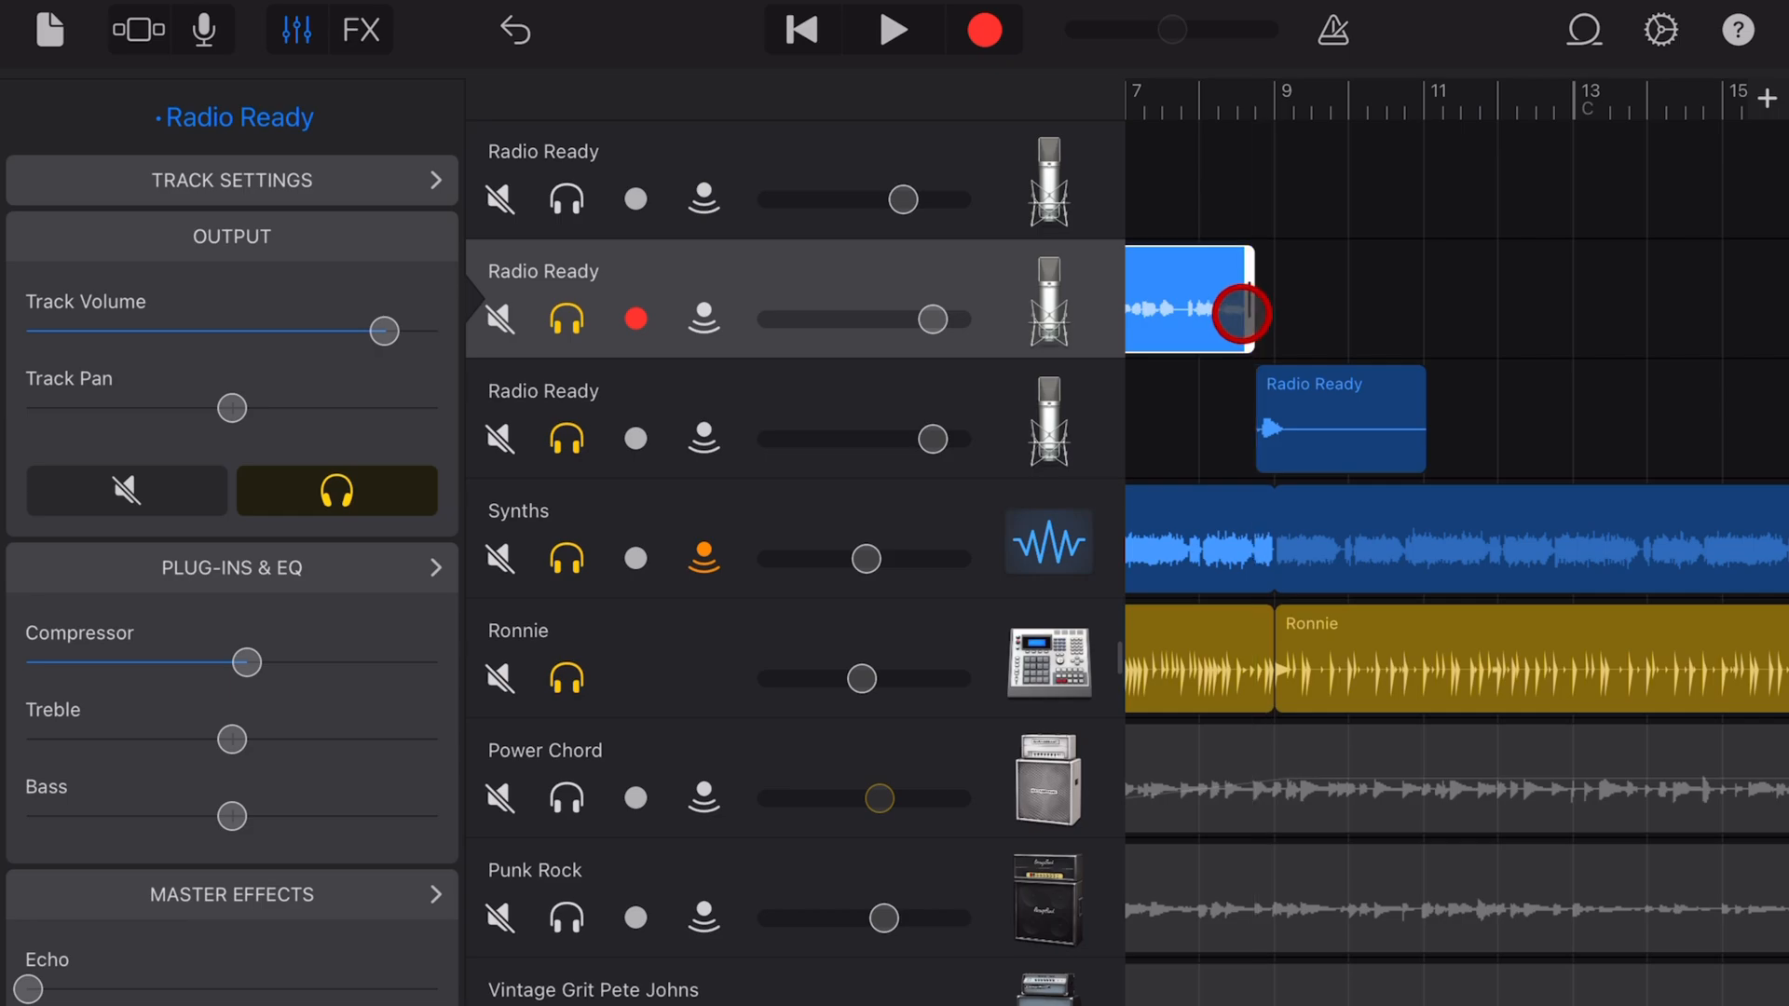
Deselect the main vocal region and bring up the vocal track's effects view
click(893, 28)
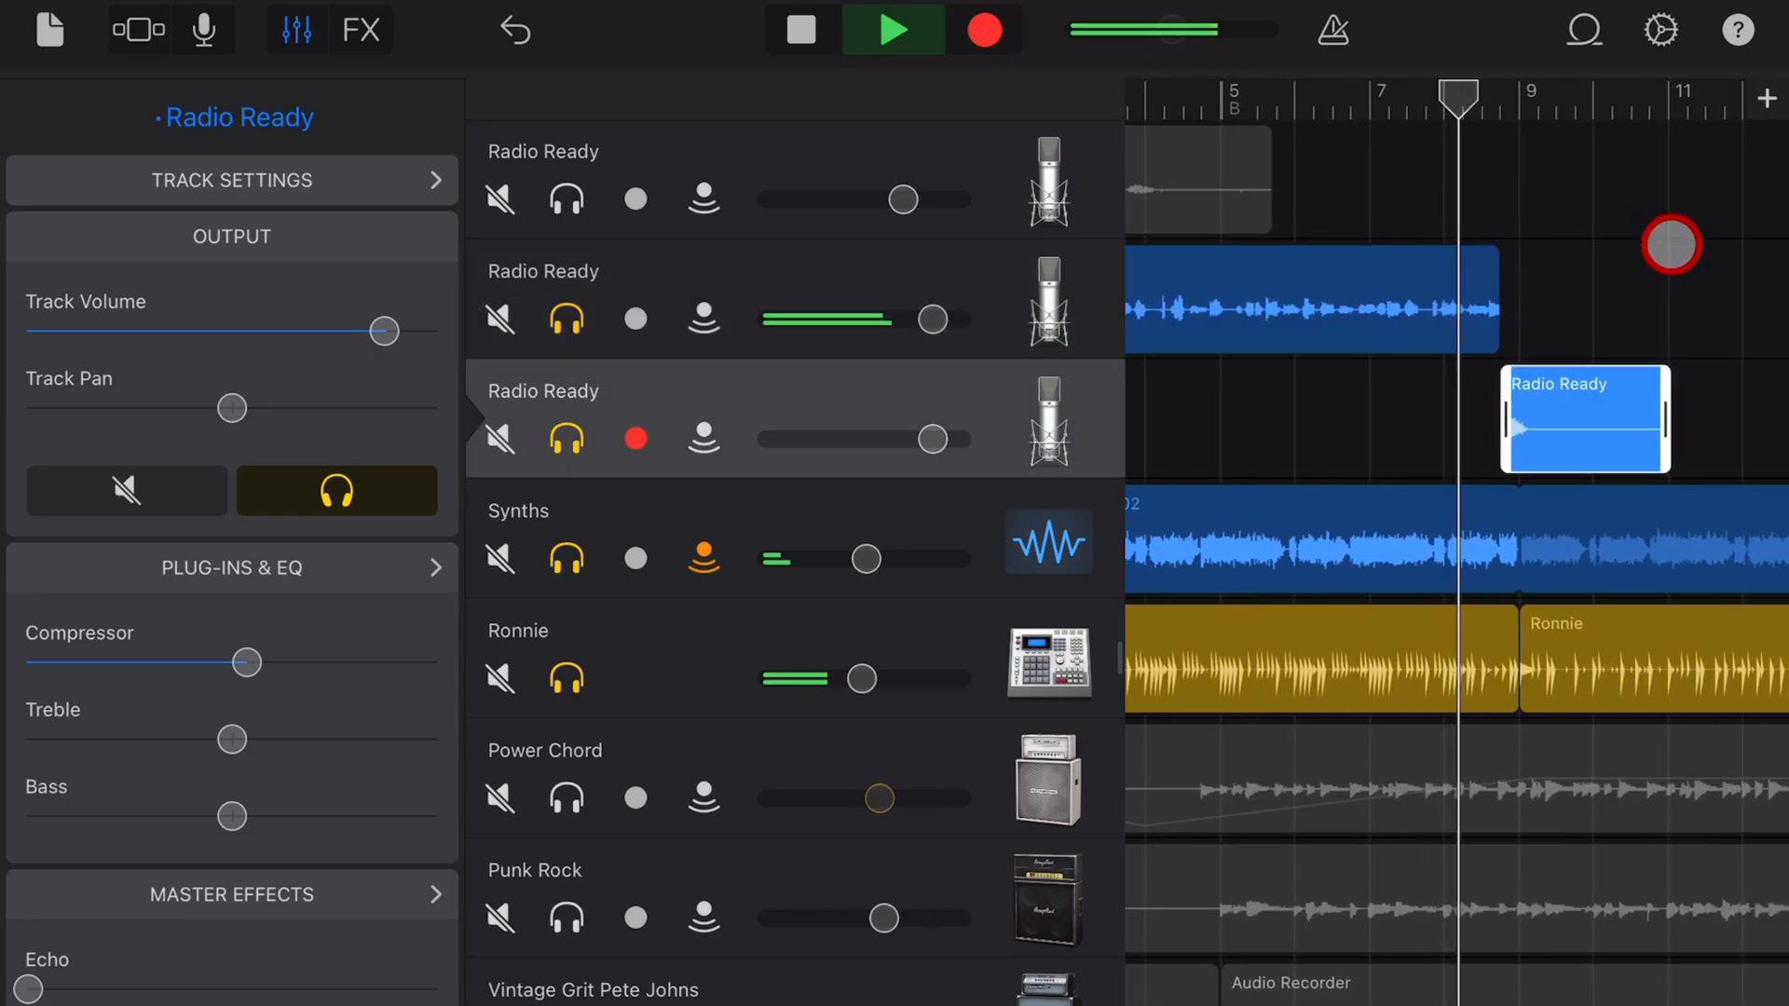
click(892, 28)
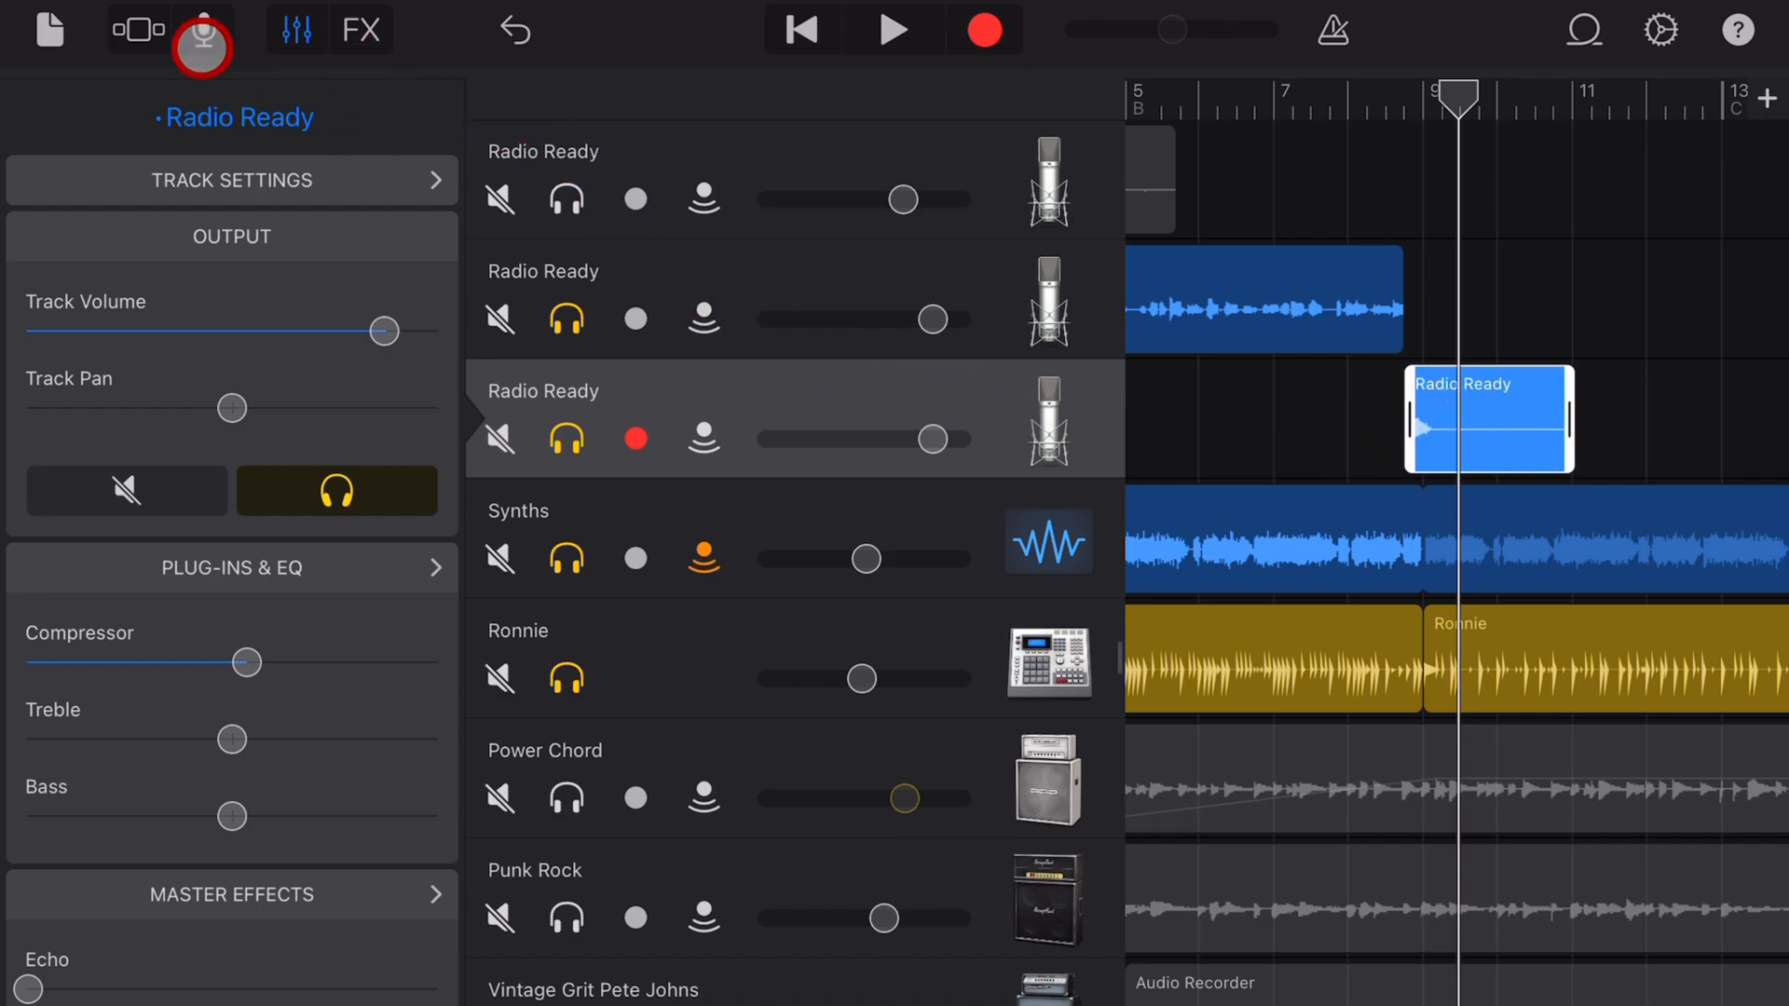
click(202, 28)
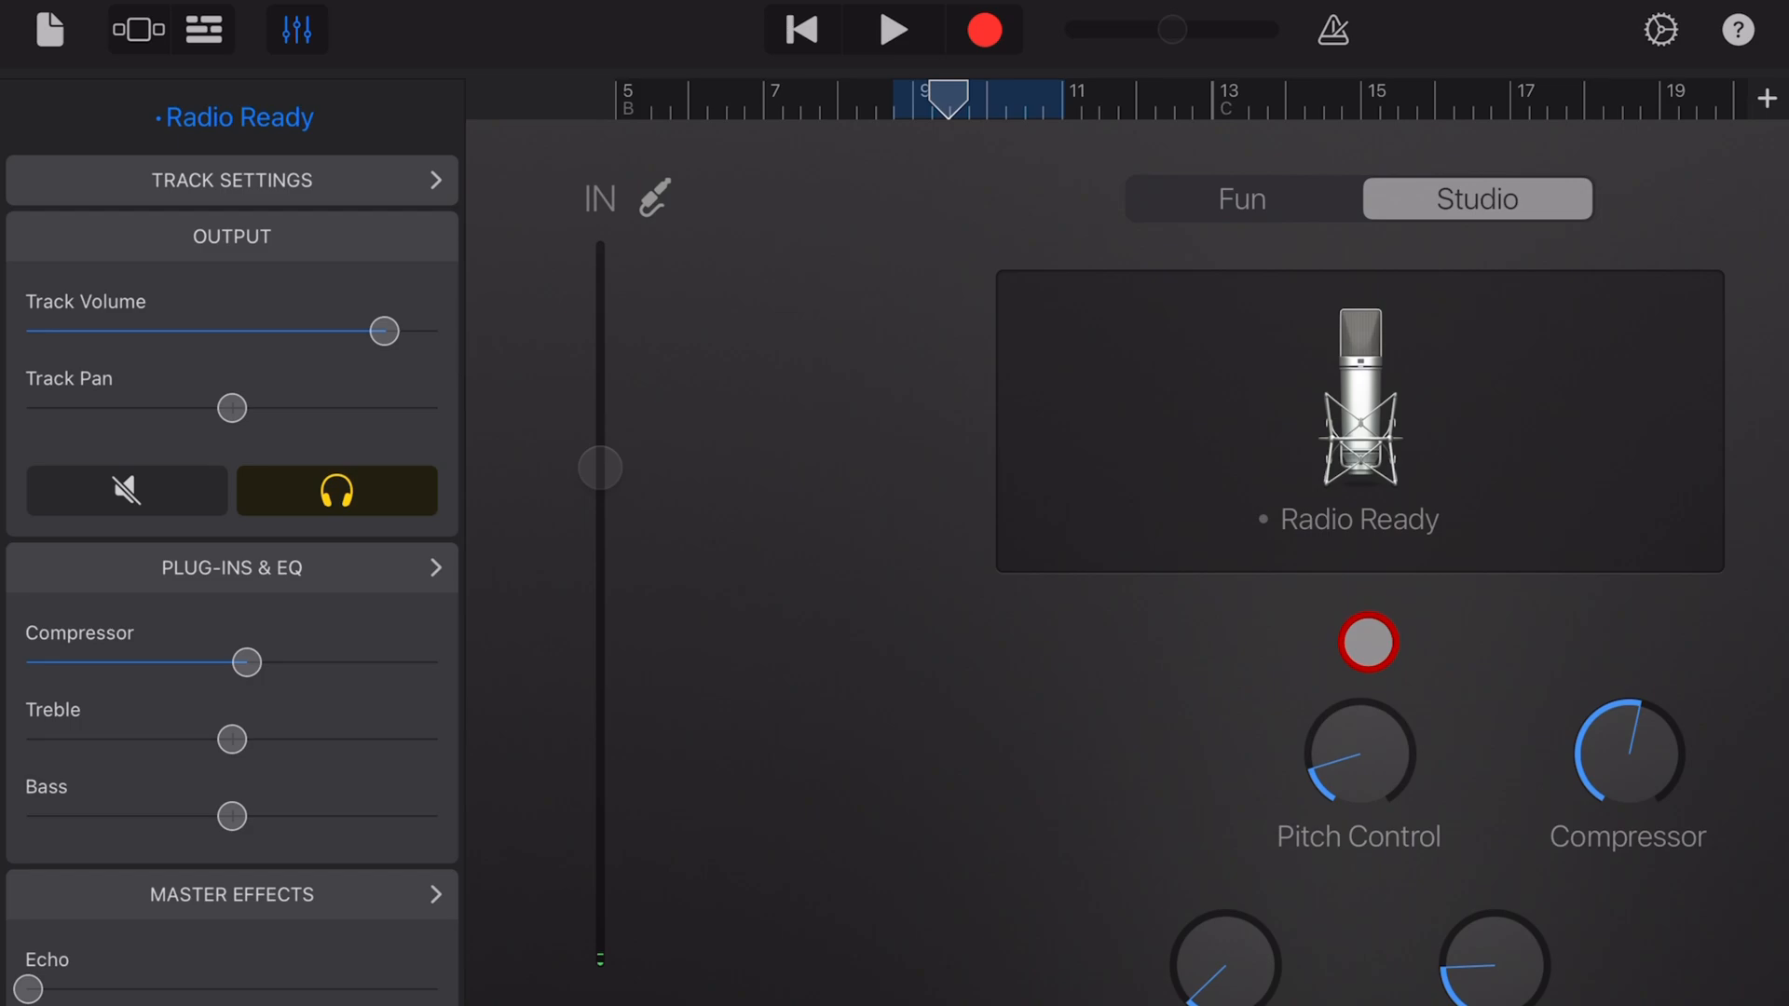
Play the full song from the start while viewing the Radio Ready Pitch Control
click(893, 30)
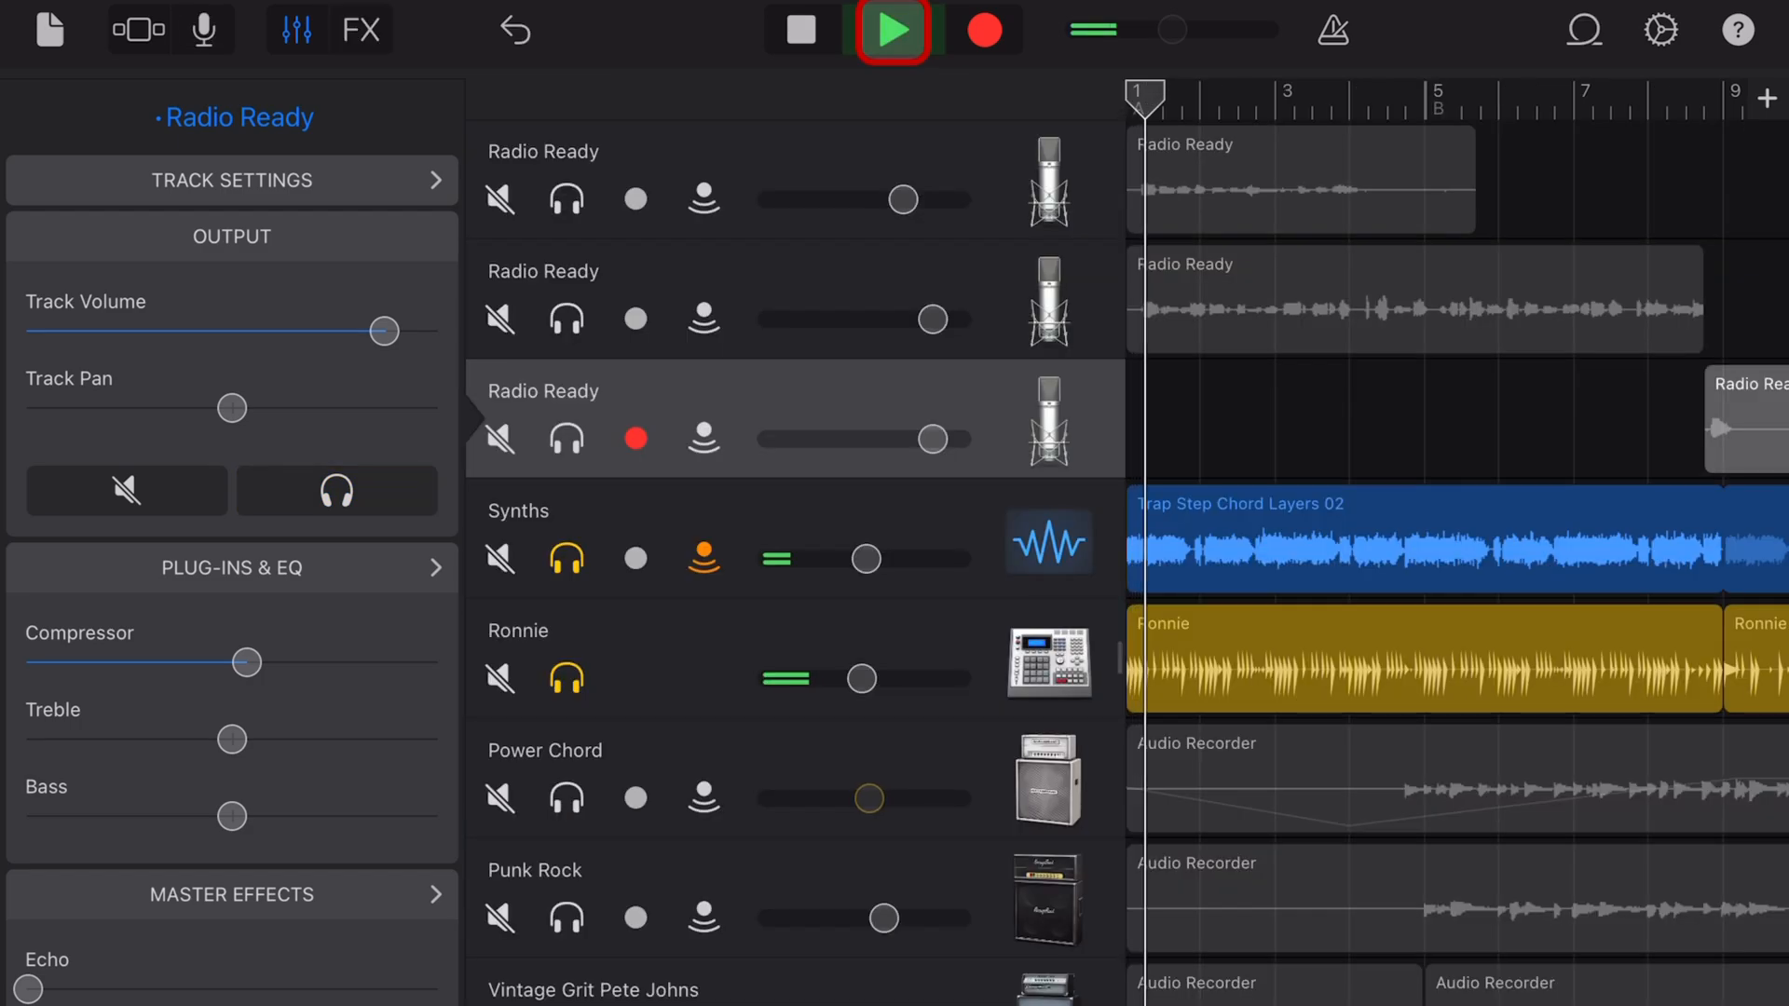
click(892, 30)
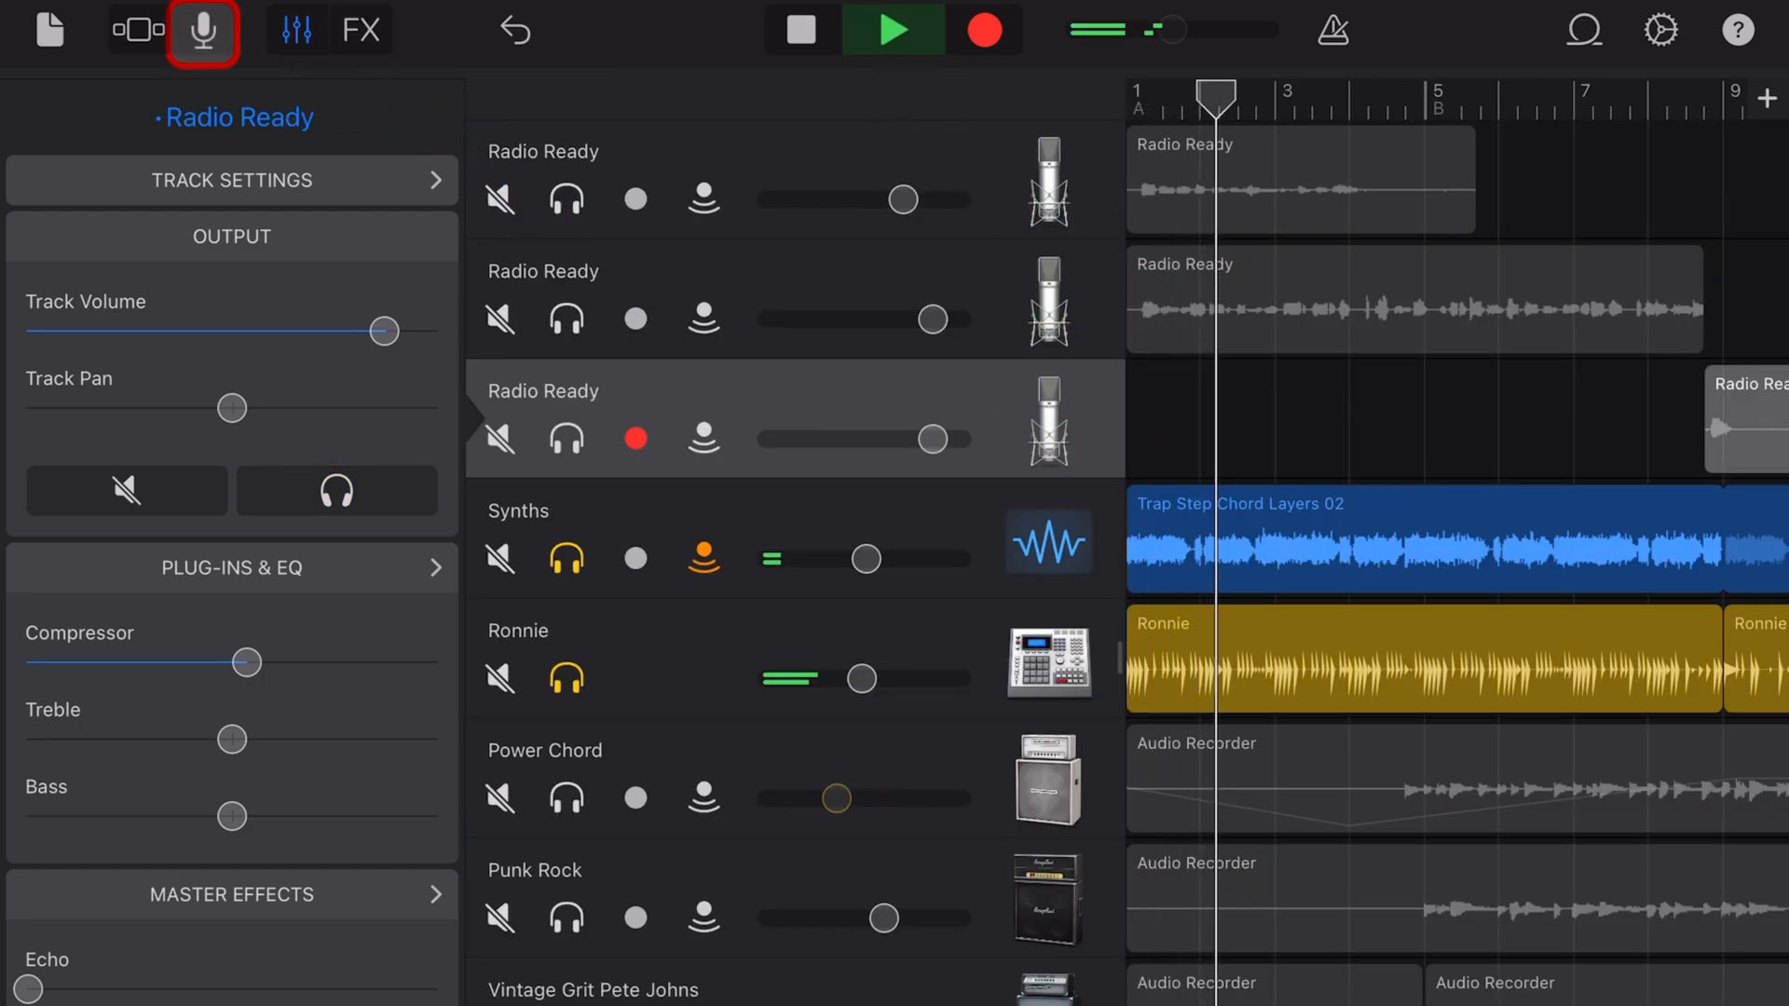
click(201, 30)
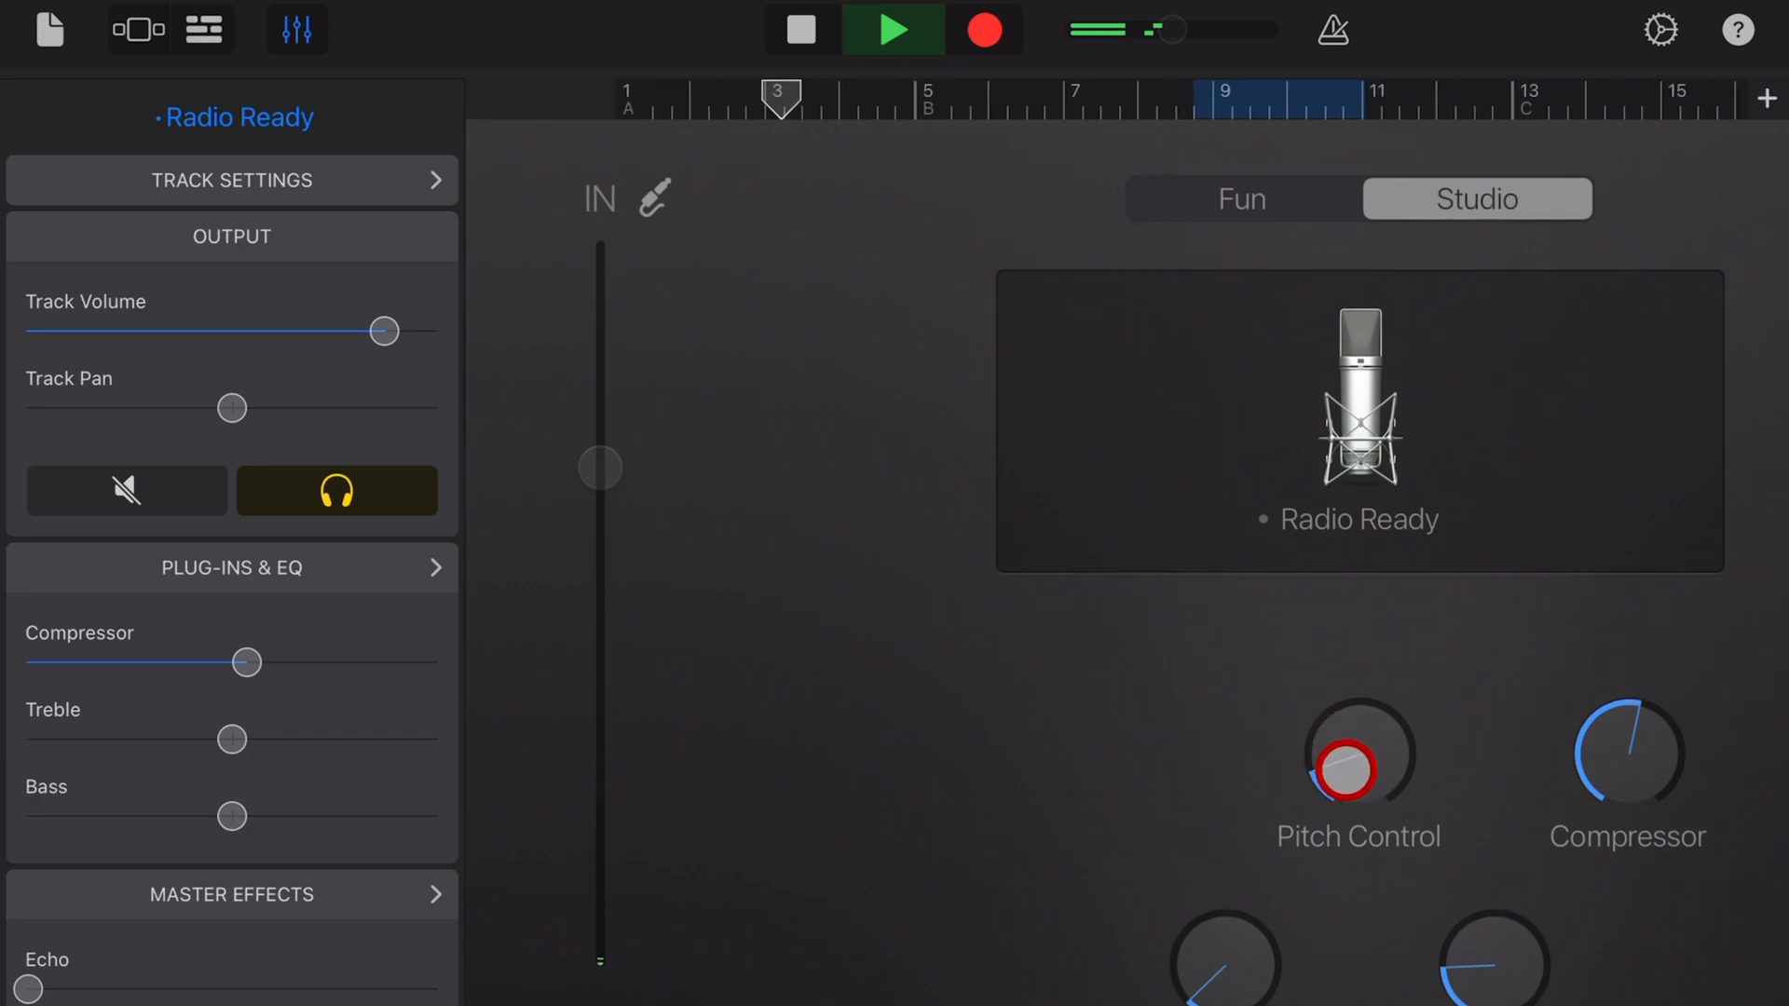